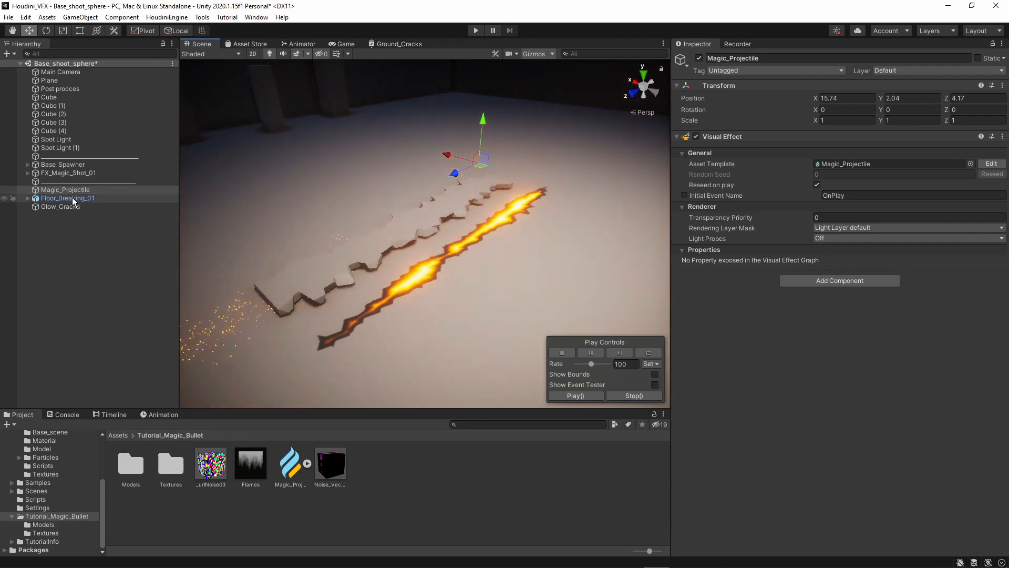
# Inspect Floor_Breaking_01 and Glow_Cracks, then pan the Ground_Cracks graph to the Subtract and Clamp nodes
pyautogui.click(67, 197)
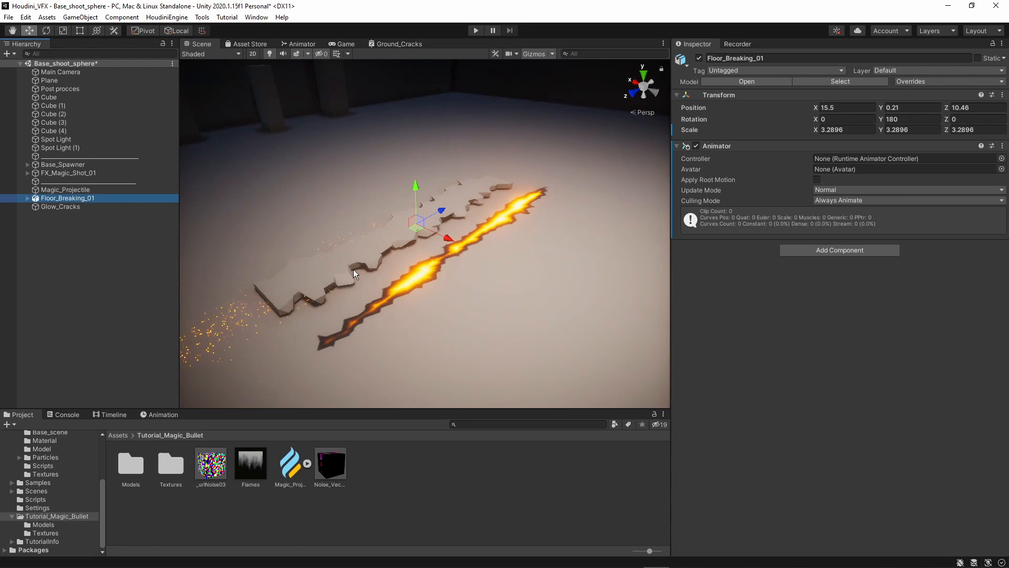
pyautogui.click(60, 206)
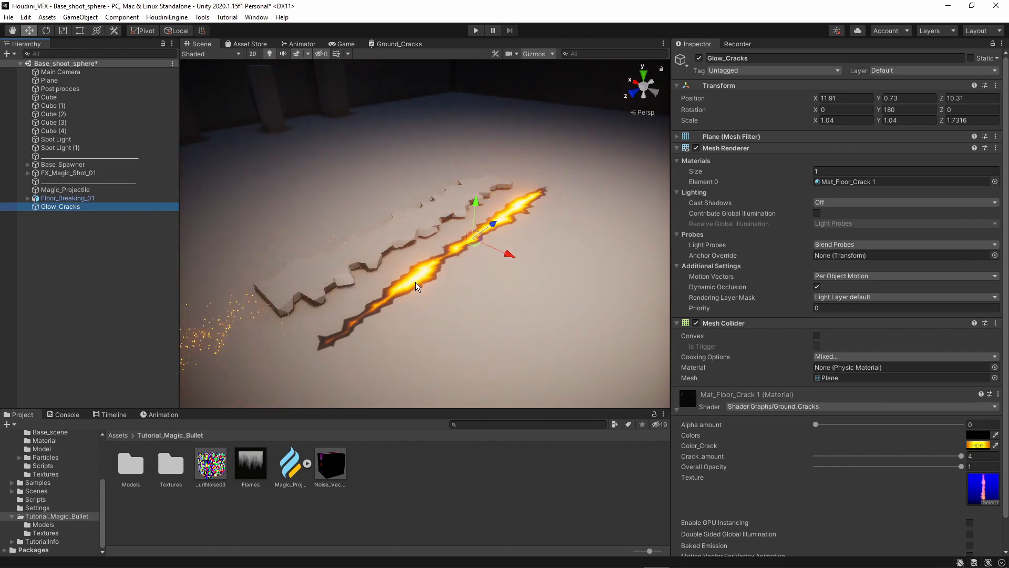
pyautogui.moveTo(548, 216)
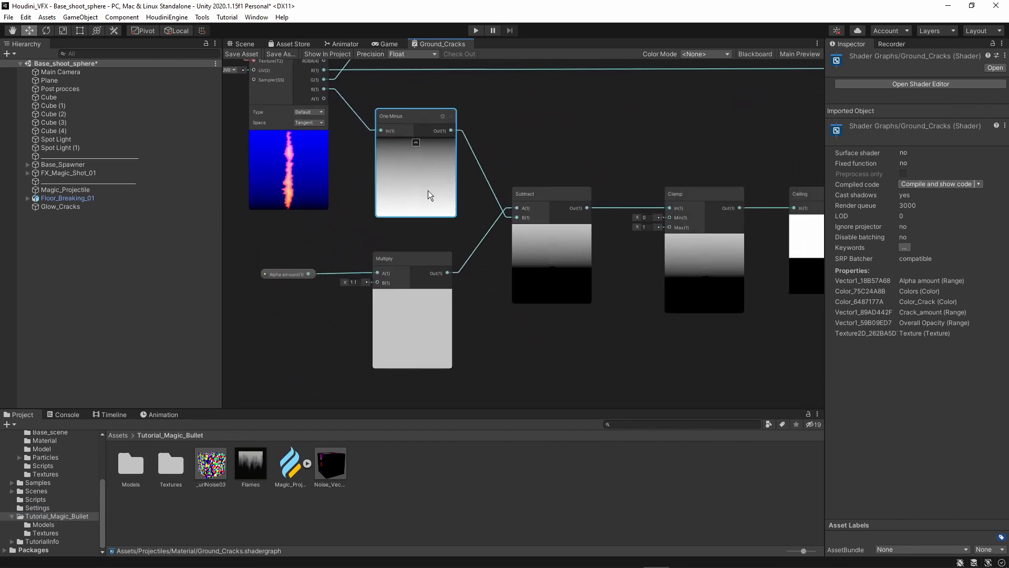
pyautogui.moveTo(415, 116); pyautogui.dragTo(410, 107)
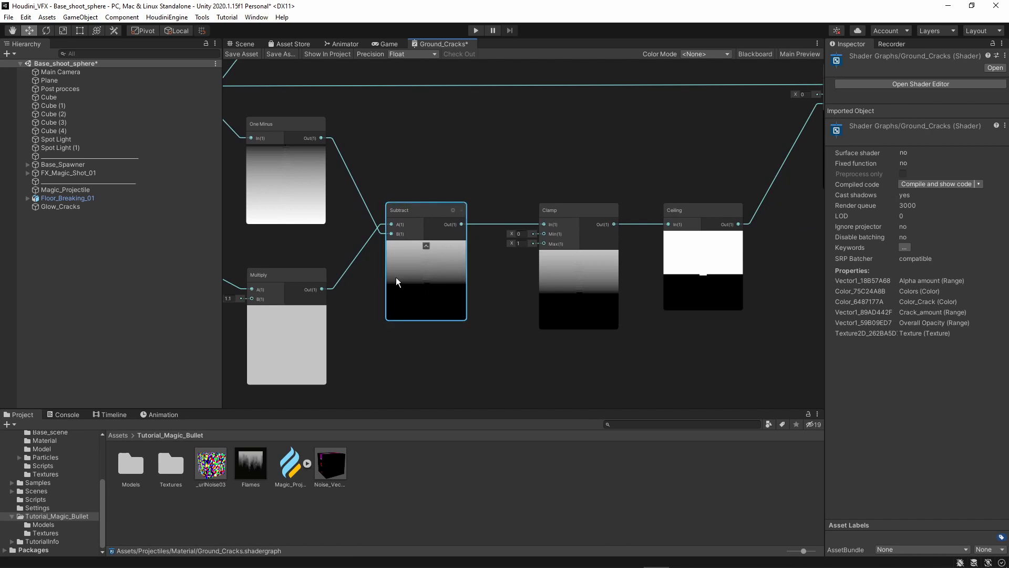
pyautogui.moveTo(363, 310)
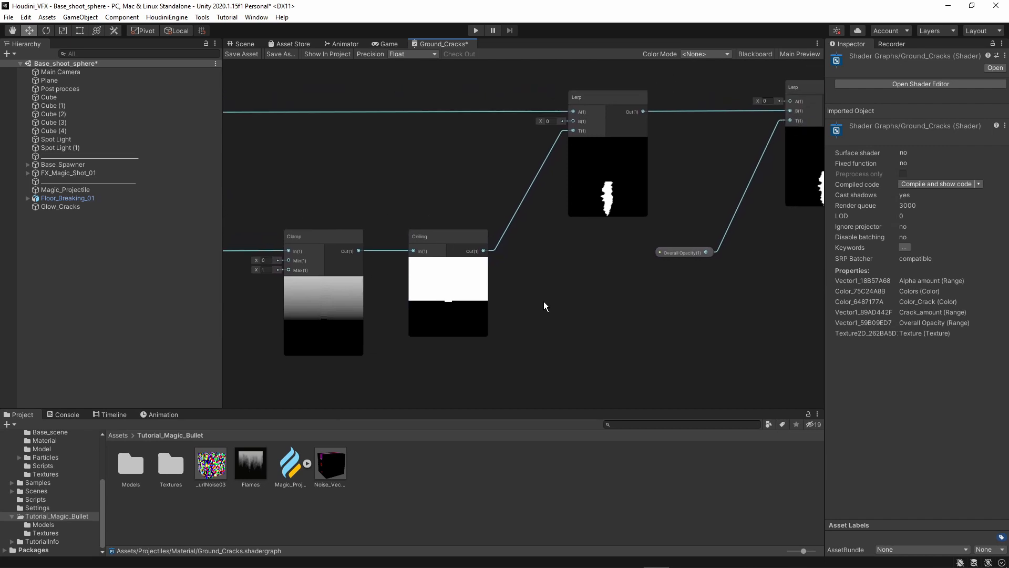
pyautogui.moveTo(536, 292)
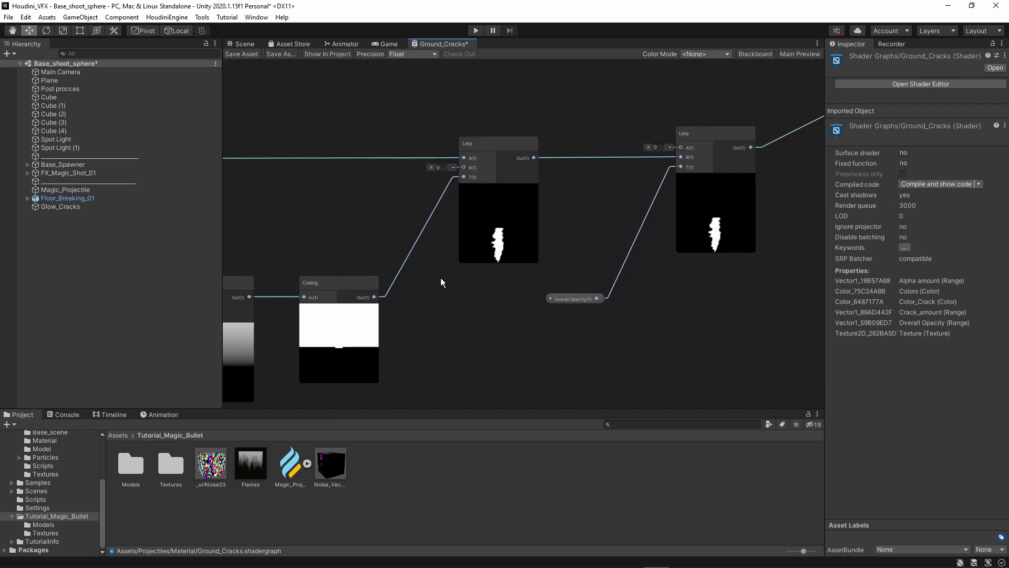
pyautogui.click(480, 151)
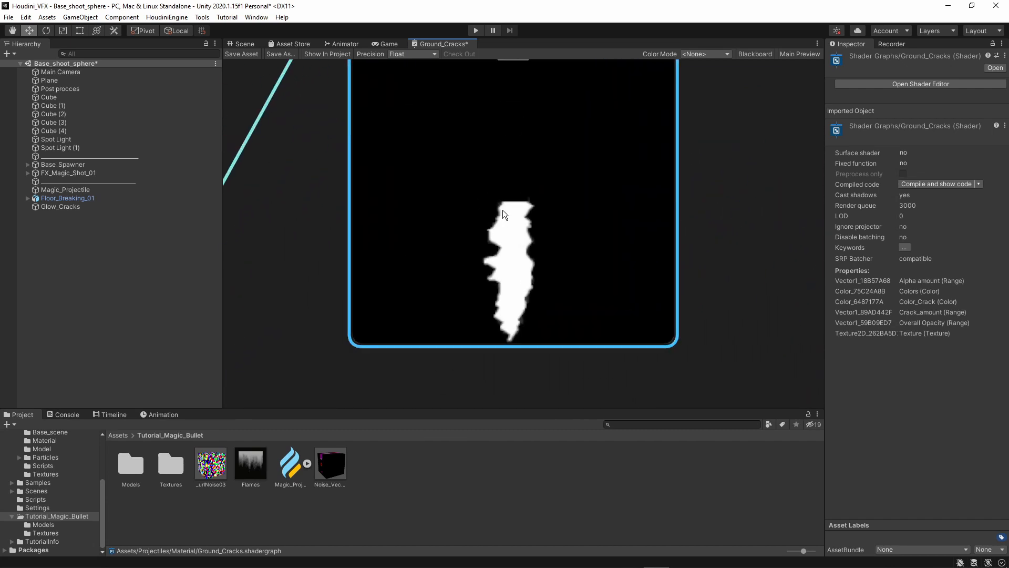
pyautogui.moveTo(547, 226)
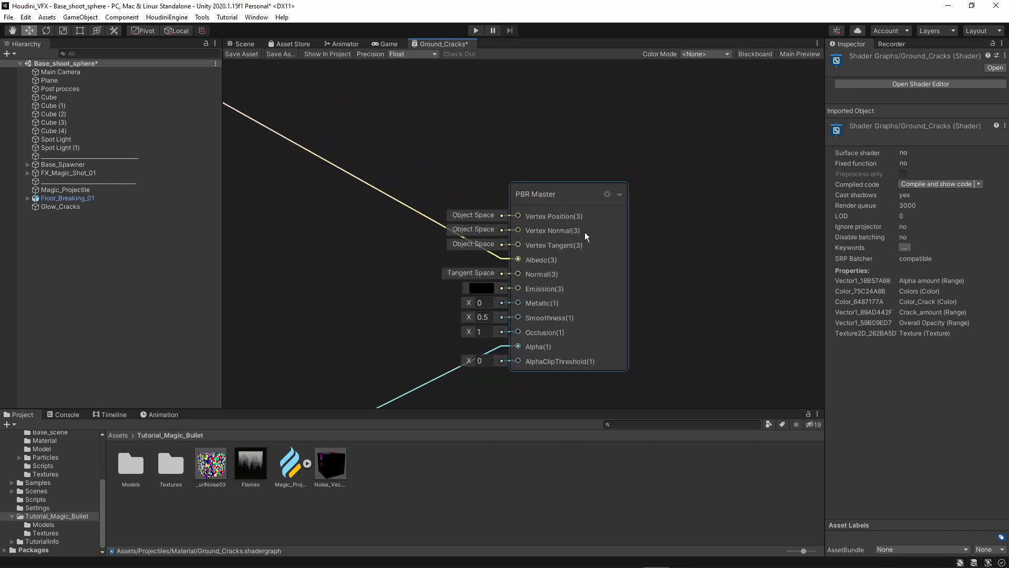
# Check the PBR Master output settings show Surface Transparent and Blend Alpha, then dismiss them
pyautogui.click(606, 195)
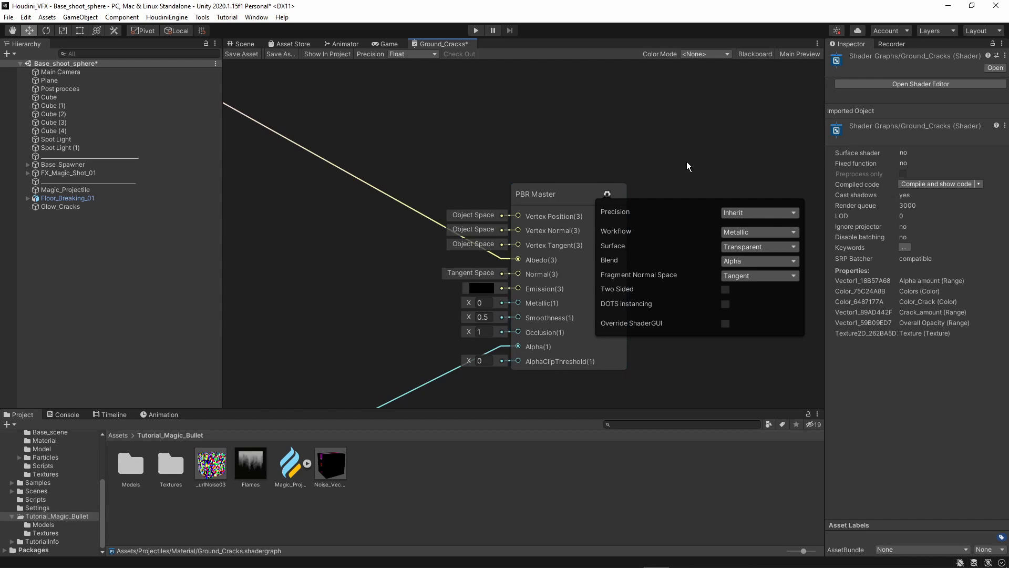
pyautogui.click(605, 193)
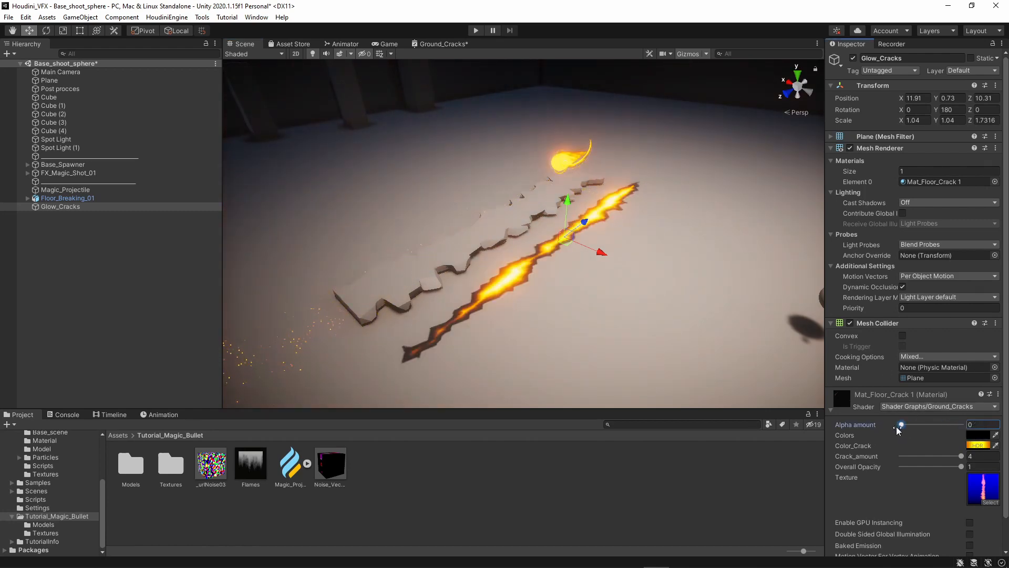
pyautogui.moveTo(901, 424); pyautogui.dragTo(961, 425)
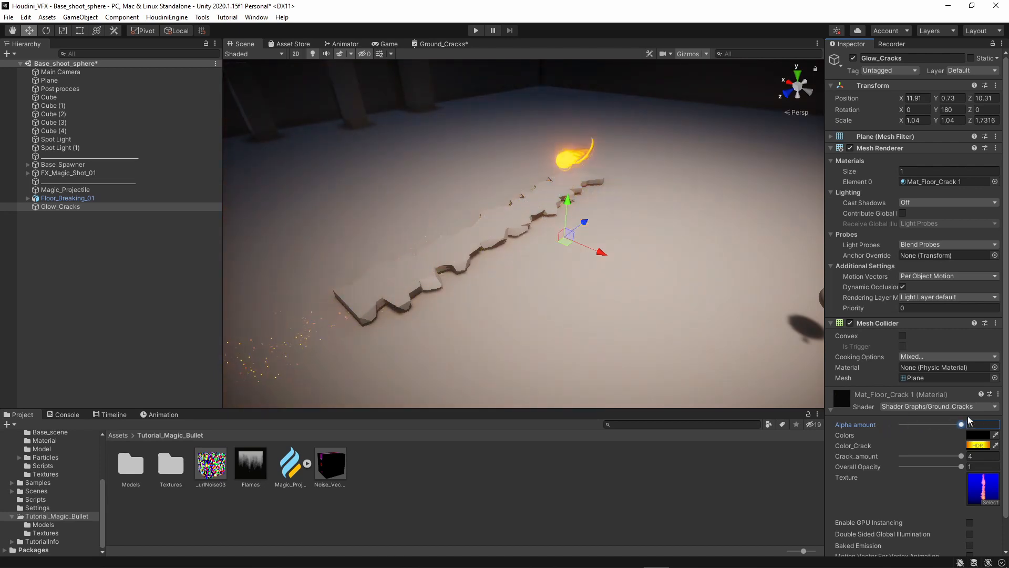
pyautogui.moveTo(962, 424); pyautogui.dragTo(898, 424)
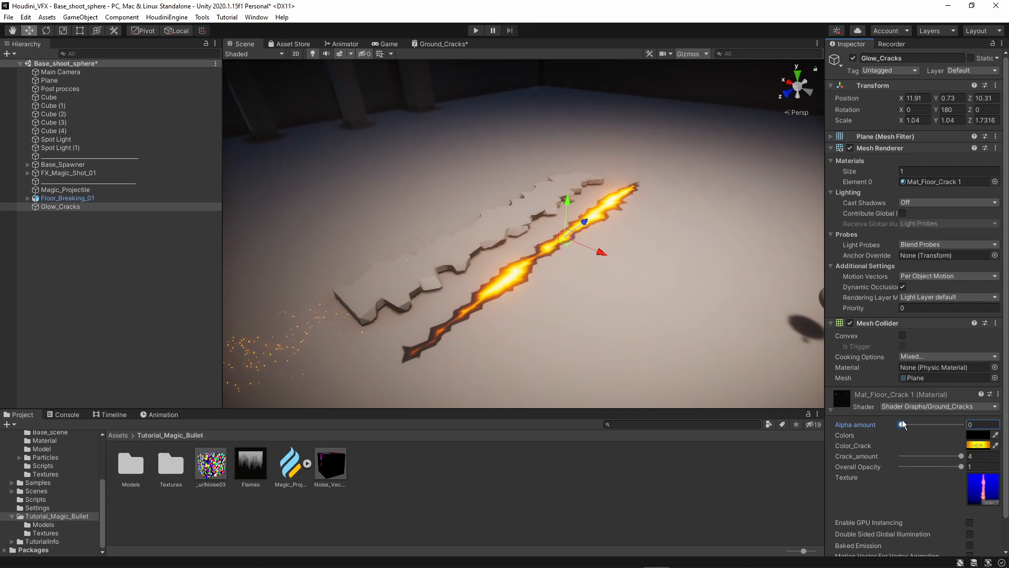
pyautogui.moveTo(891, 424); pyautogui.dragTo(922, 424)
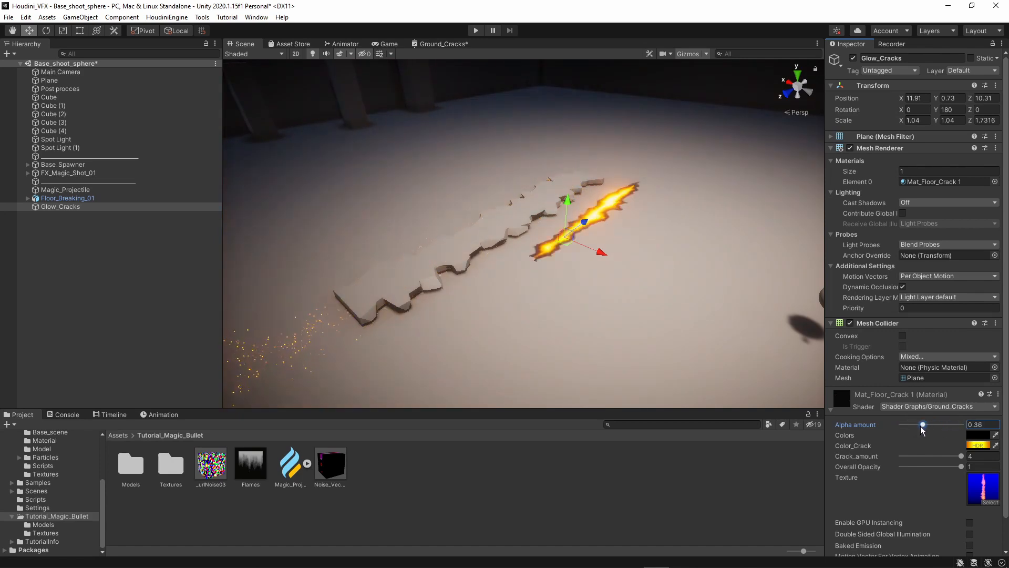
pyautogui.moveTo(922, 425); pyautogui.dragTo(956, 425)
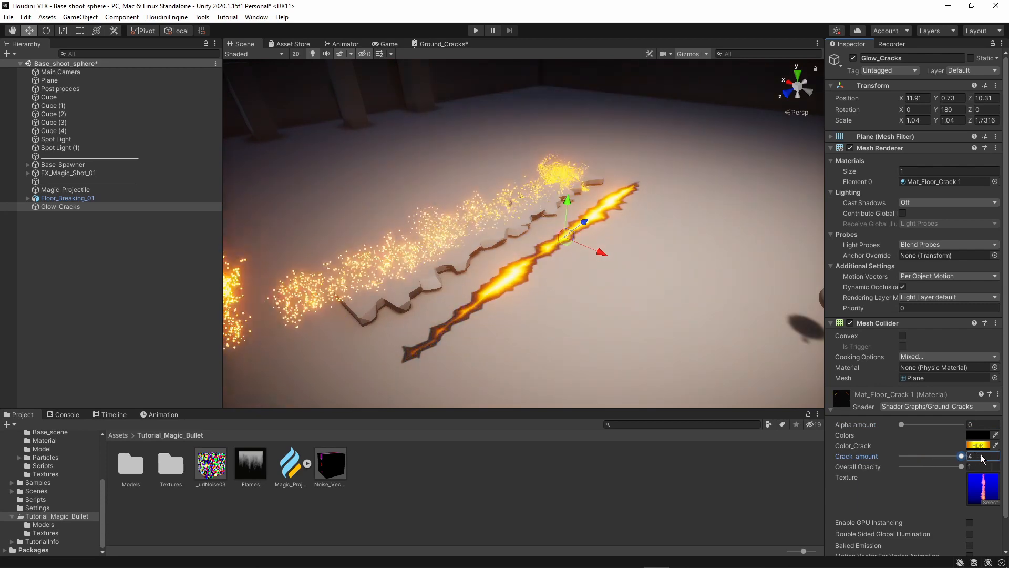
pyautogui.moveTo(959, 457); pyautogui.dragTo(918, 457)
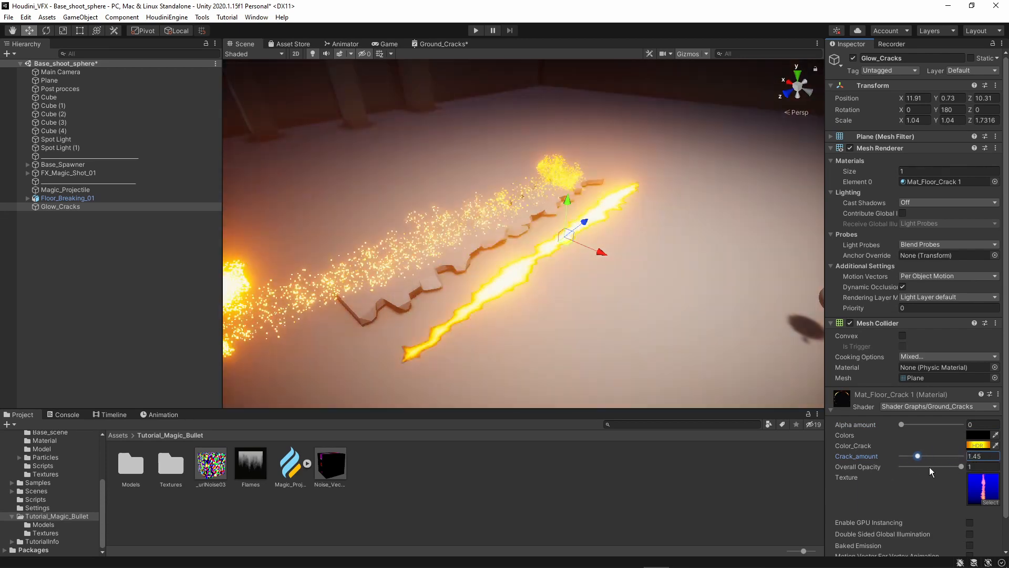
pyautogui.moveTo(918, 456); pyautogui.dragTo(901, 456)
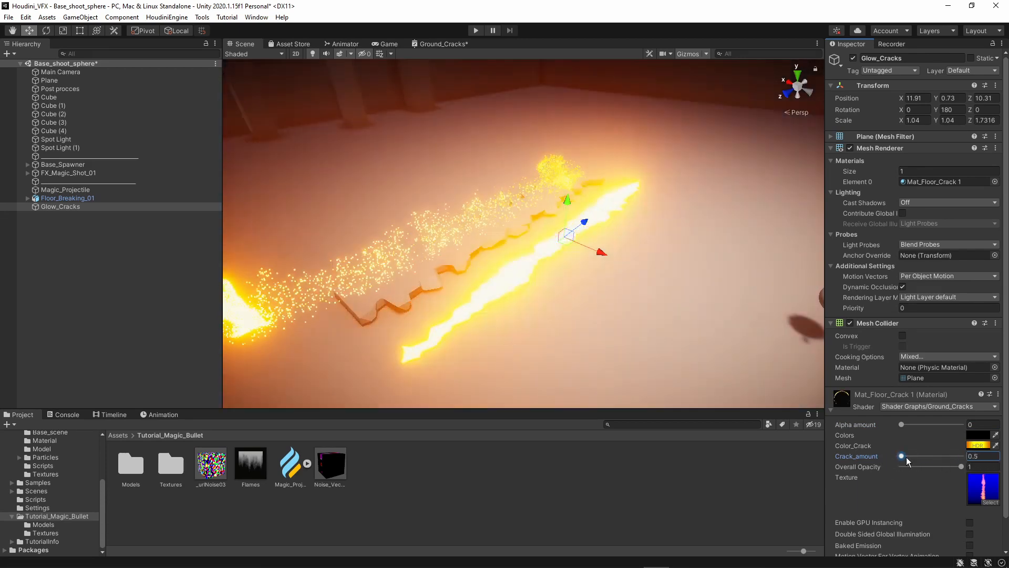
pyautogui.moveTo(901, 456); pyautogui.dragTo(944, 456)
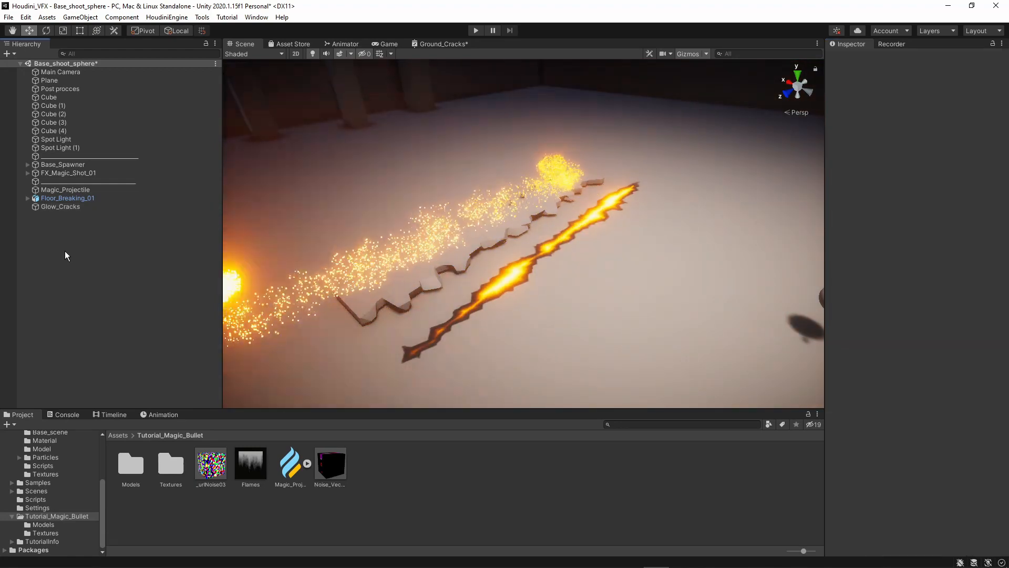
# Glance at the Timeline panel, return to Project assets, and select the Magic_Projectile effect
pyautogui.click(113, 413)
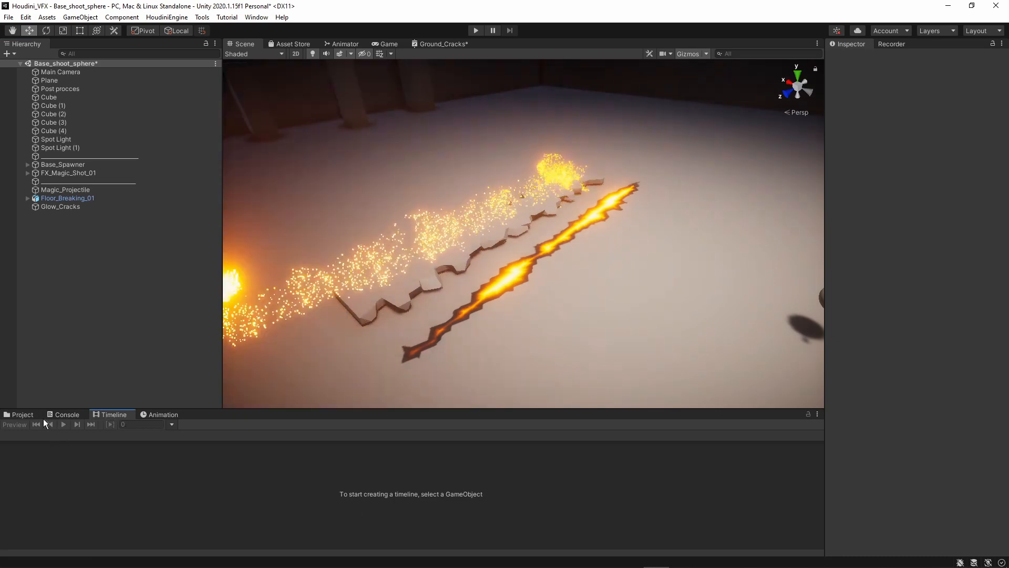
pyautogui.click(22, 414)
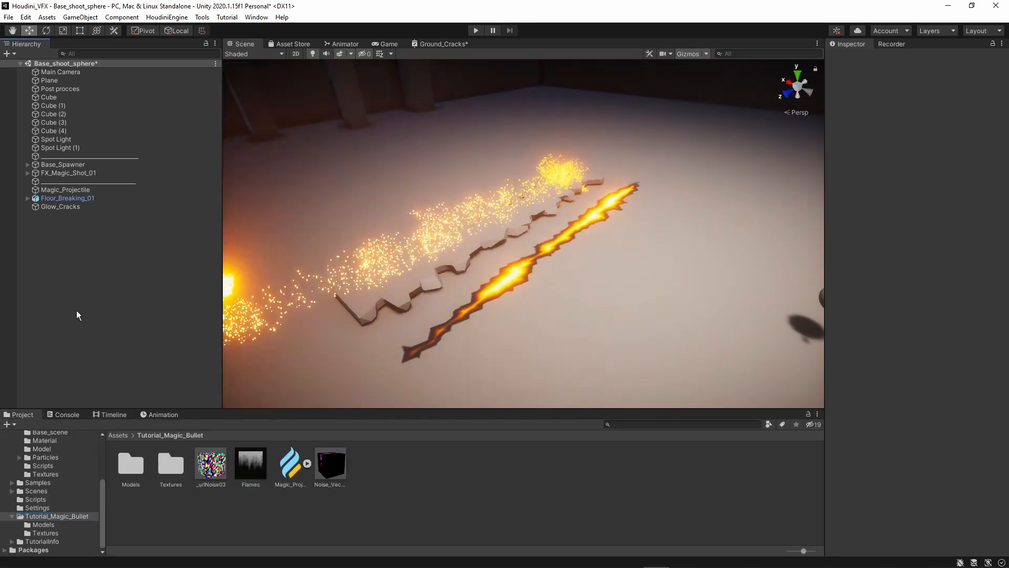
pyautogui.click(68, 198)
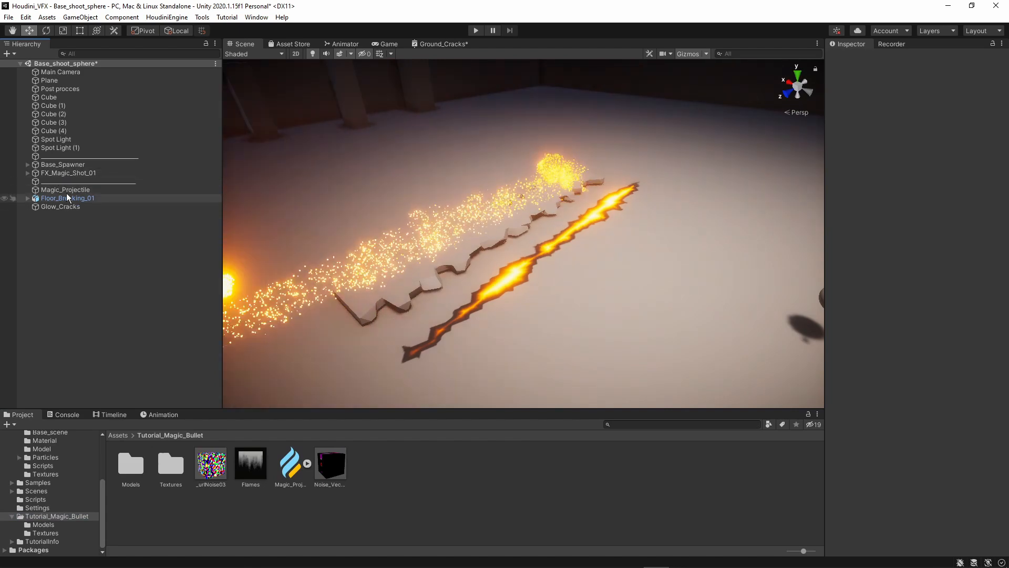
pyautogui.click(64, 189)
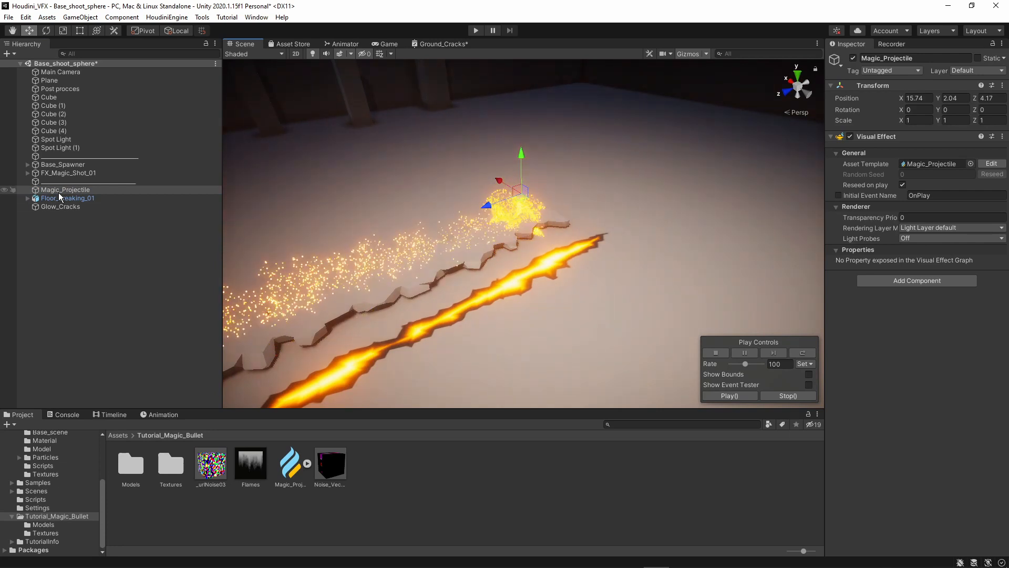
# Create a new empty object in the Hierarchy and rename it starting with 'FX'
pyautogui.rightClick(64, 189)
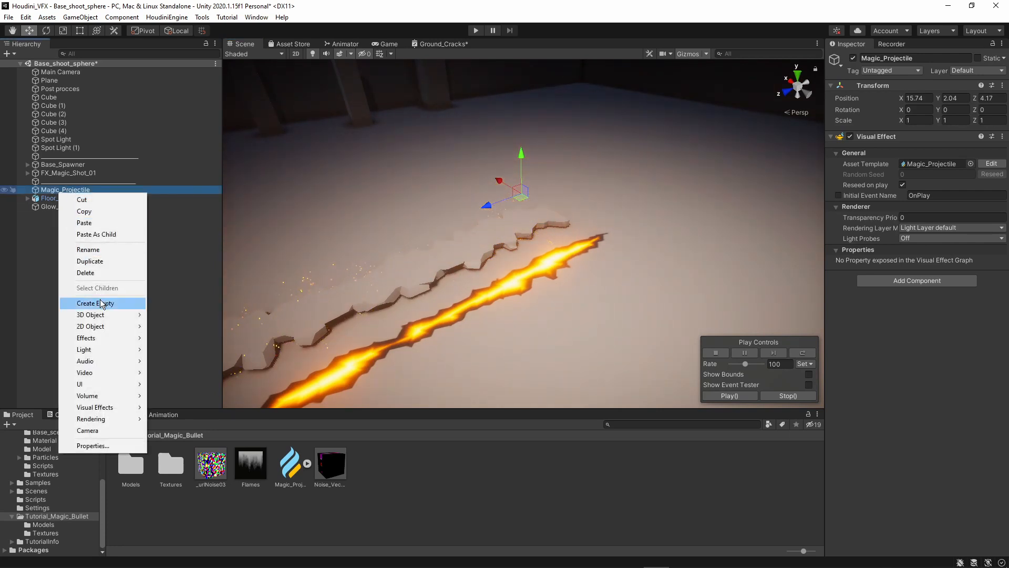
pyautogui.click(94, 303)
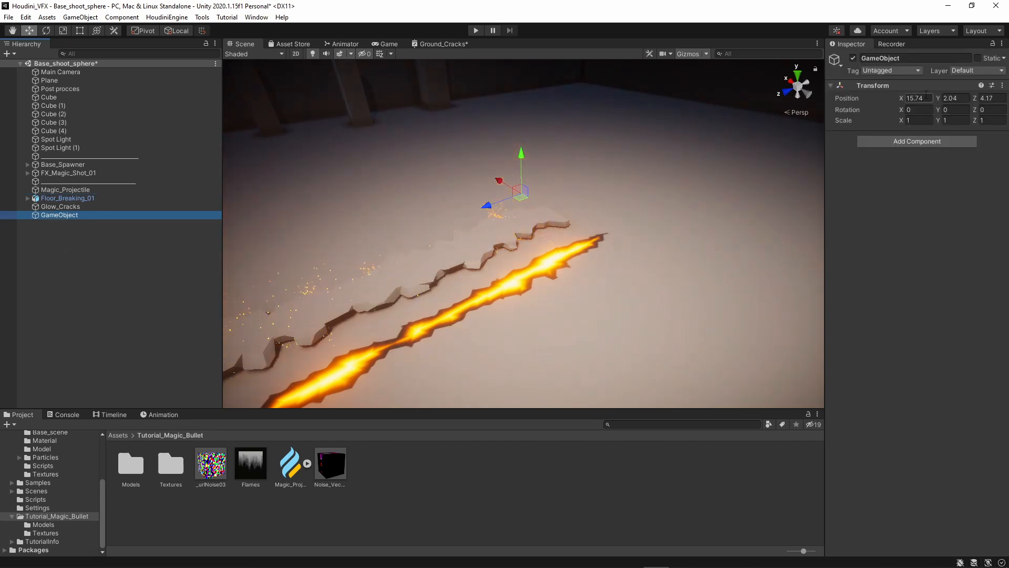
pyautogui.click(914, 120)
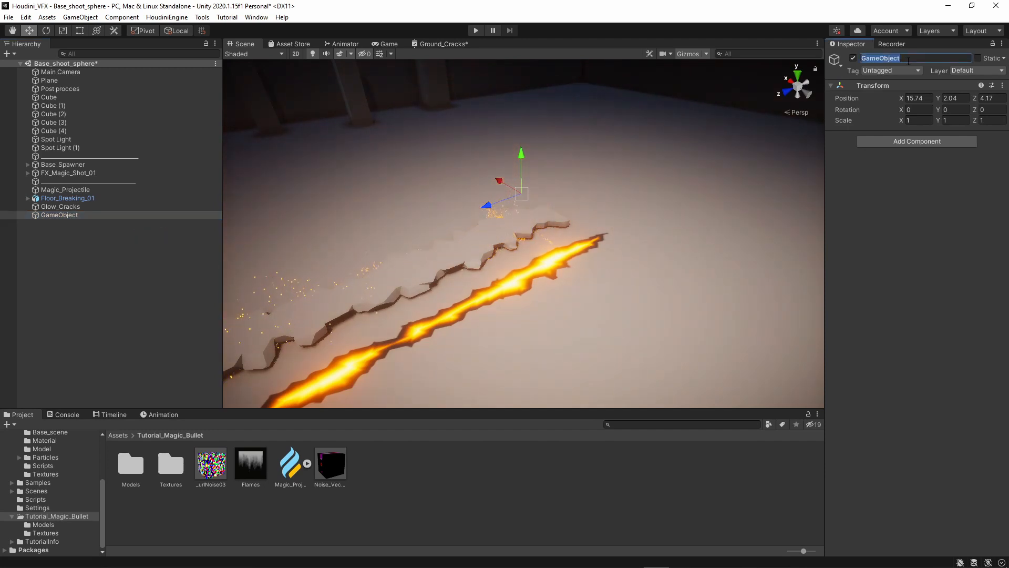
pyautogui.write('FX_Magic_Pro')
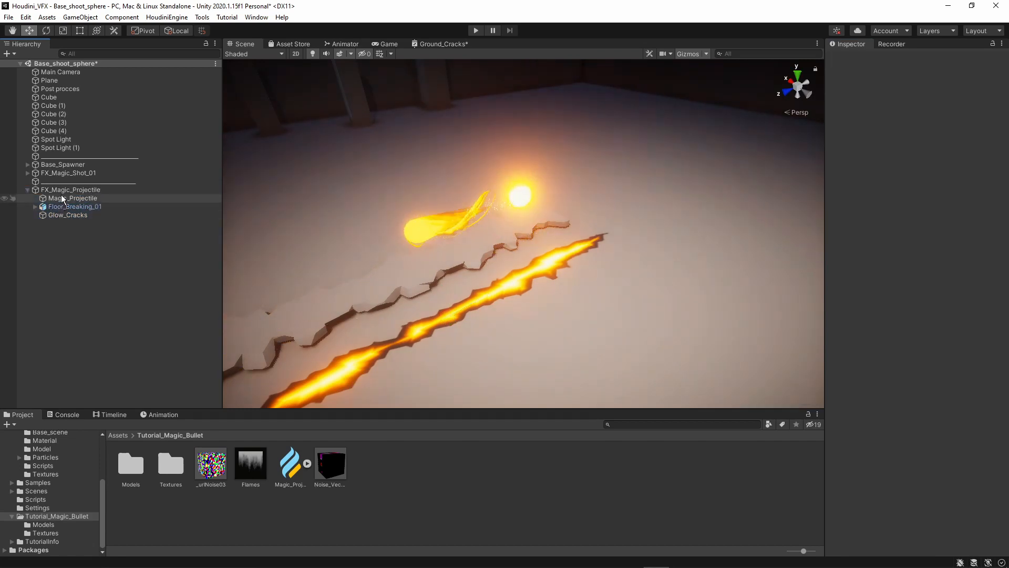
# Select the FX_Magic_Projectile group, check Floor_Breaking_01's Animator component, then clear the selection
pyautogui.click(70, 190)
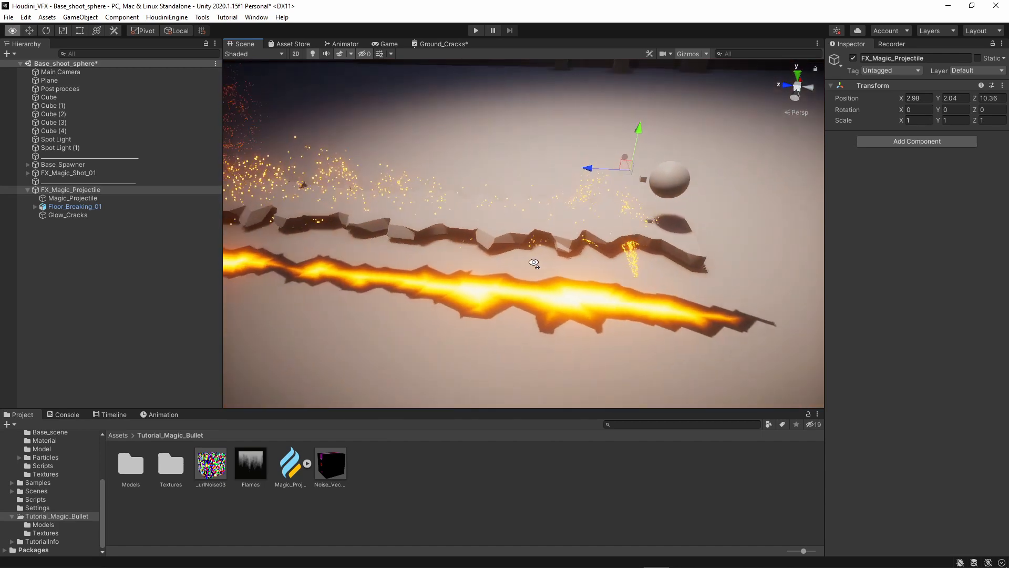
pyautogui.click(75, 207)
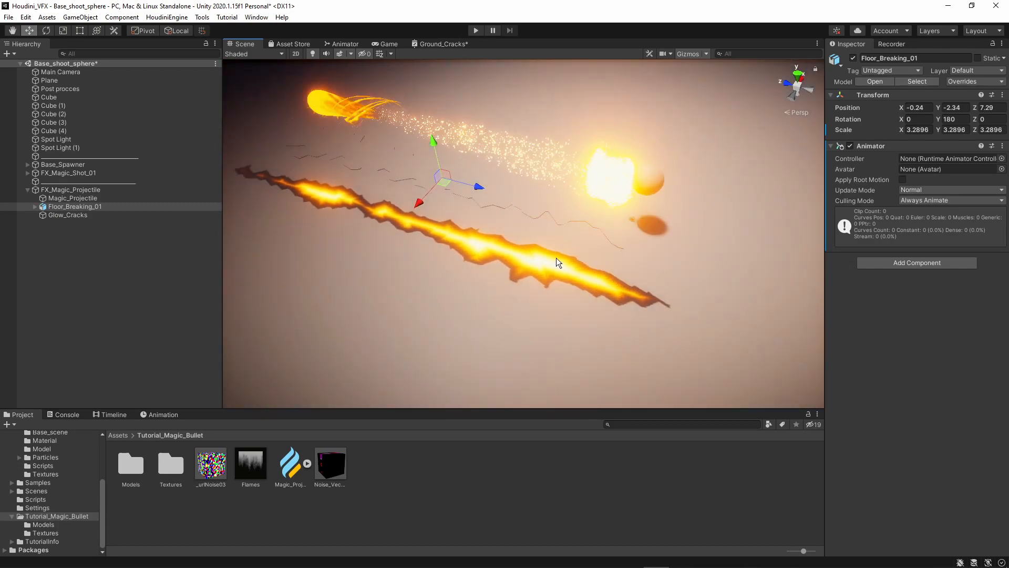
pyautogui.click(68, 215)
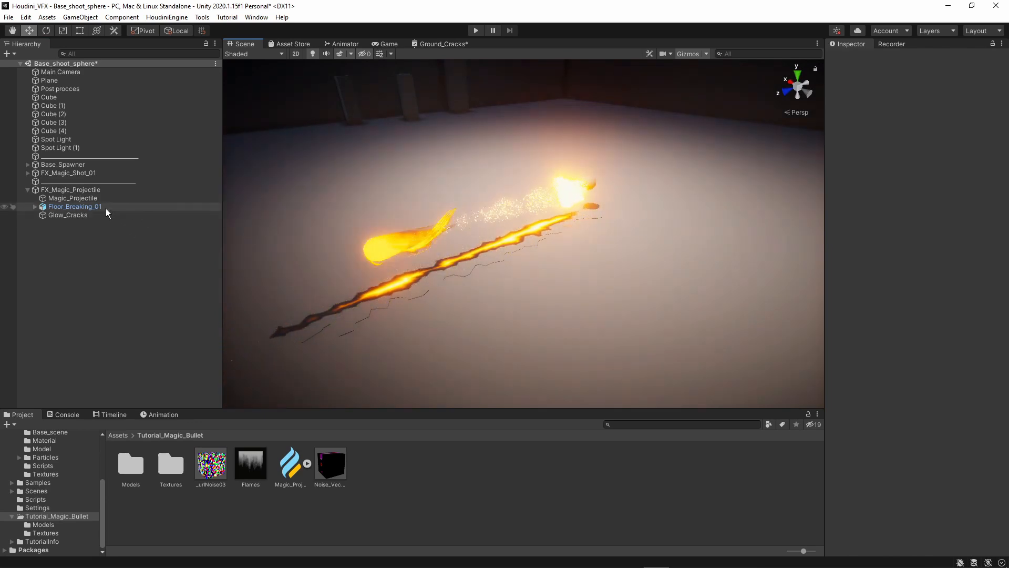
# Select FX_Magic_Projectile, show the Timeline workspace and Window menu, then reselect the group
pyautogui.click(70, 189)
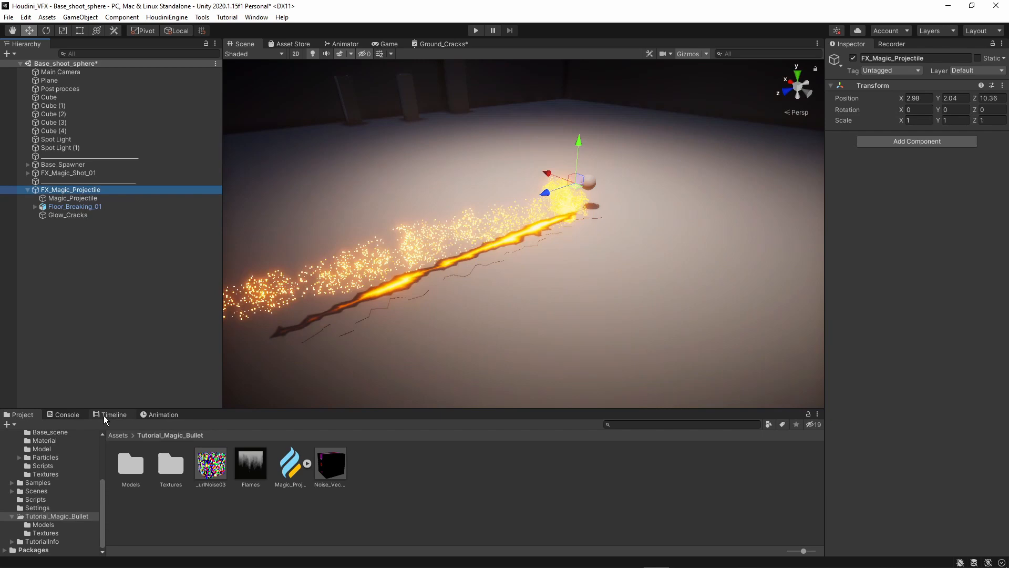
pyautogui.click(113, 414)
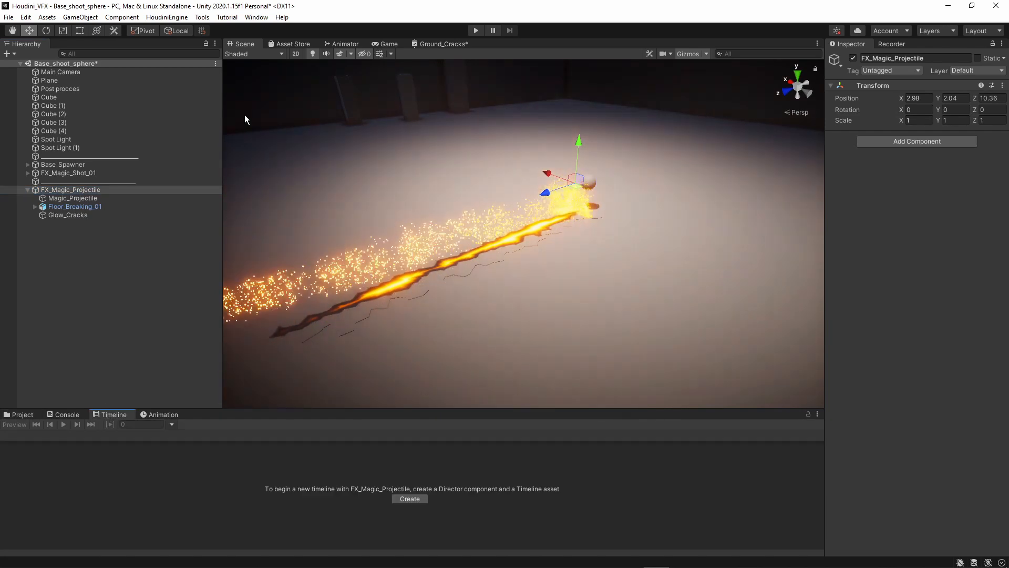
pyautogui.click(256, 17)
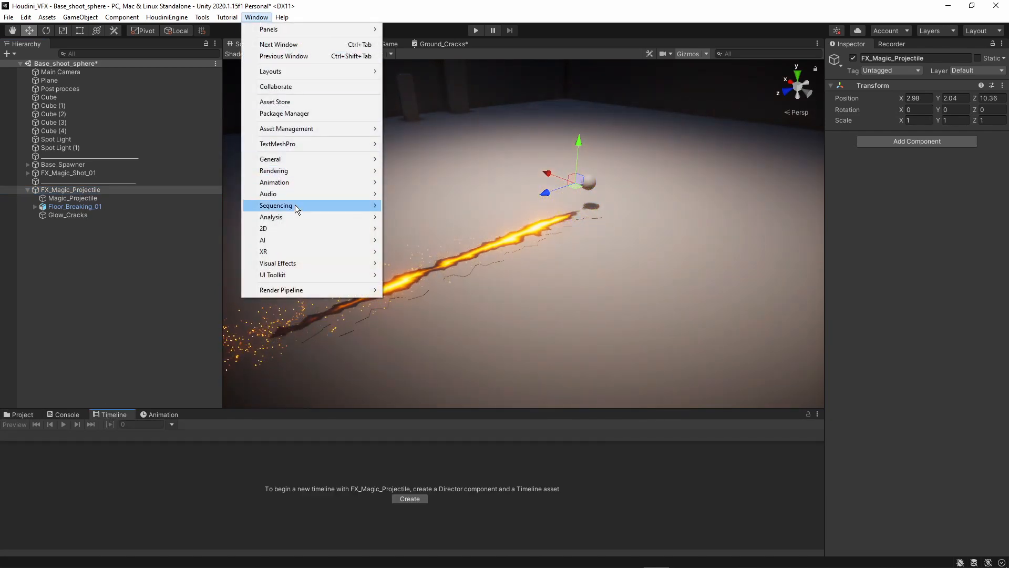
pyautogui.moveTo(275, 205)
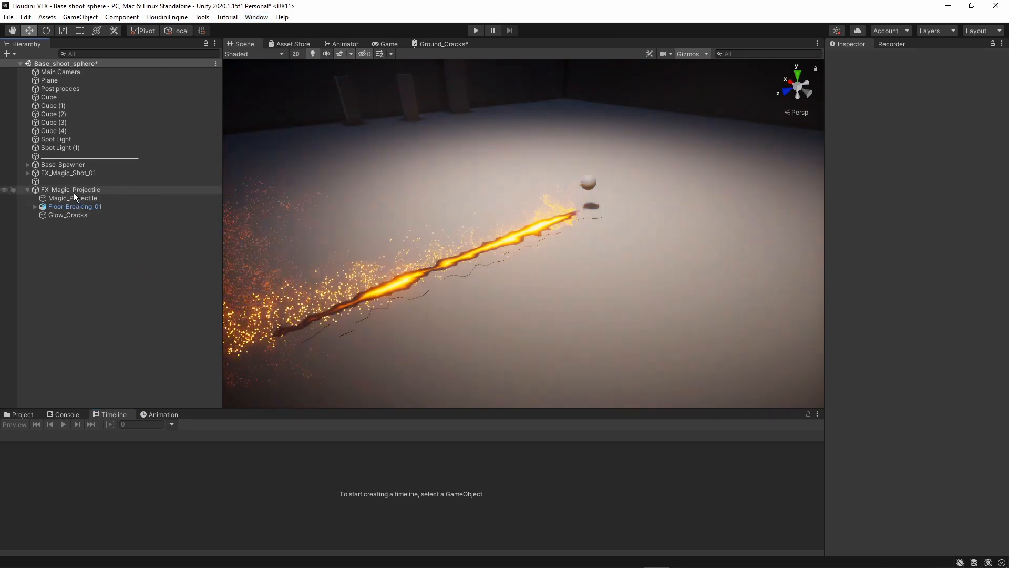
pyautogui.click(70, 189)
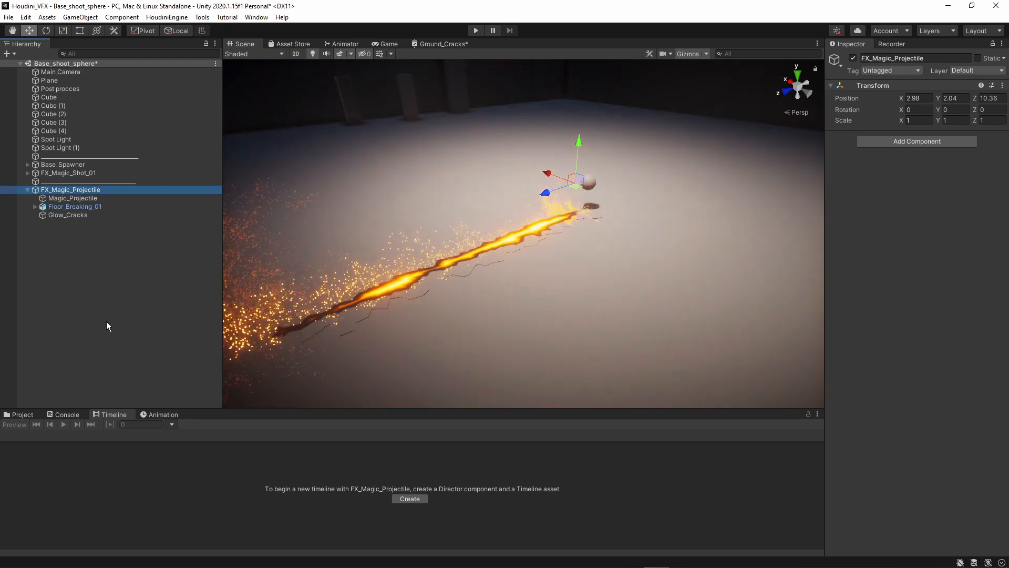
pyautogui.moveTo(378, 478)
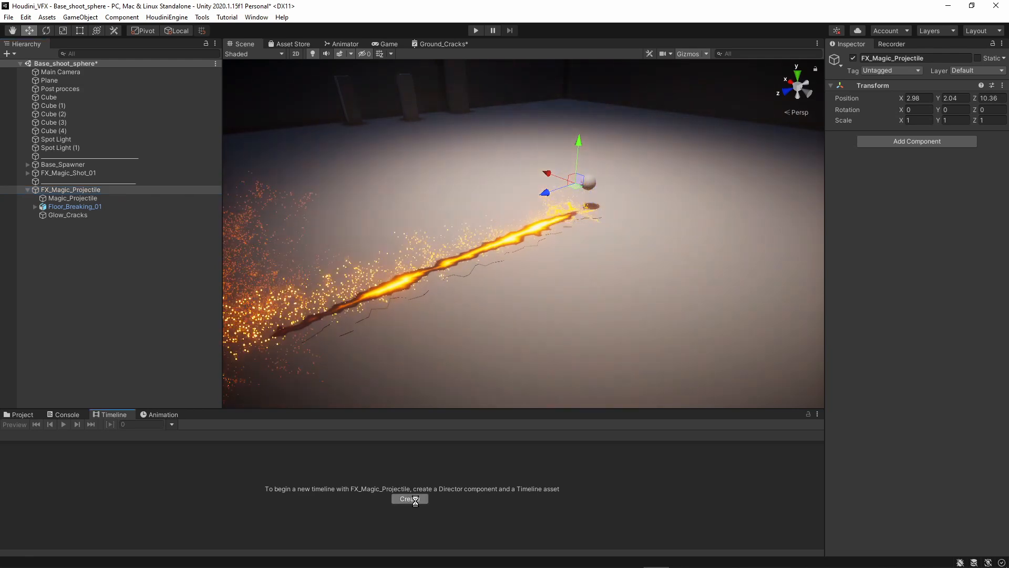
# Create FX_Magic_ProjectileTimeline with the default name and save it in Tutorial_Magic_Bullet
pyautogui.click(410, 498)
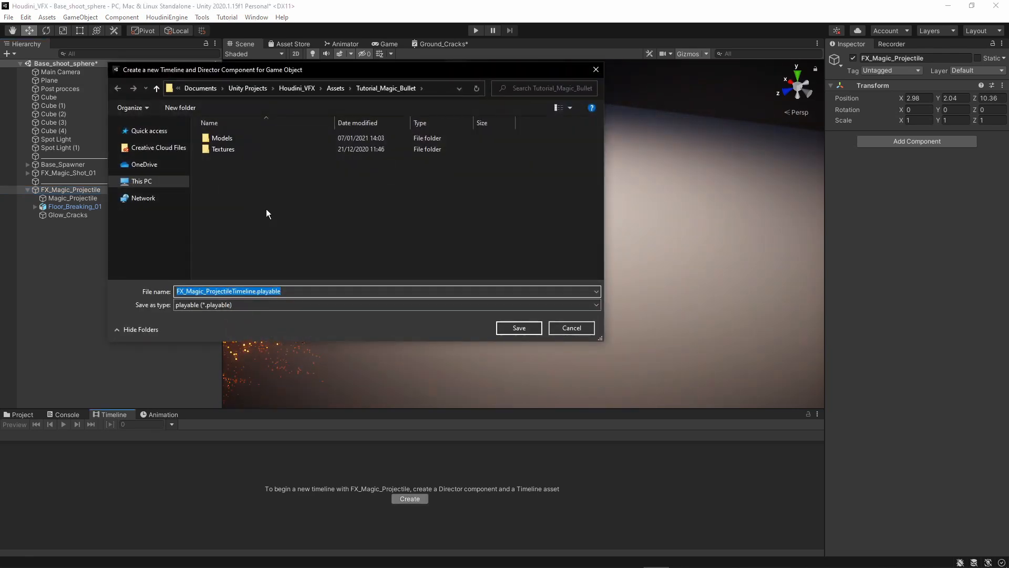
pyautogui.moveTo(249, 240)
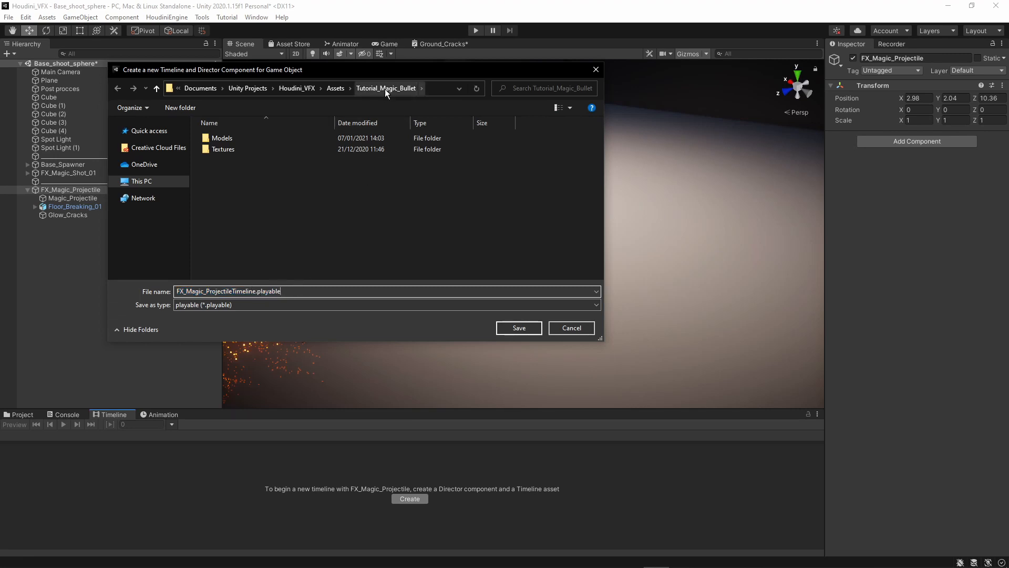
pyautogui.moveTo(518, 327)
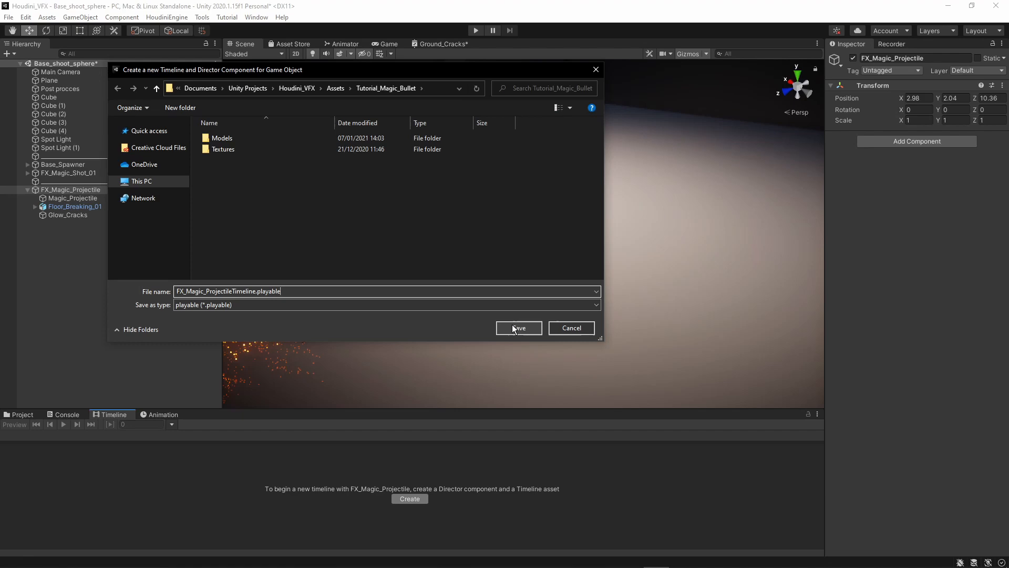
pyautogui.click(519, 328)
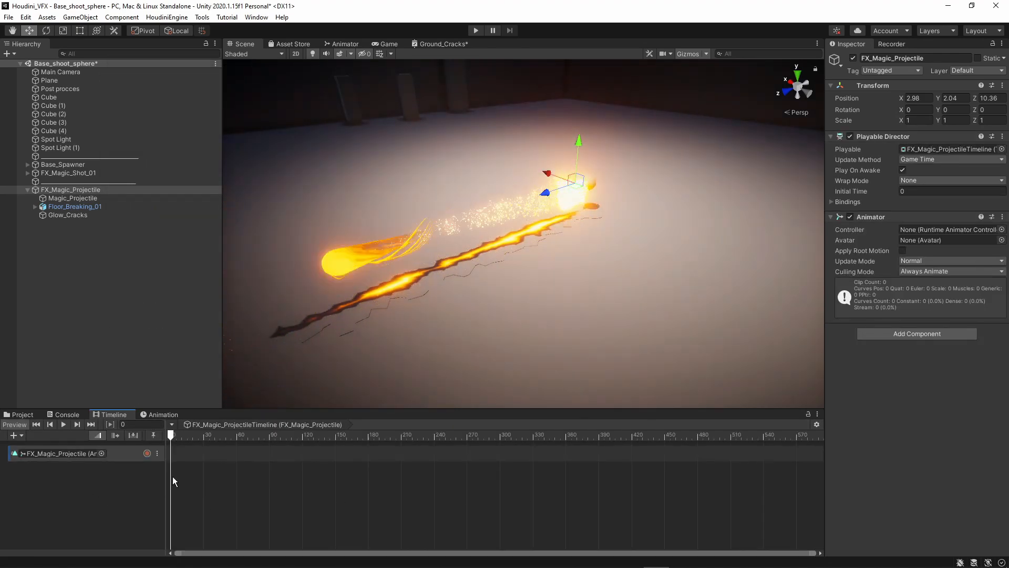
# Delete the timeline's default Animation track
pyautogui.click(61, 454)
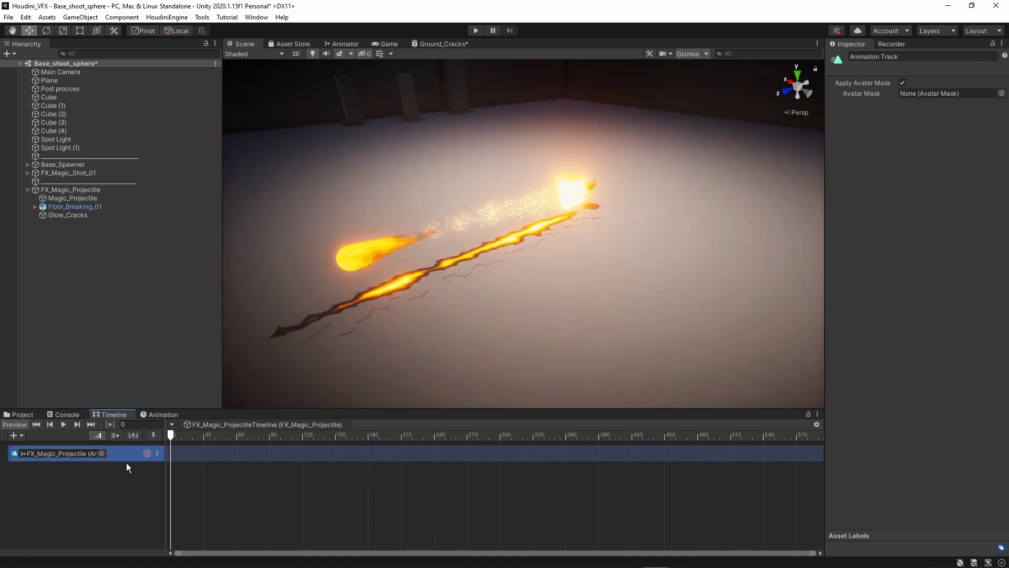
pyautogui.rightClick(61, 452)
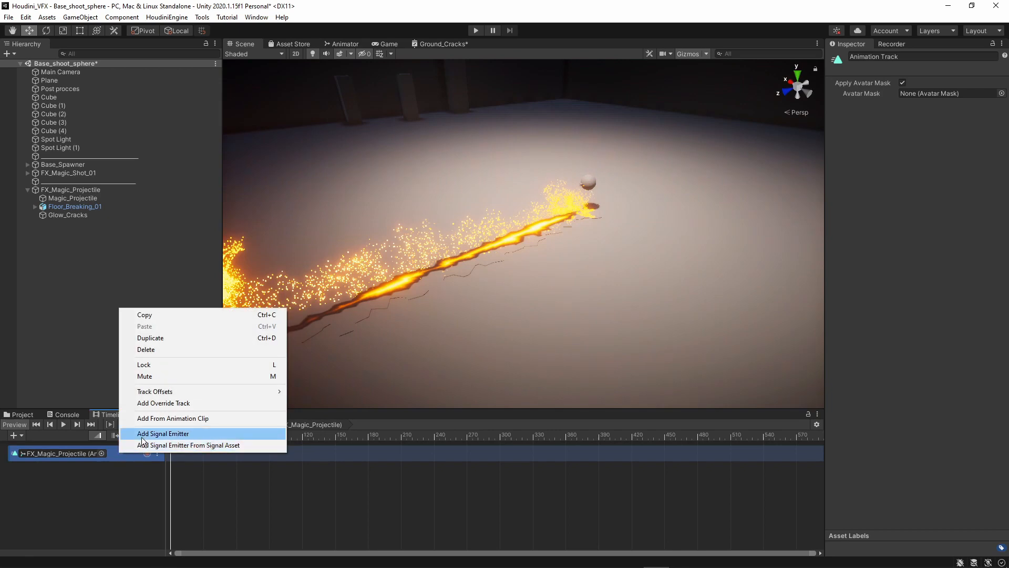
pyautogui.moveTo(145, 353)
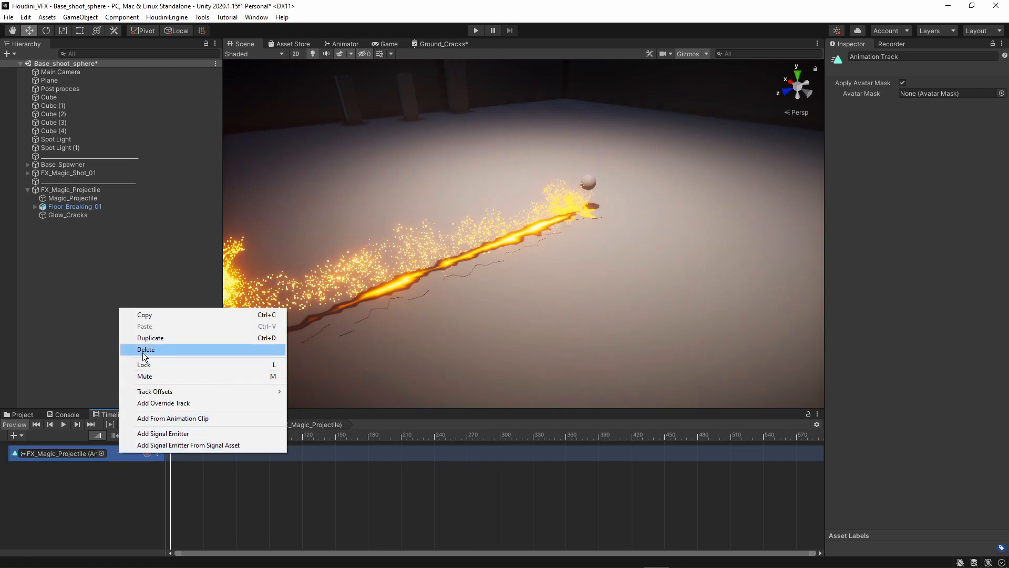
pyautogui.click(146, 349)
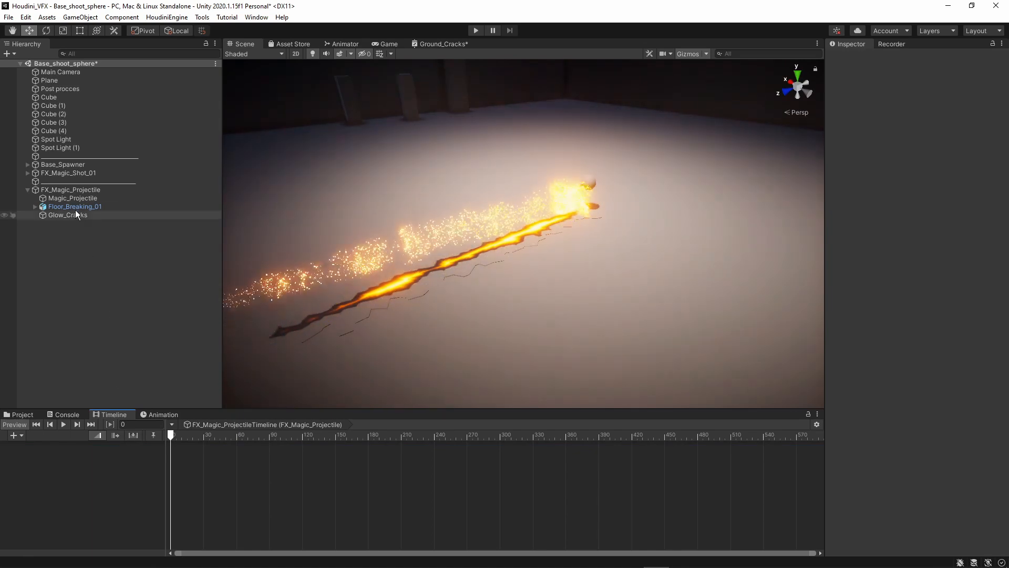
# Add a Visual Effect Activation track bound to Magic_Projectile
pyautogui.click(73, 197)
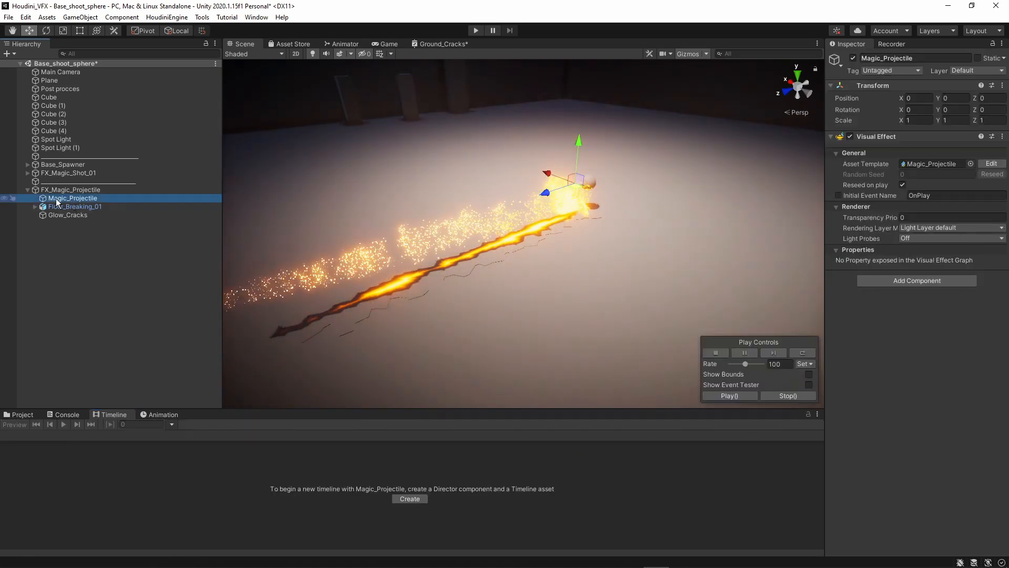
pyautogui.click(409, 499)
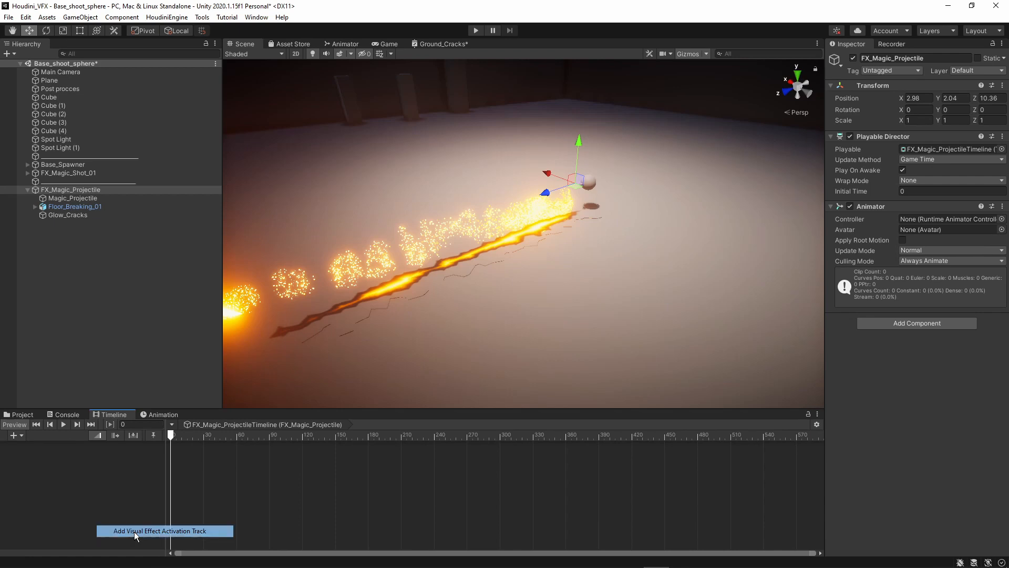
pyautogui.click(163, 530)
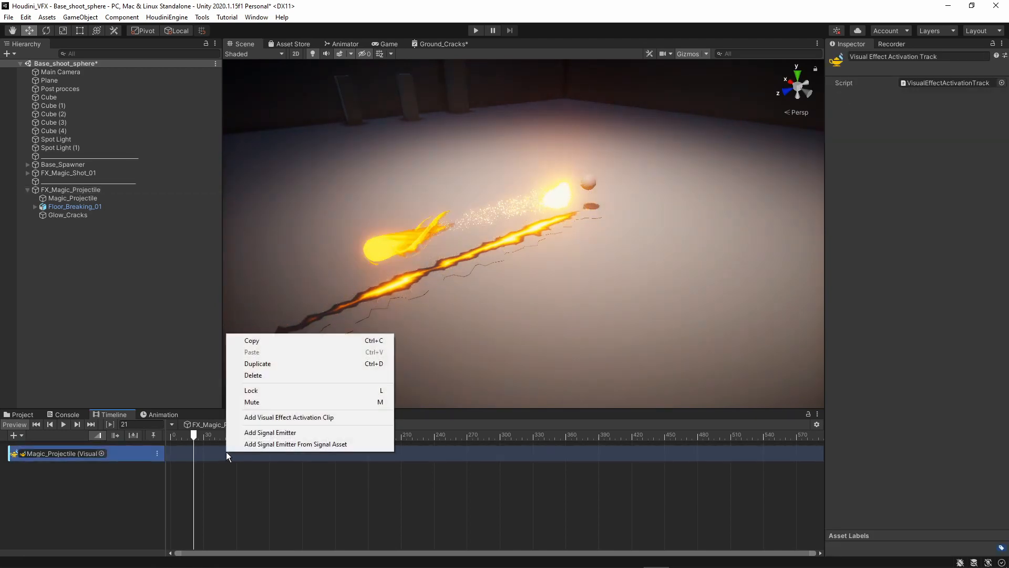
pyautogui.moveTo(306, 417)
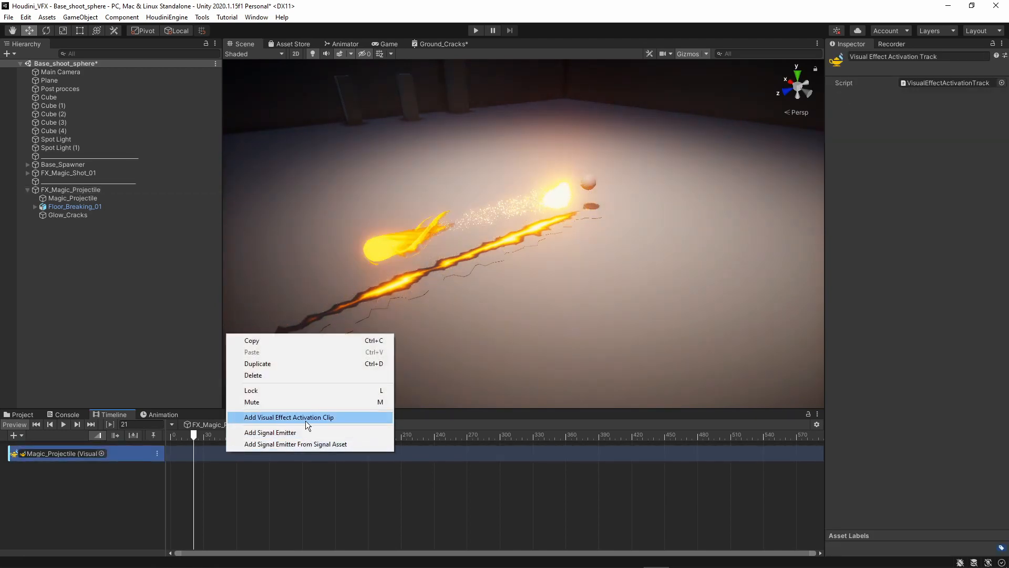
# Add a 60-frame activation clip to the Magic_Projectile track and move it to start at frame 33
pyautogui.click(289, 417)
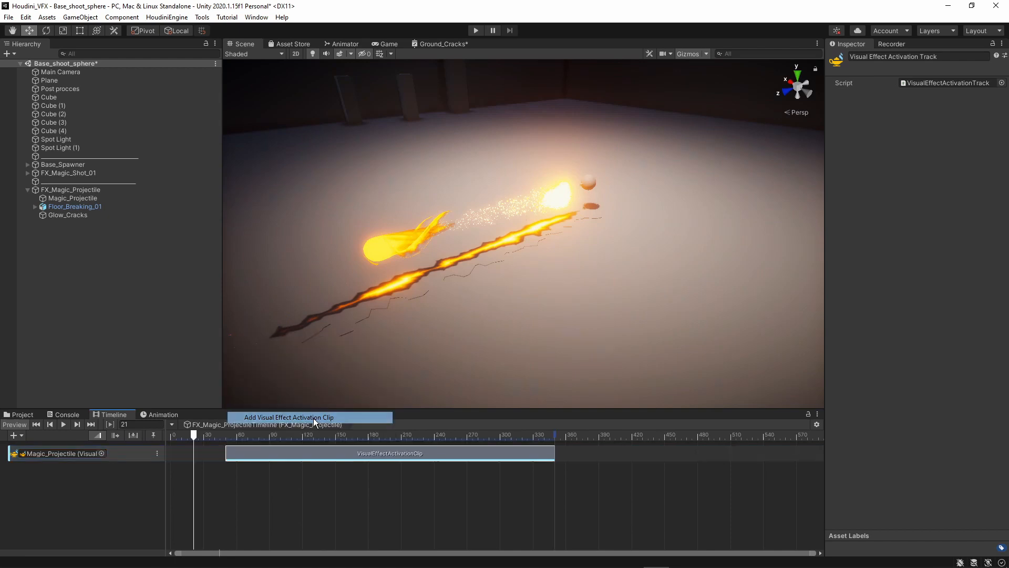
pyautogui.click(390, 452)
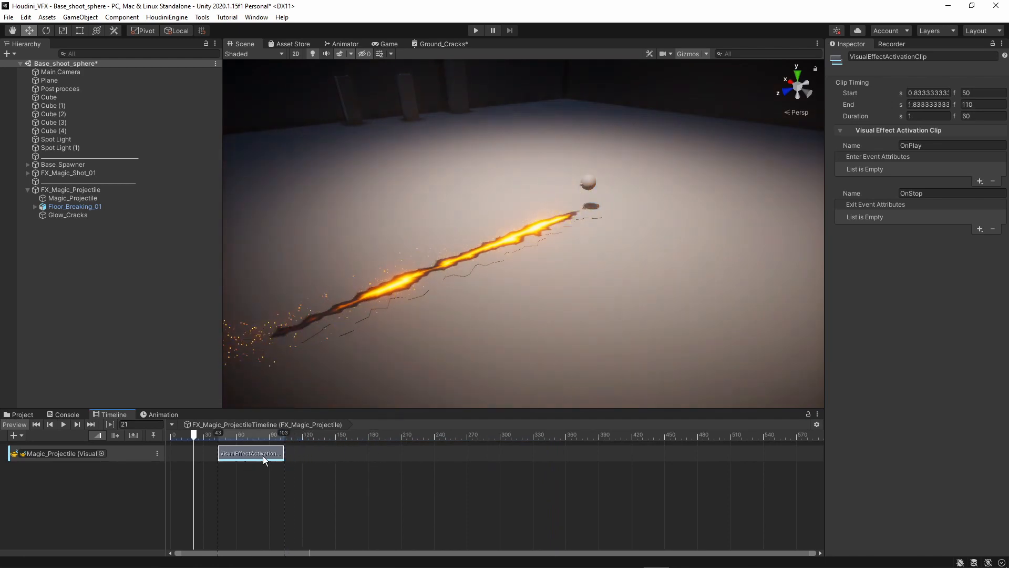
pyautogui.moveTo(250, 452); pyautogui.dragTo(238, 453)
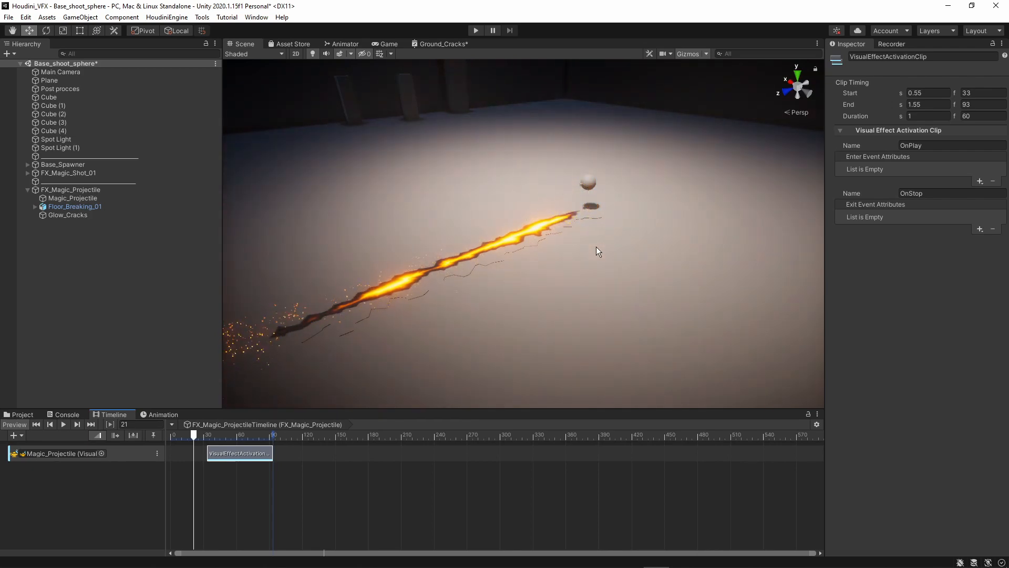
pyautogui.moveTo(388, 237)
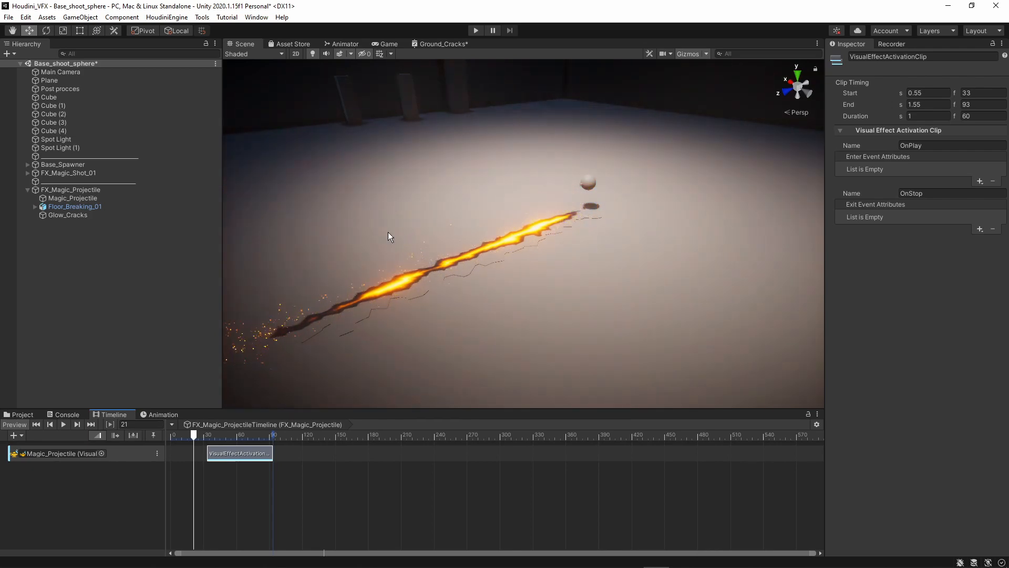
pyautogui.click(72, 197)
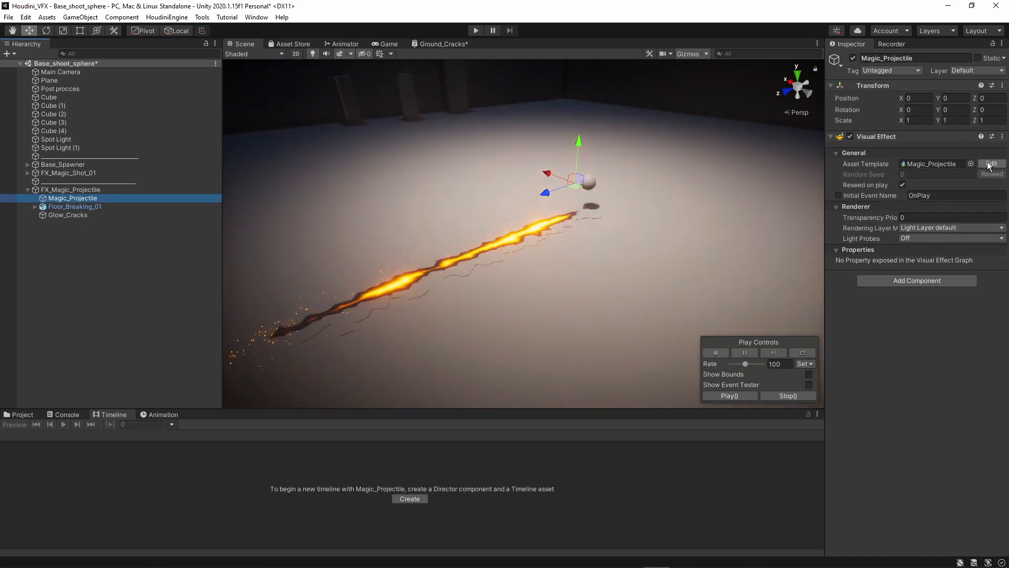
# Edit the Magic_Projectile VFX asset to view its periodic and single burst spawn blocks
pyautogui.click(992, 163)
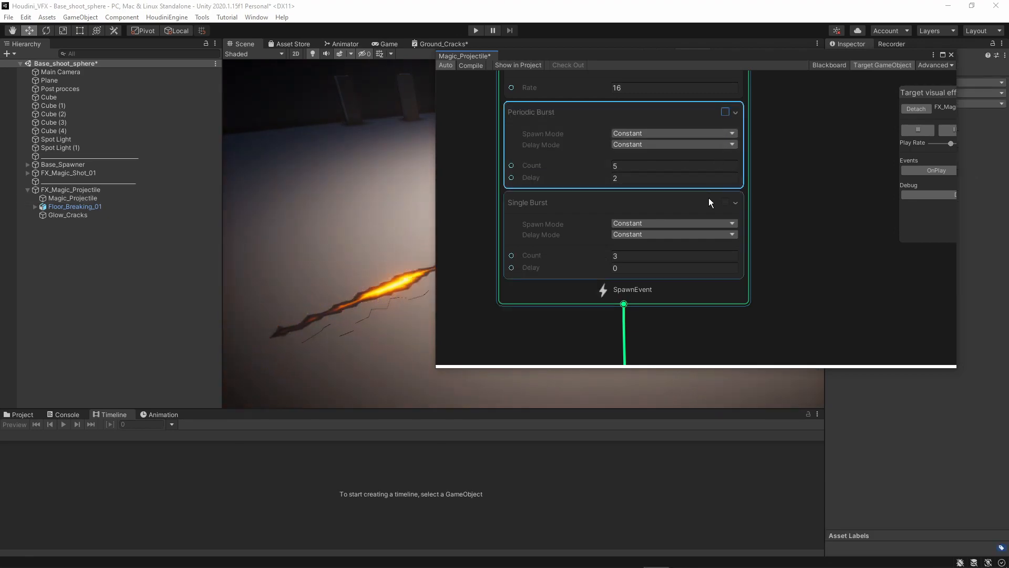
pyautogui.click(725, 202)
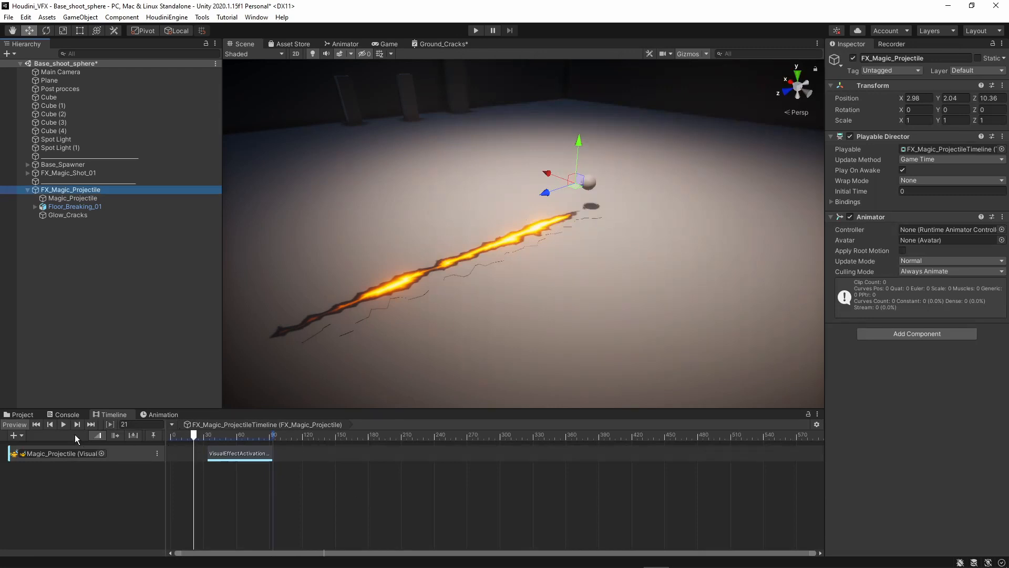
# Preview the projectile timeline and drag the VisualEffectActivation clip back to frame 0
pyautogui.click(64, 424)
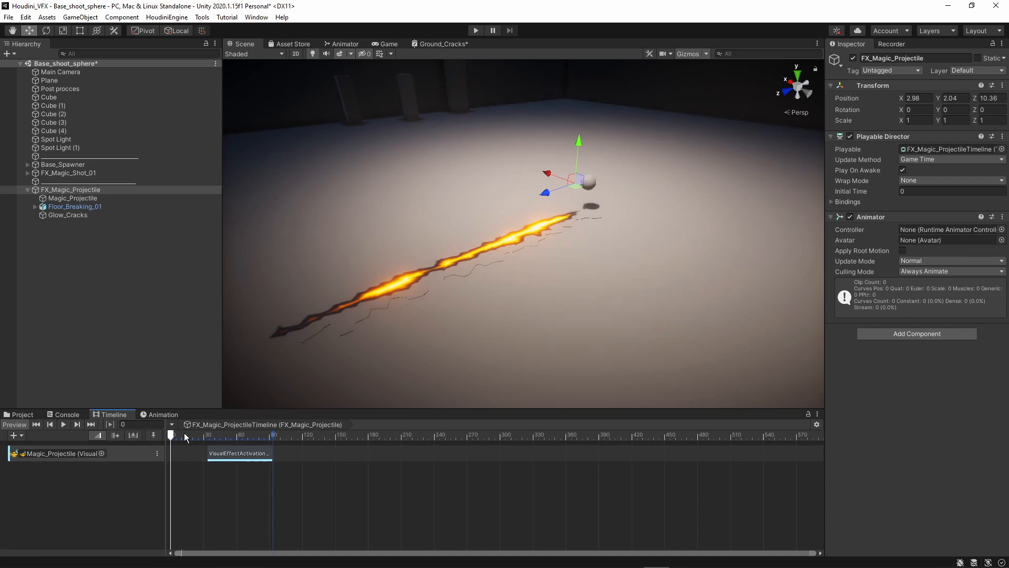
pyautogui.moveTo(172, 435); pyautogui.dragTo(240, 434)
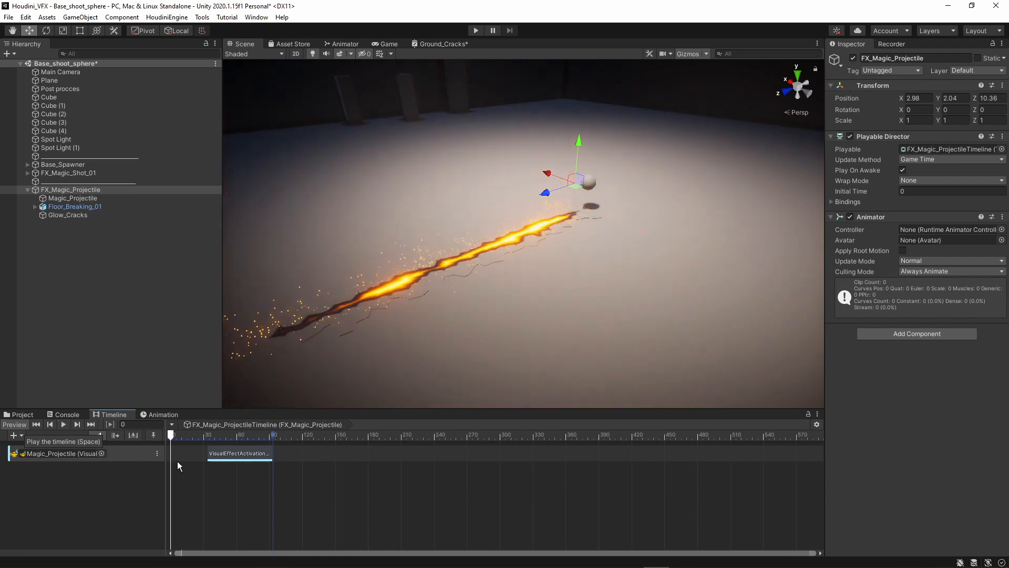
pyautogui.click(188, 452)
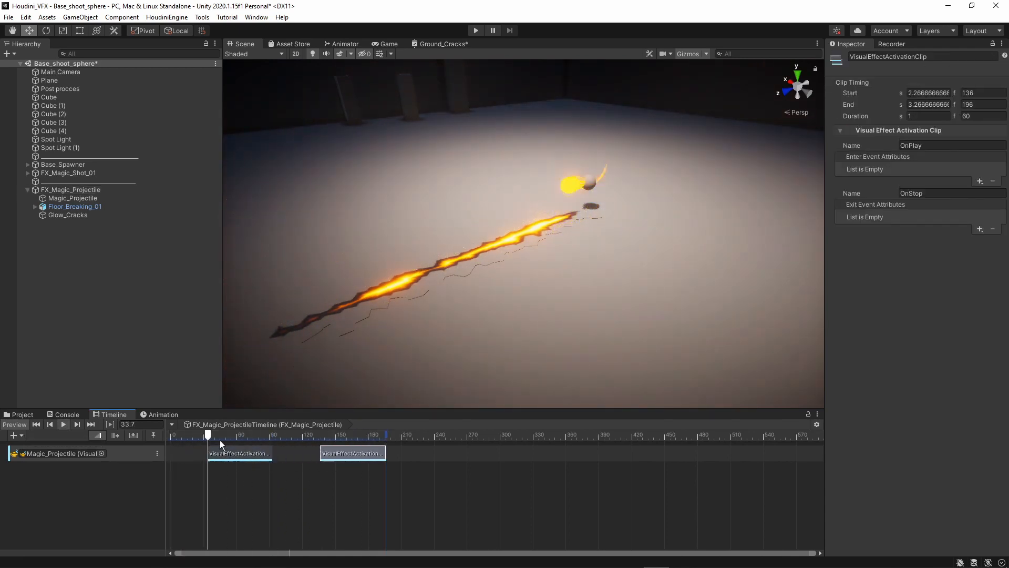
pyautogui.moveTo(207, 435); pyautogui.dragTo(339, 435)
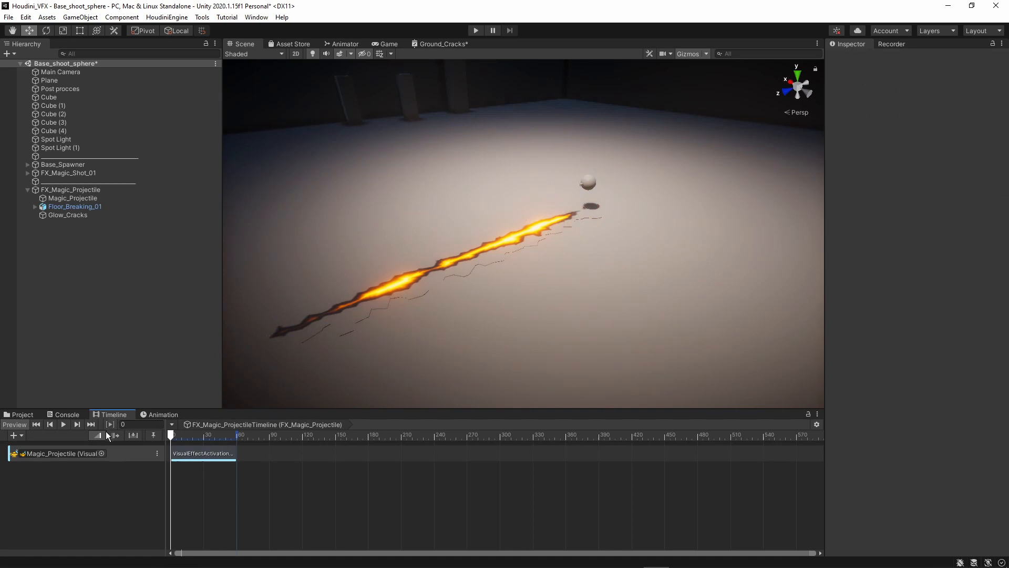
# Add an Animation track bound to Floor_Breaking_01 beneath the Magic_Projectile activation track
pyautogui.click(74, 206)
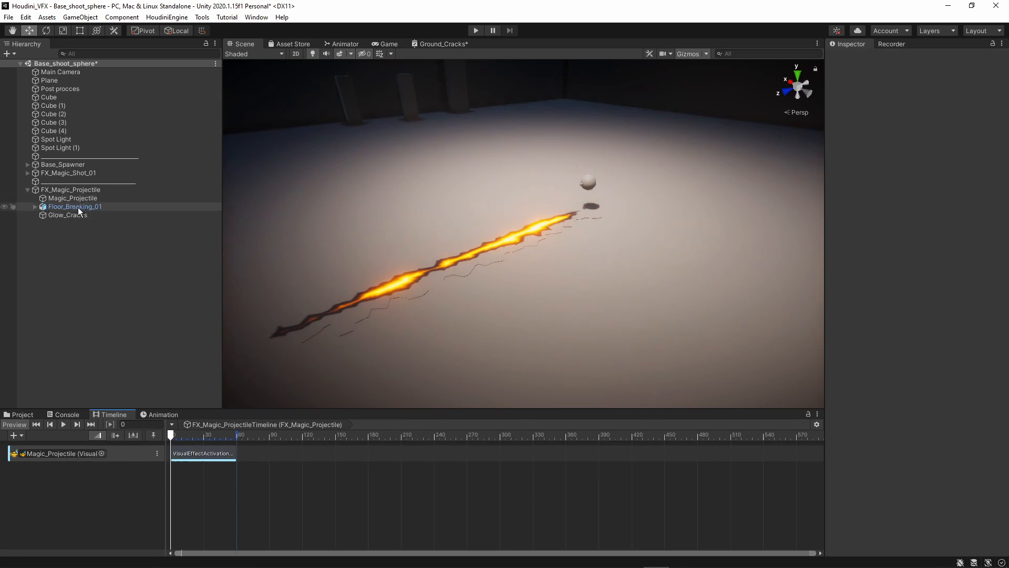
pyautogui.rightClick(99, 493)
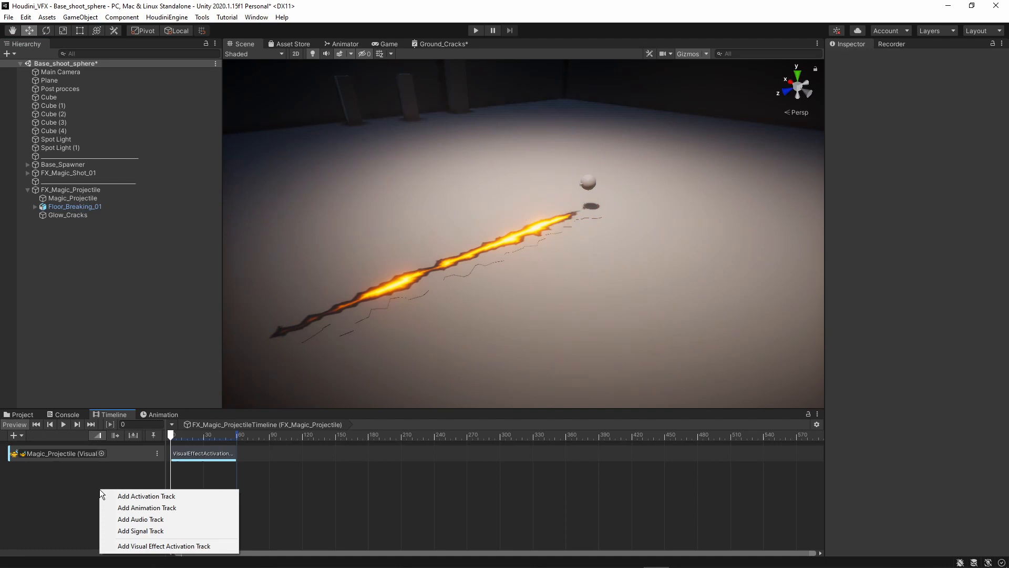
pyautogui.moveTo(159, 507)
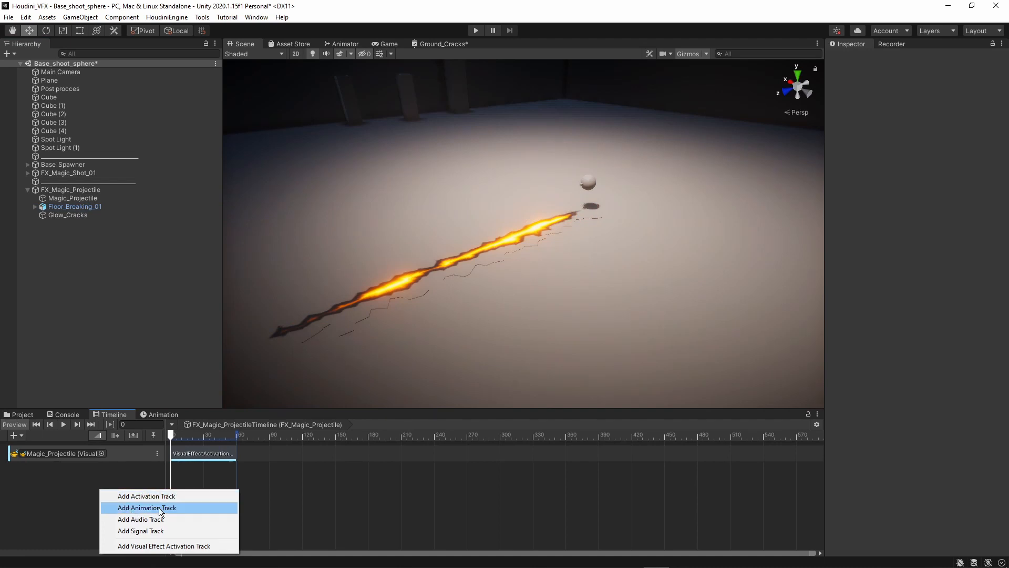
pyautogui.click(147, 508)
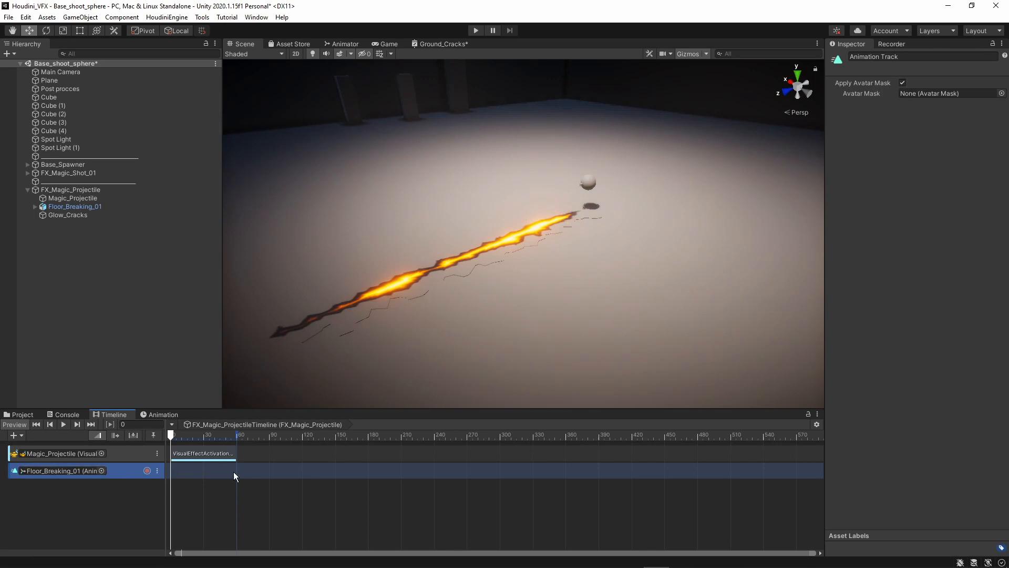
pyautogui.moveTo(219, 481)
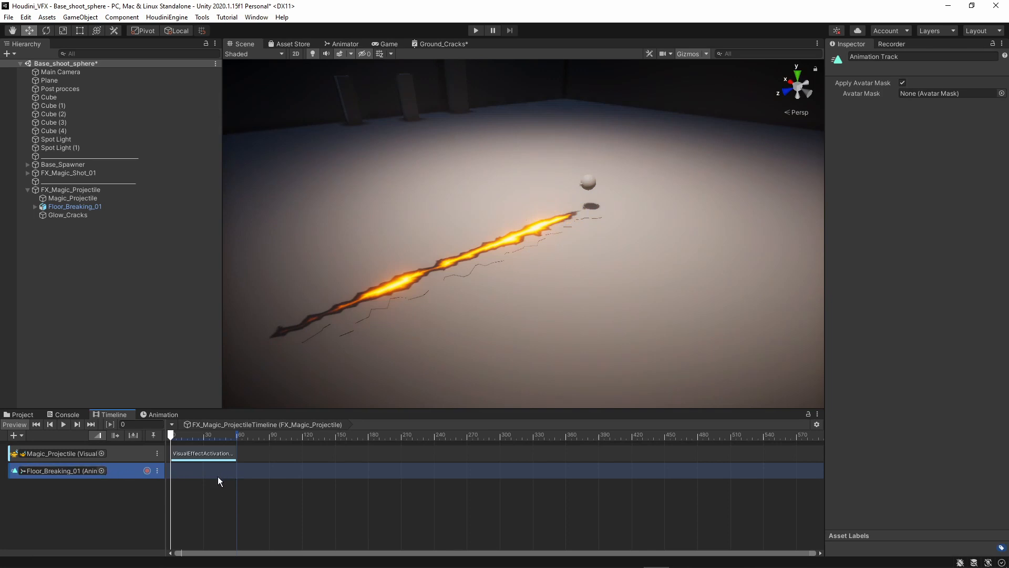
# Browse the Tutorial_Magic_Bullet/Models folder in the Project window, then return to the Timeline
pyautogui.click(22, 414)
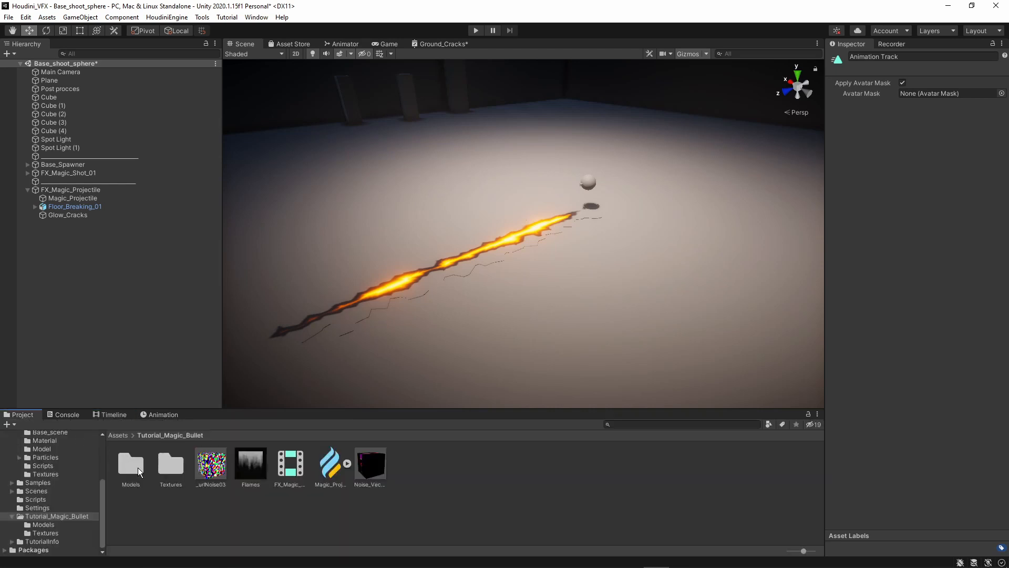
pyautogui.doubleClick(130, 463)
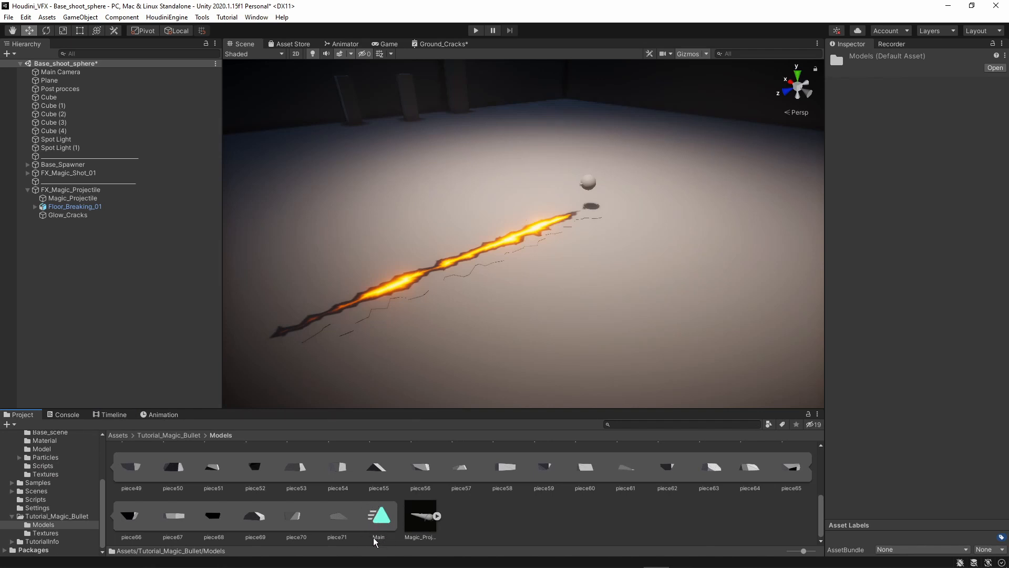
pyautogui.moveTo(388, 541)
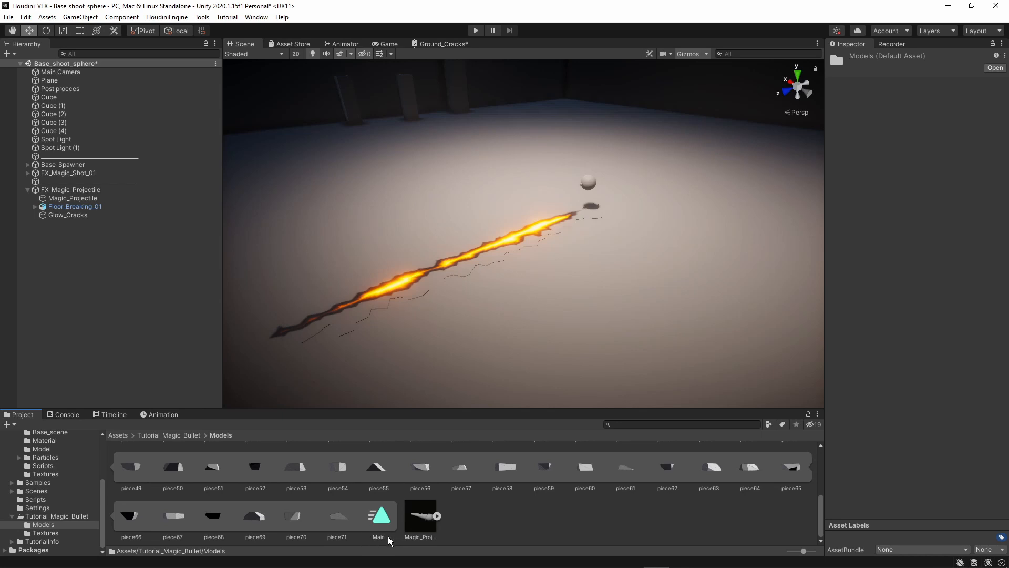
pyautogui.moveTo(395, 536)
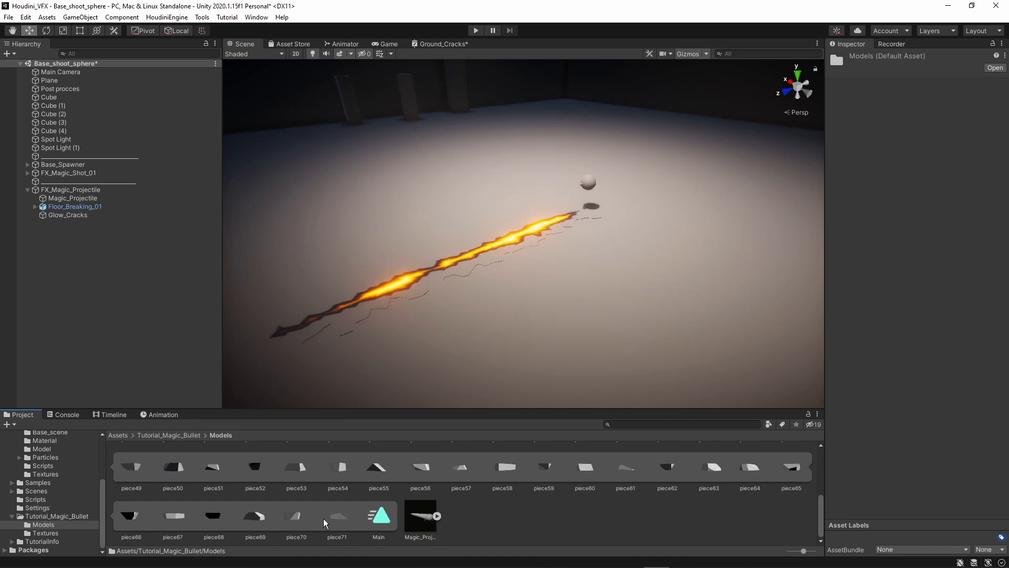
pyautogui.click(113, 414)
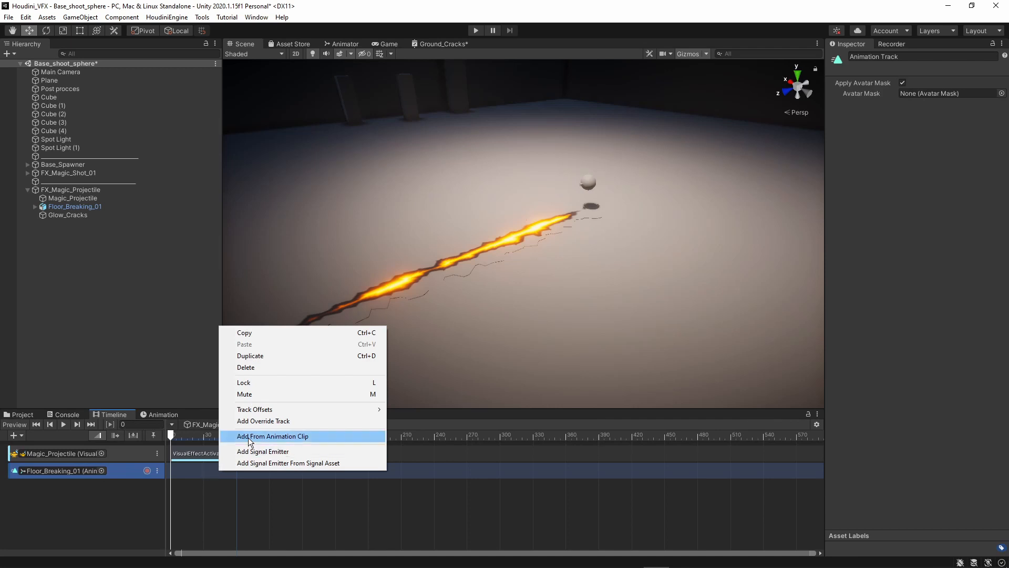
# Place Floor_Breaking_01's Main clip on the track at frame 0 and preview the floor shattering
pyautogui.click(273, 436)
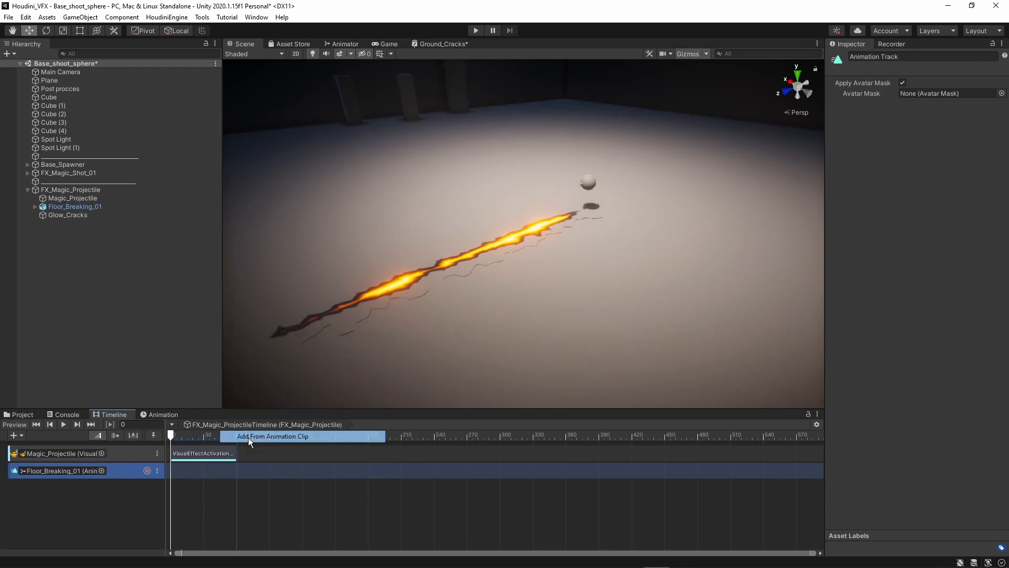
pyautogui.click(271, 436)
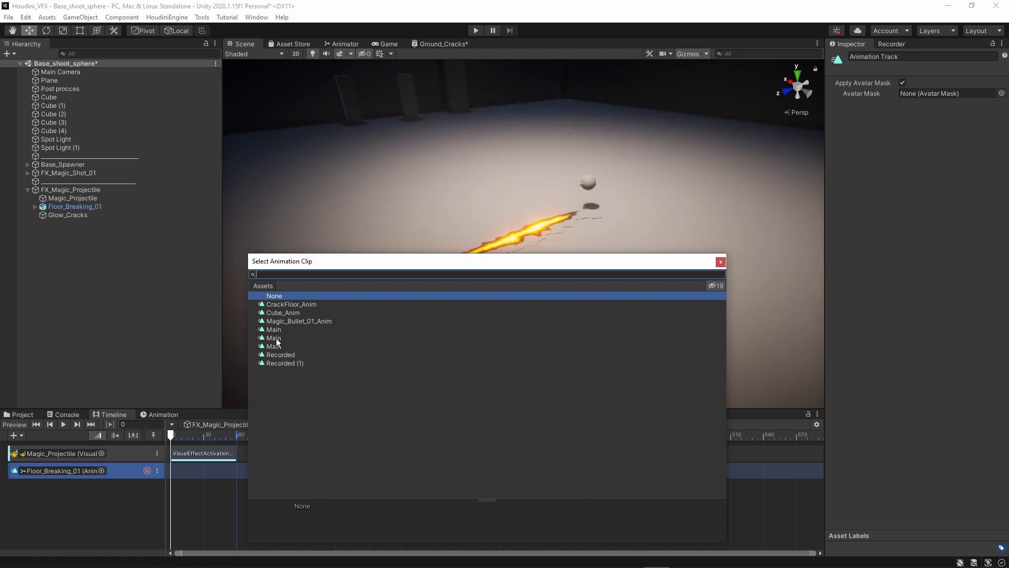
pyautogui.click(273, 346)
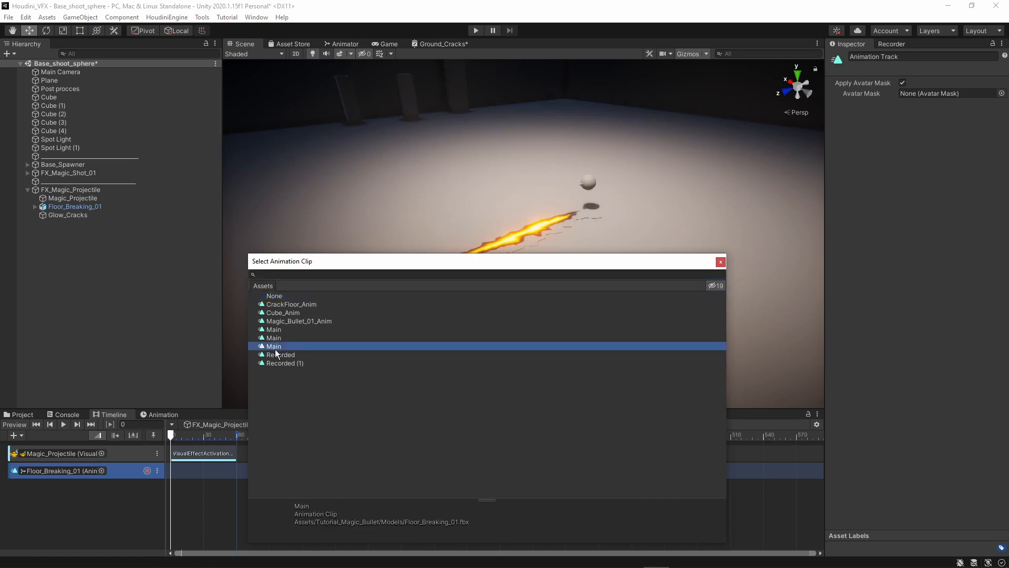
pyautogui.moveTo(377, 531)
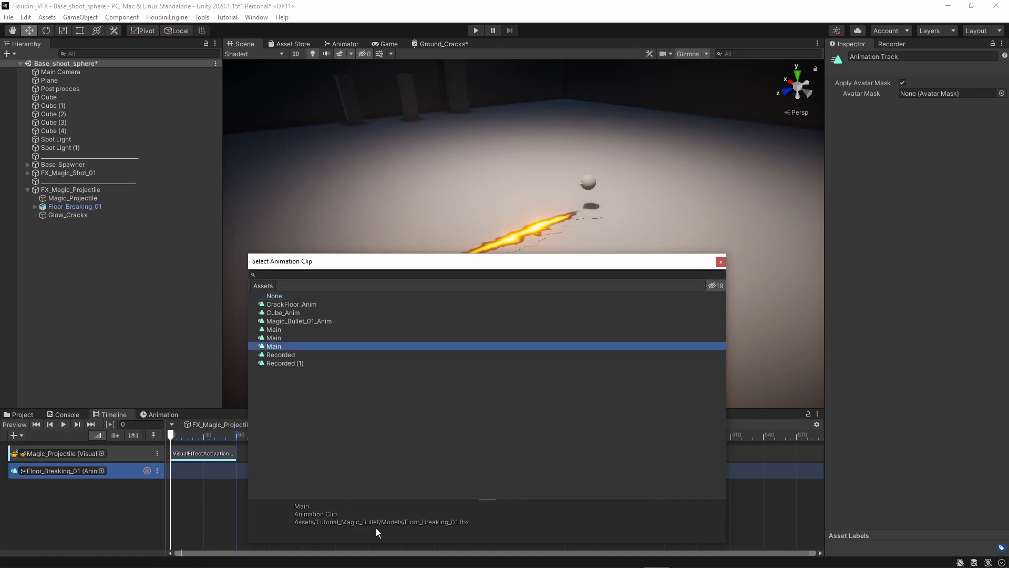
pyautogui.moveTo(272, 346)
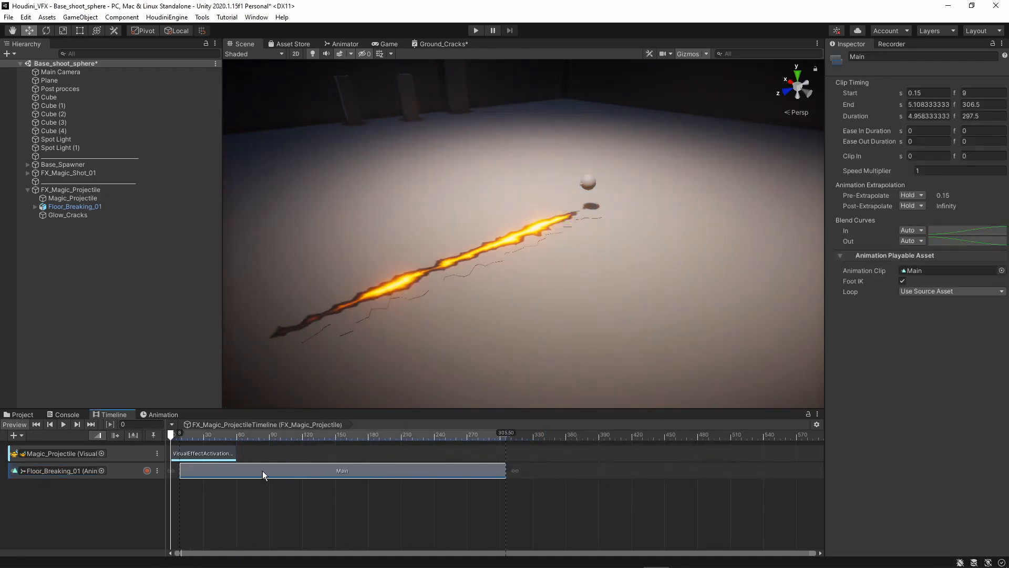
pyautogui.click(62, 424)
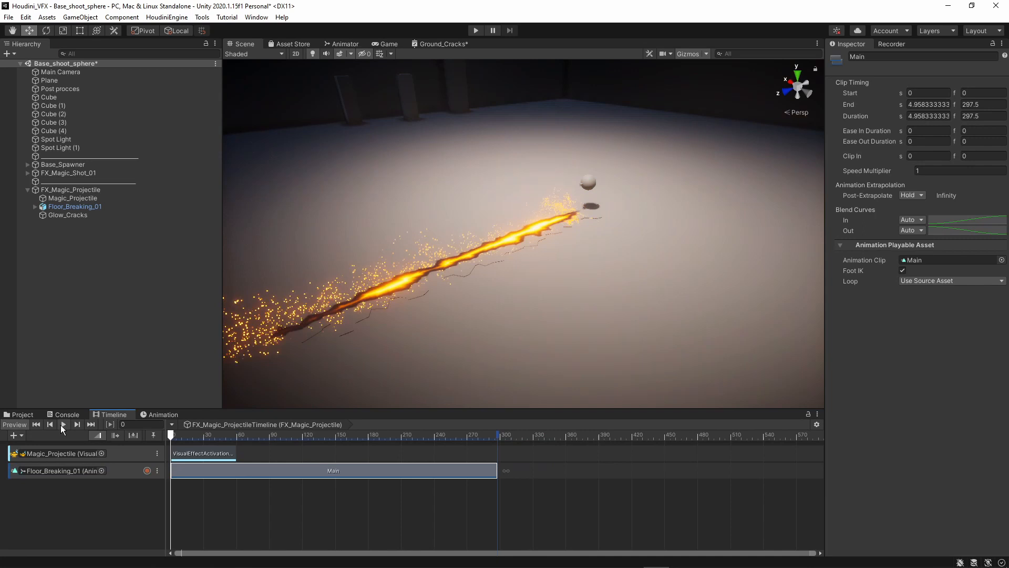
pyautogui.click(63, 424)
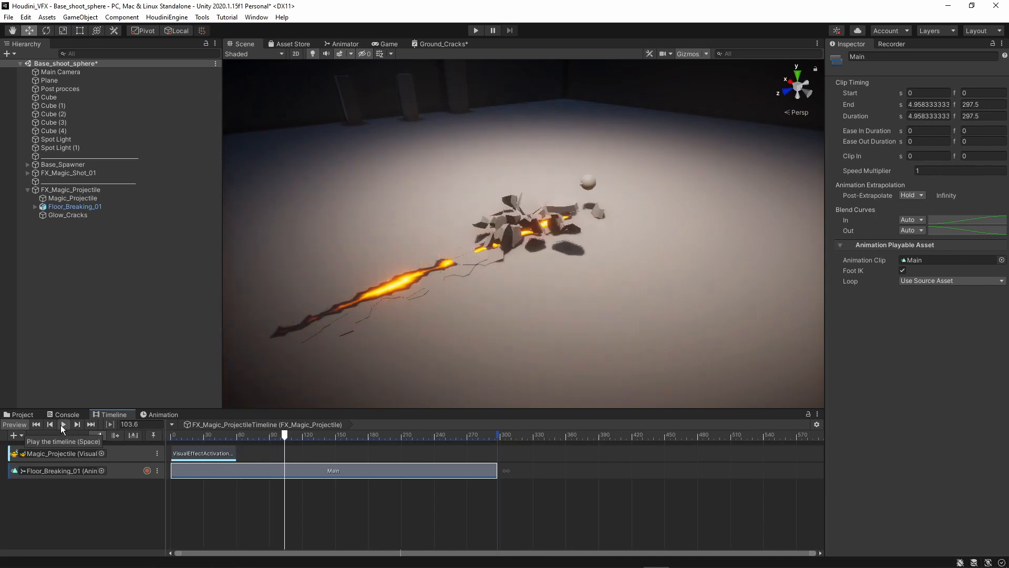
# Set the Main clip's Speed Multiplier to 3 and preview the faster floor break
pyautogui.click(63, 428)
pyautogui.write('3')
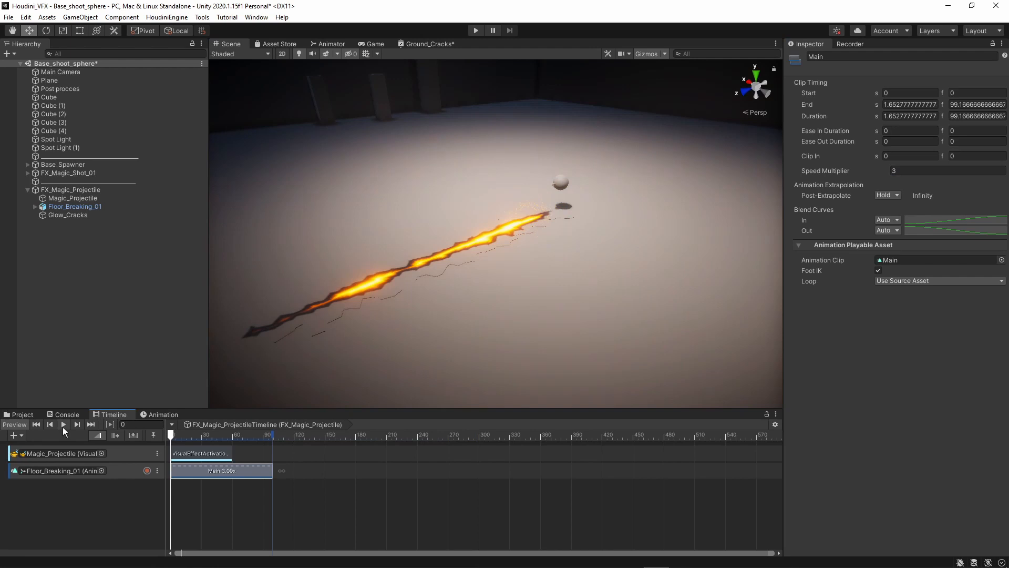
pyautogui.click(62, 427)
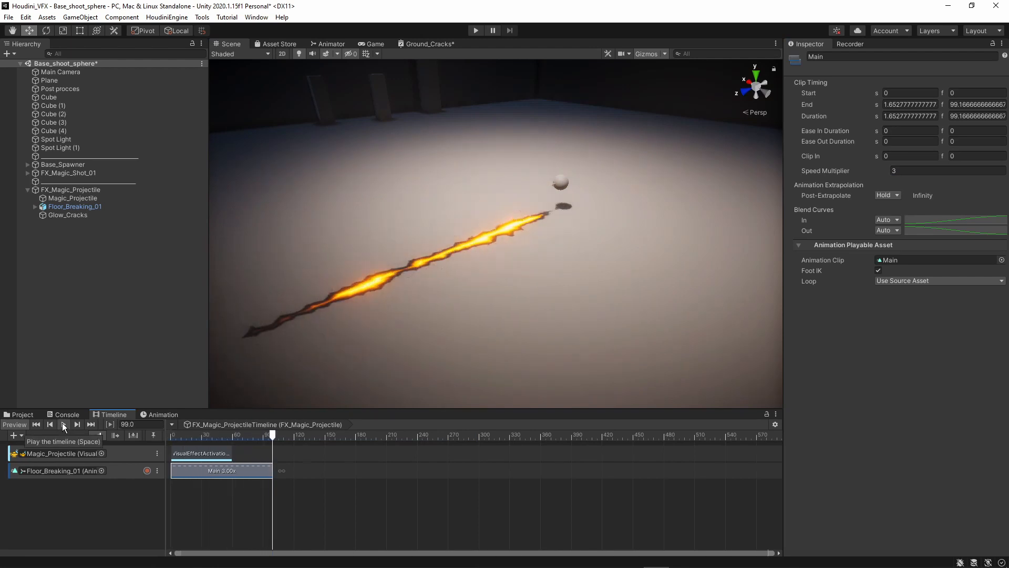
pyautogui.click(63, 427)
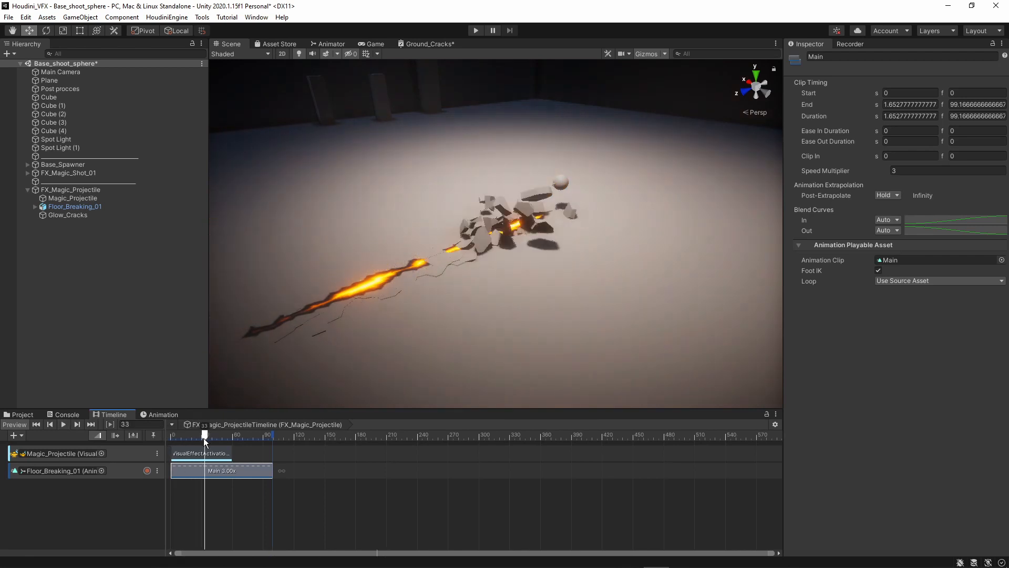
pyautogui.moveTo(204, 435); pyautogui.dragTo(190, 434)
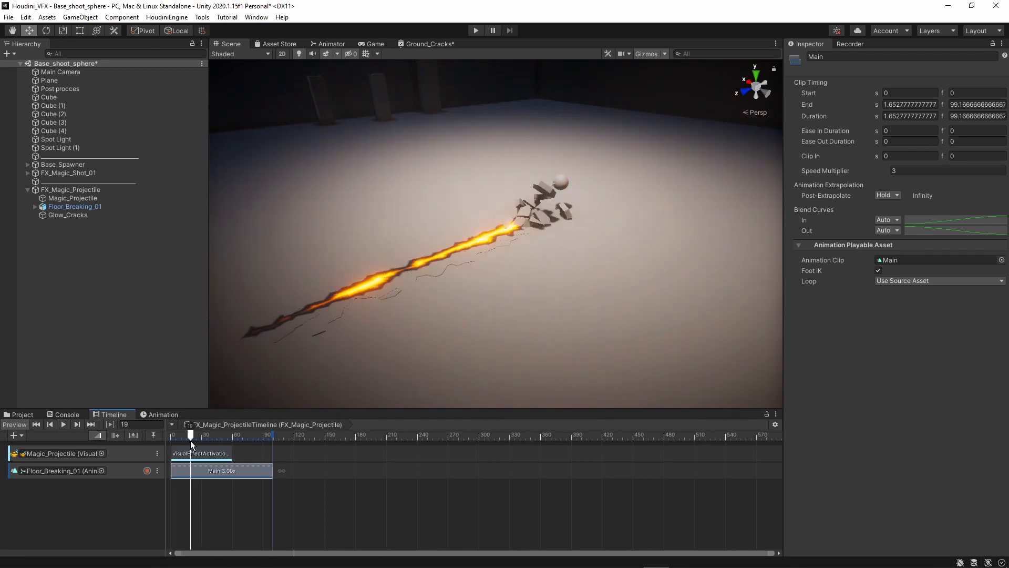
# Move the VisualEffectActivation clip to start at frame 16 and enter Play mode
pyautogui.click(206, 453)
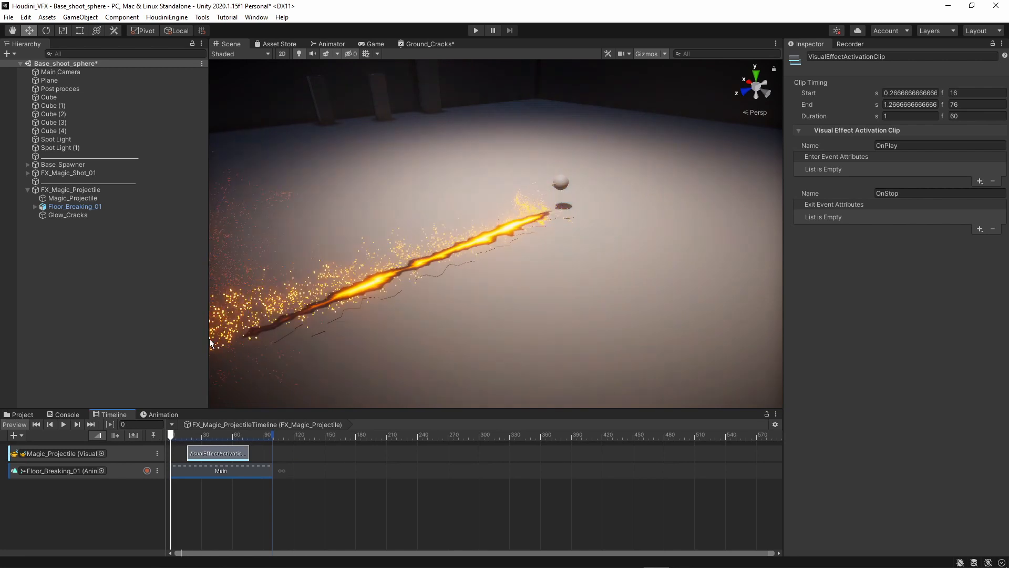
pyautogui.click(70, 189)
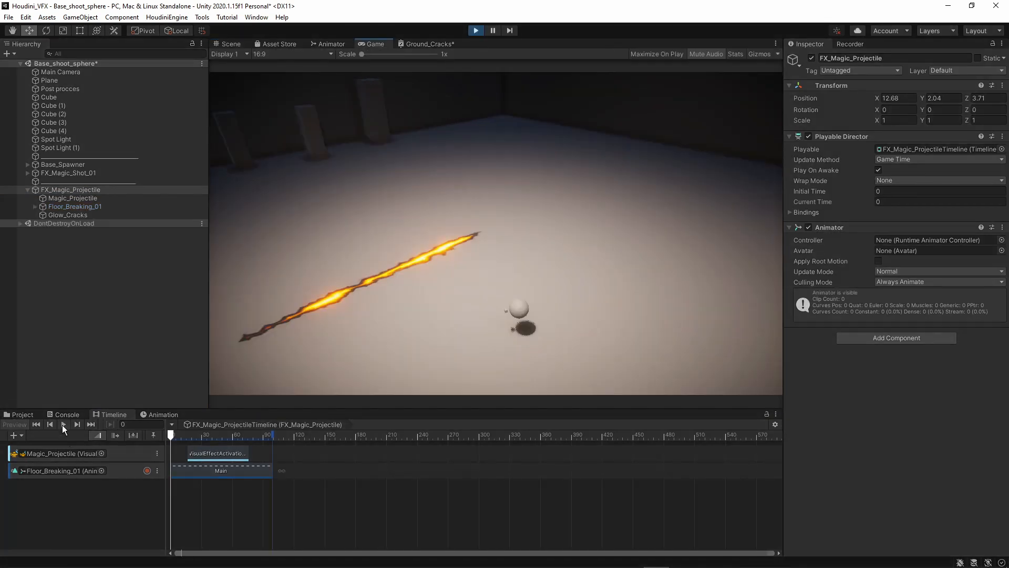
# Replay the projectile timeline so the fireball launches as the floor shatters
pyautogui.click(63, 428)
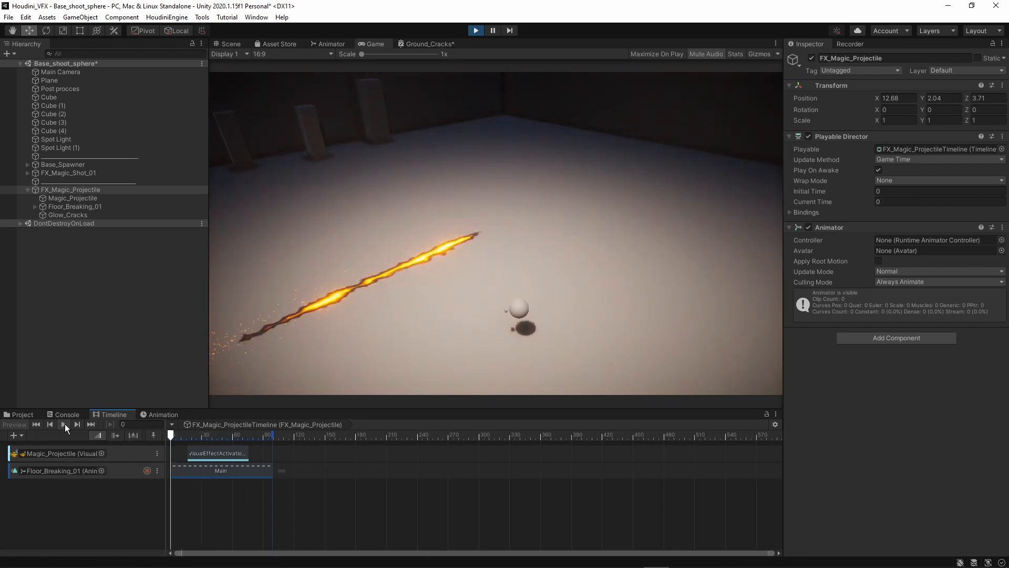
pyautogui.click(64, 427)
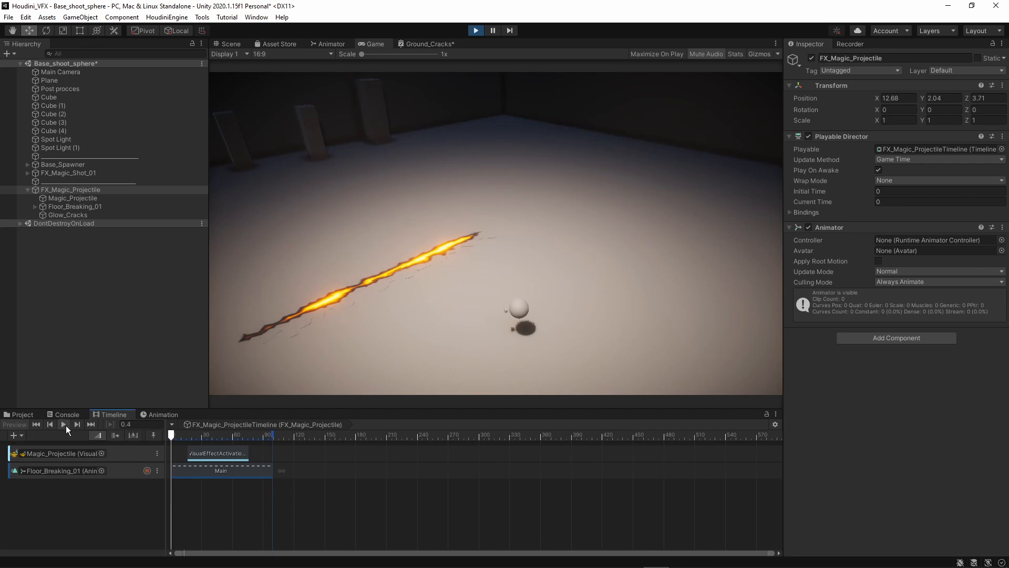
pyautogui.click(62, 429)
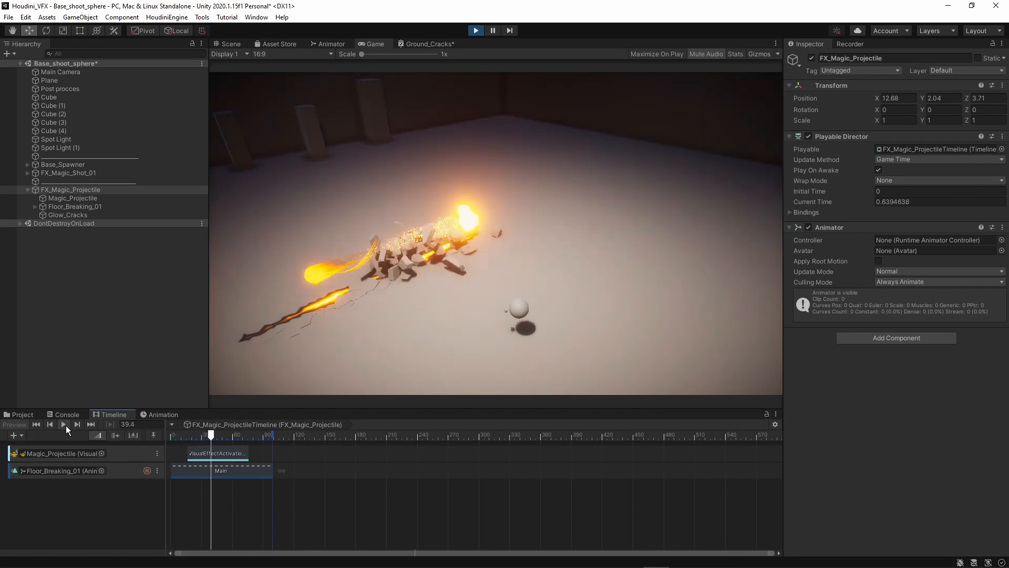
# Return to the Scene view and exit Play mode, leaving the glowing crack visible
pyautogui.click(228, 43)
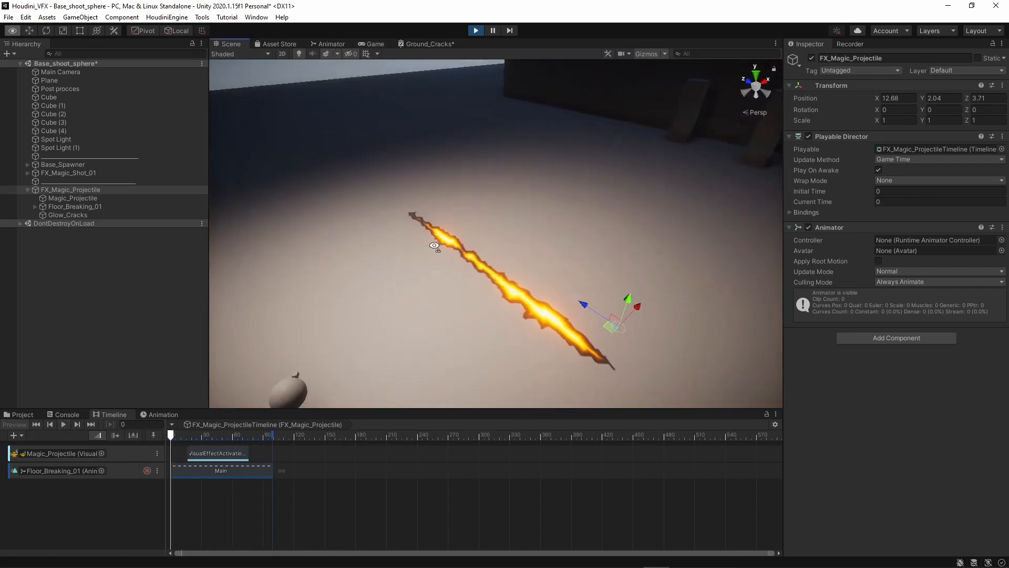
pyautogui.click(63, 425)
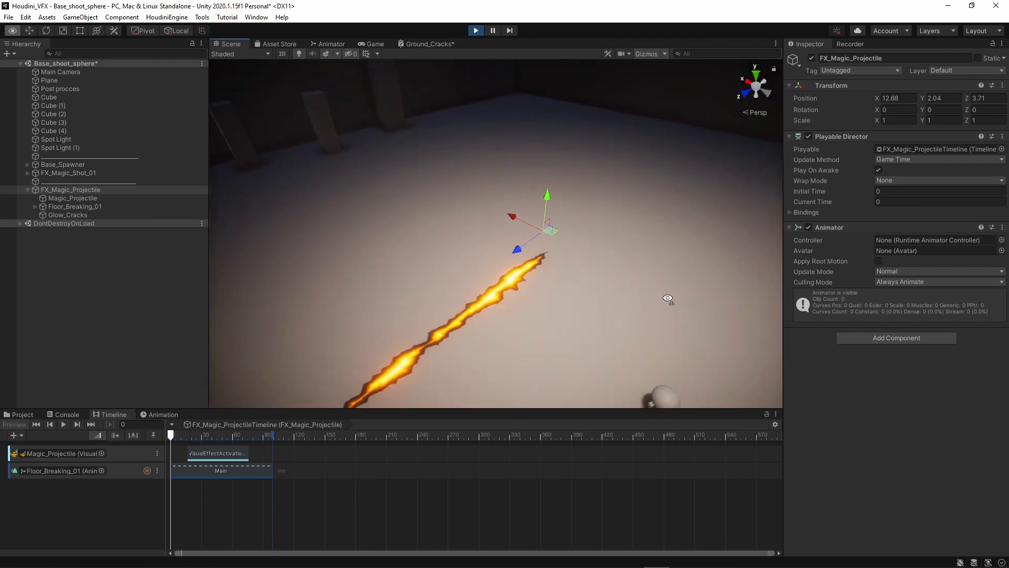
pyautogui.click(475, 30)
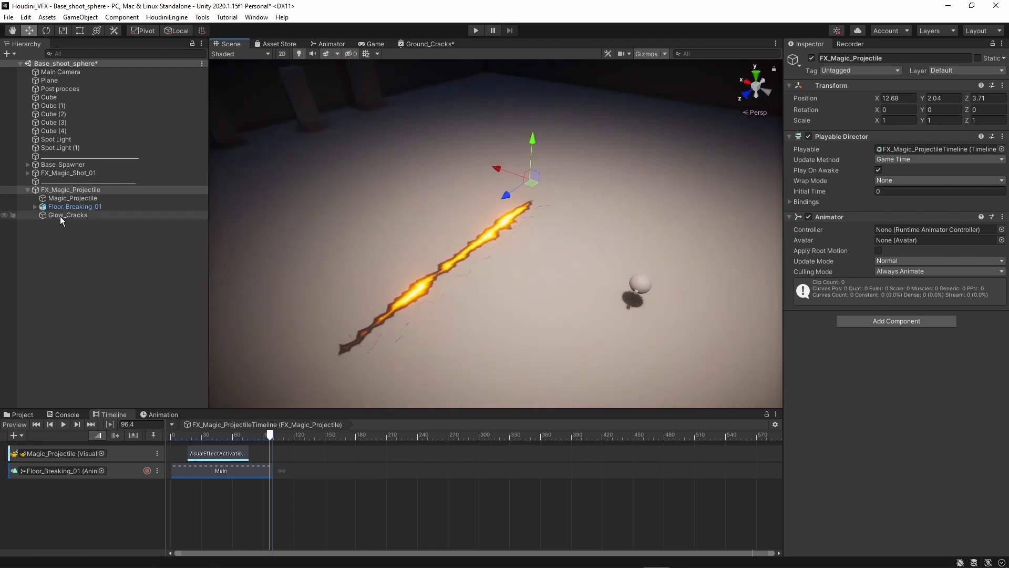
# Add a third Animation track bound to Glow_Cracks on the FX_Magic_Projectile timeline
pyautogui.click(68, 215)
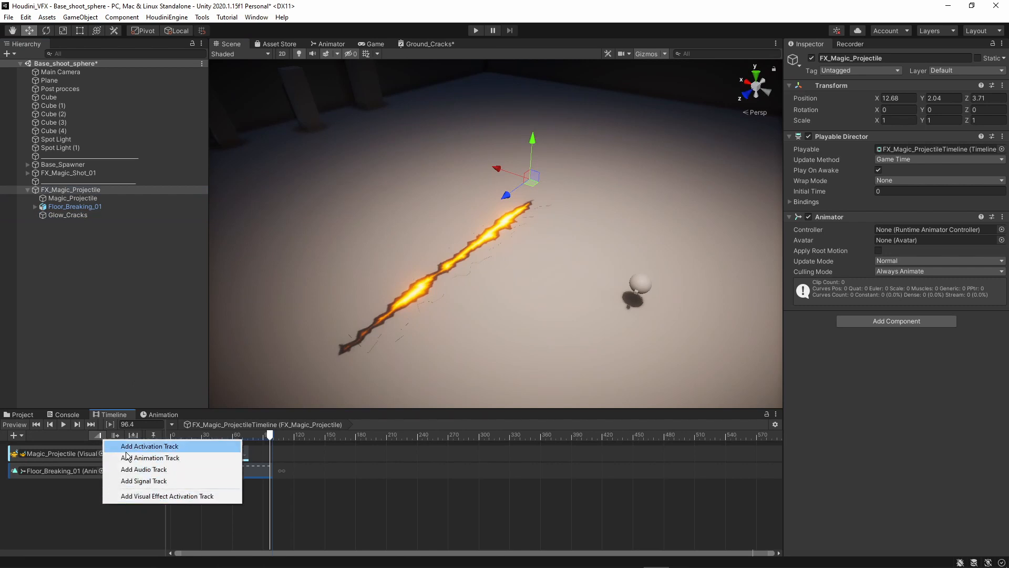
pyautogui.click(150, 458)
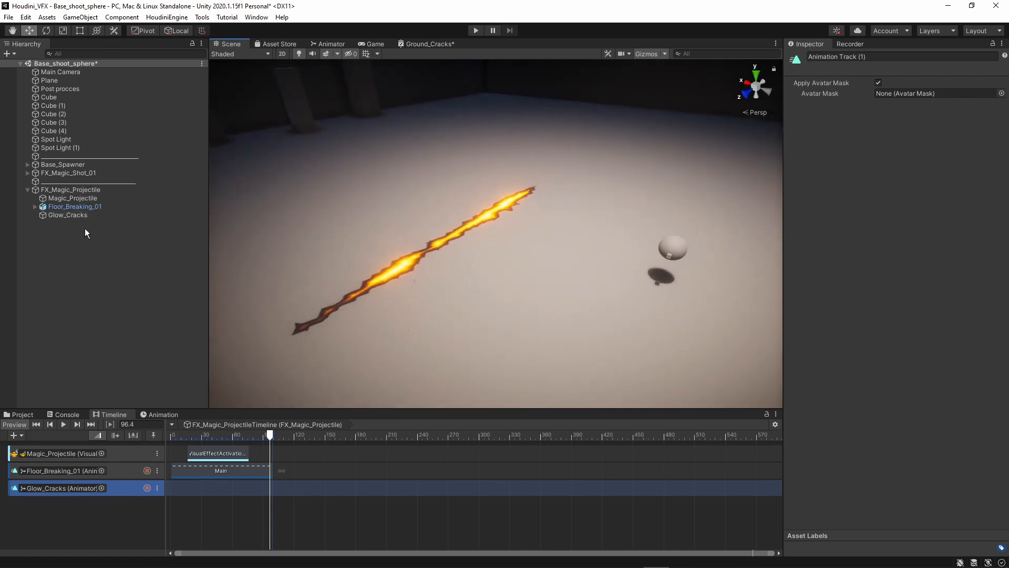
pyautogui.moveTo(113, 301)
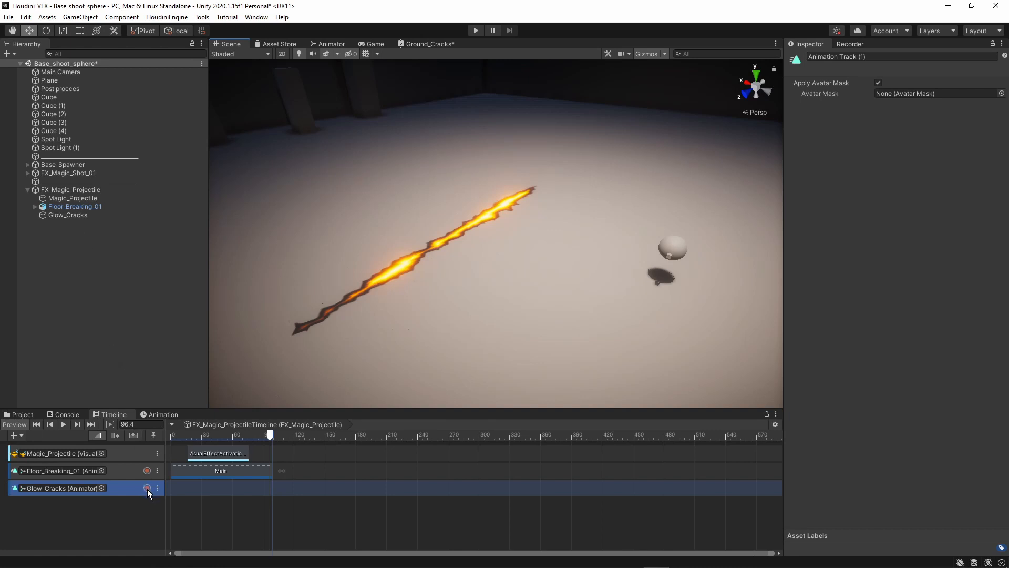
pyautogui.moveTo(143, 485)
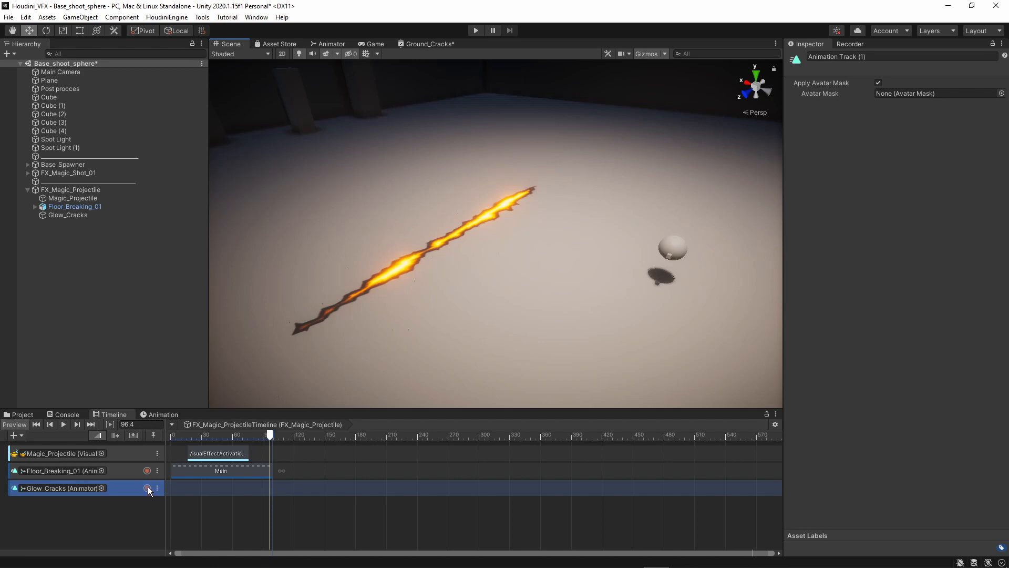
# Record Alpha amount keys on Glow_Cracks at frame 0 and a lower value at frame 45
pyautogui.click(147, 488)
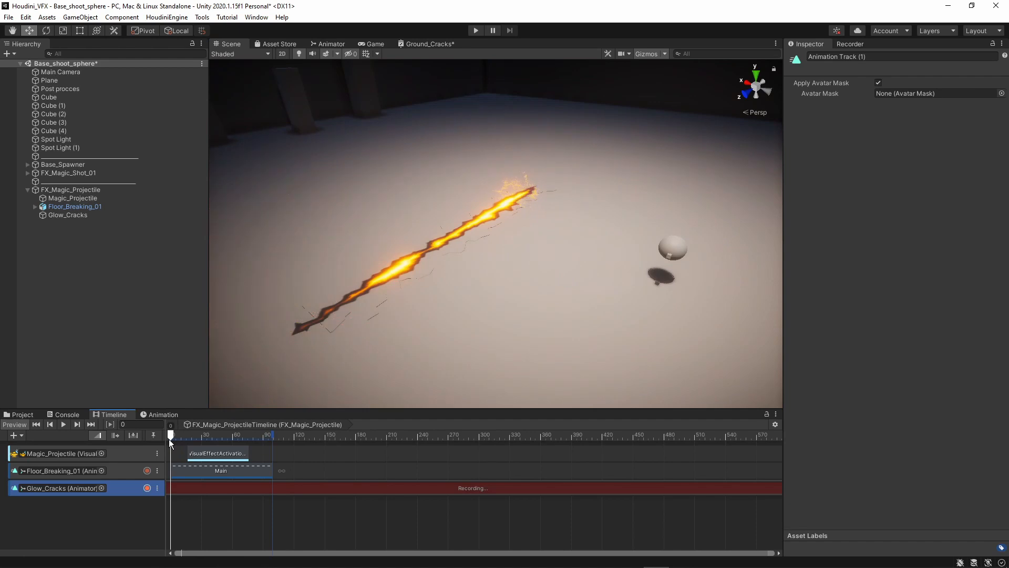
pyautogui.click(68, 215)
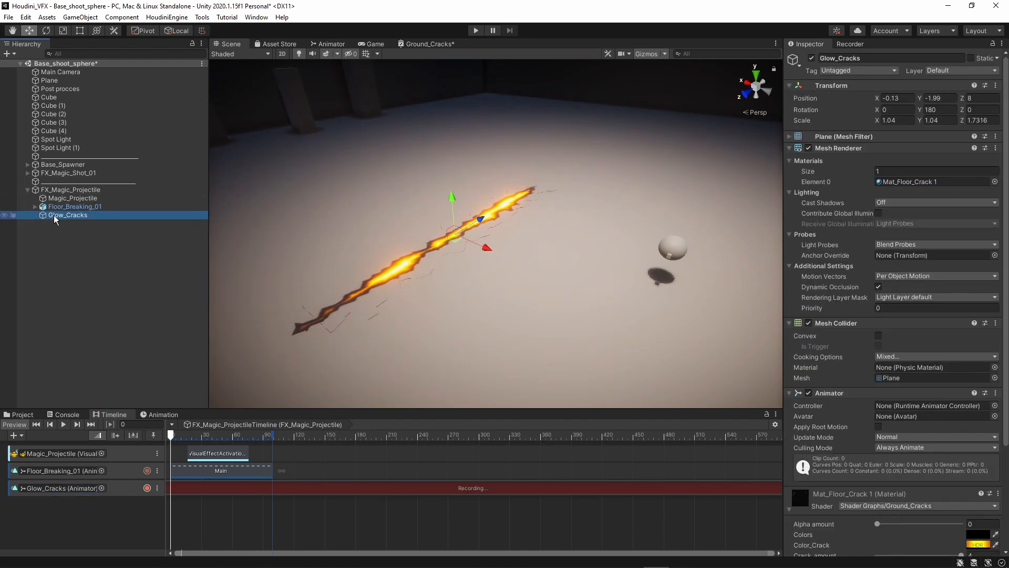
pyautogui.scroll(-3)
pyautogui.write('1')
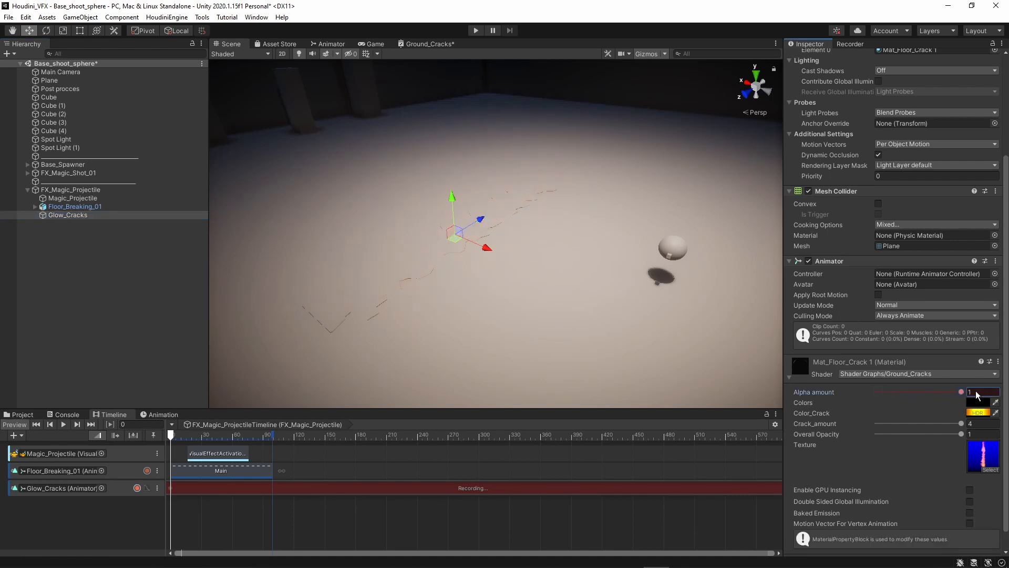
pyautogui.moveTo(953, 395)
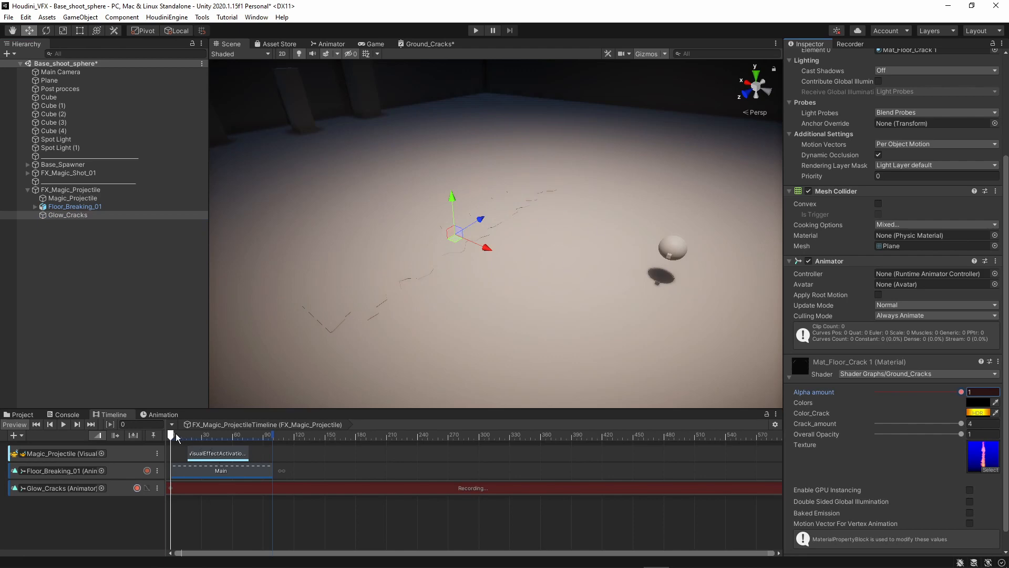
pyautogui.moveTo(175, 434); pyautogui.dragTo(208, 435)
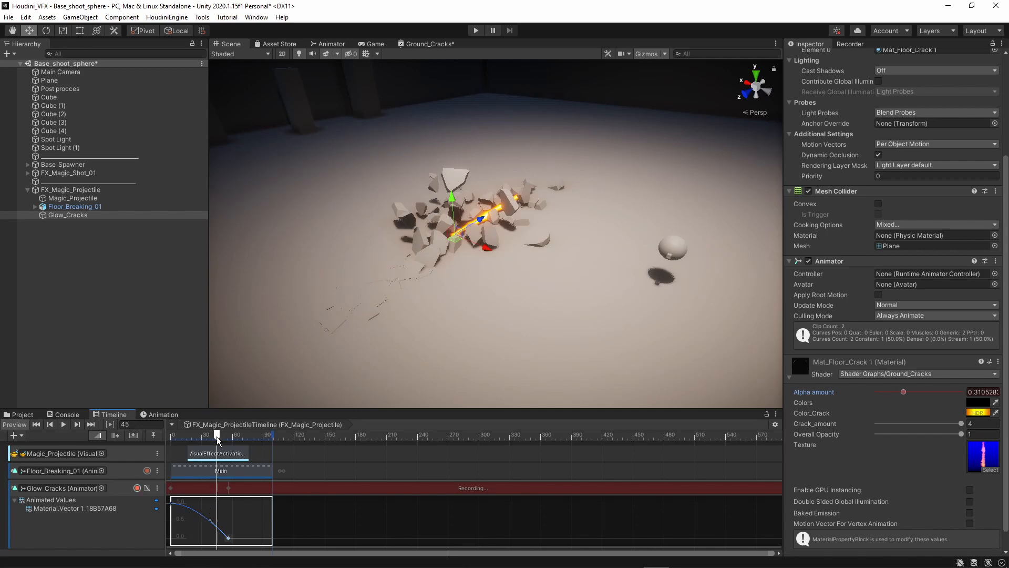
# Step the playhead to frame 78 and key the Glow_Cracks opacity where the cracks fully glow
pyautogui.click(63, 424)
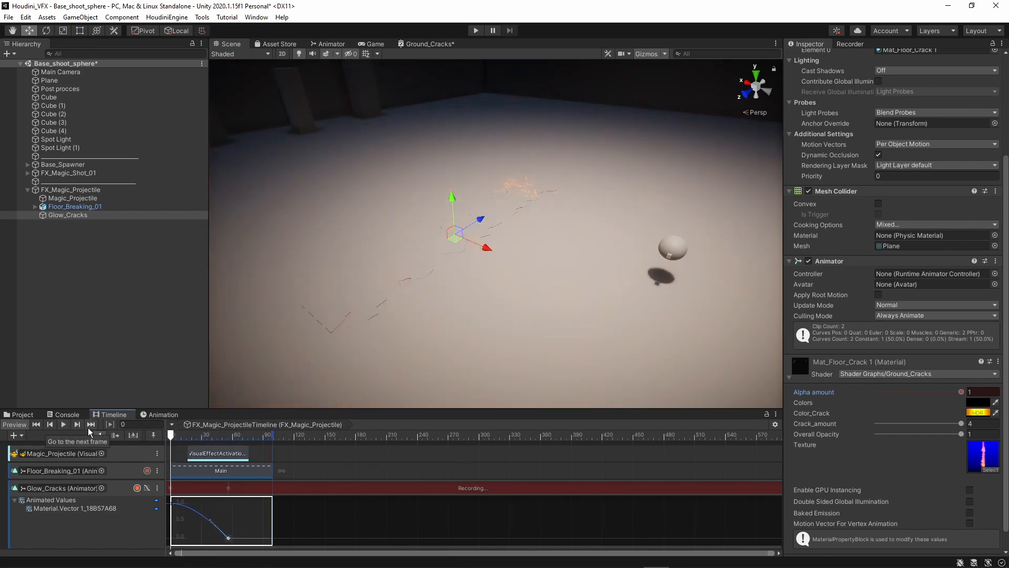
pyautogui.click(63, 424)
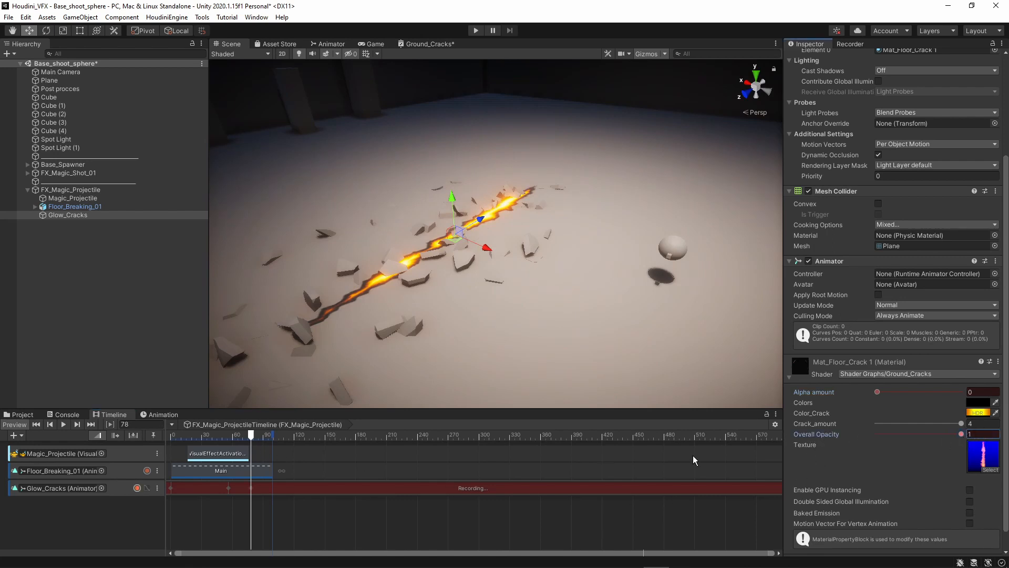
# Key the cracks' Overall Opacity around frame 108 and stop recording the Glow_Cracks track
pyautogui.moveTo(252, 435); pyautogui.dragTo(269, 436)
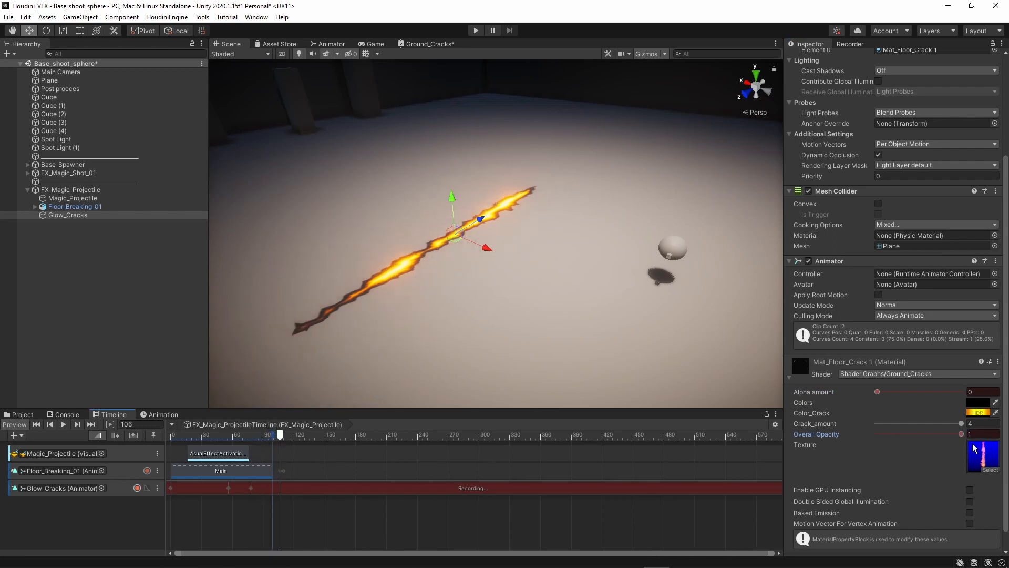
pyautogui.moveTo(932, 433); pyautogui.dragTo(876, 433)
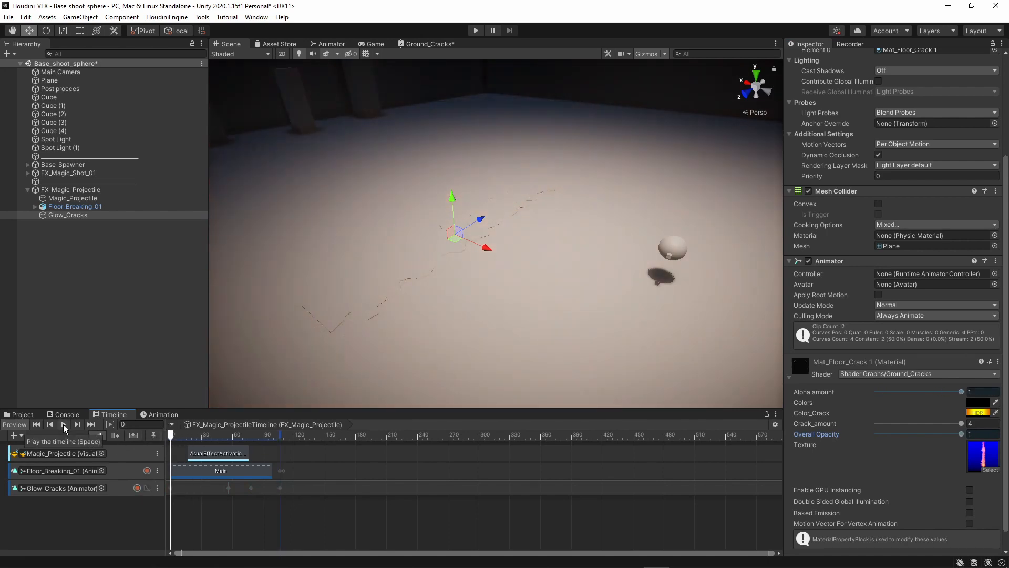
# Run the scene and fire projectiles to check the animated glowing cracks
pyautogui.click(63, 425)
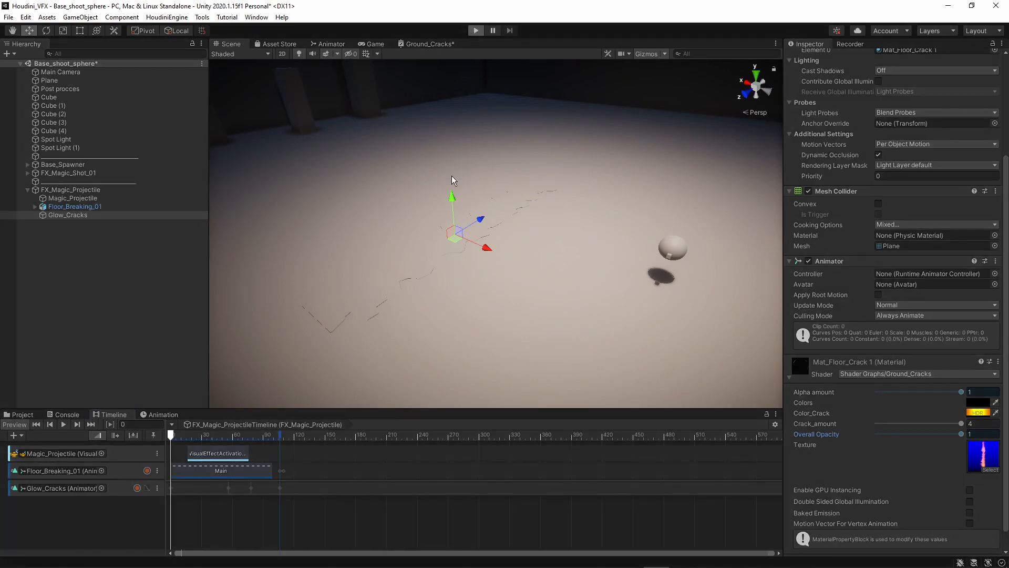
pyautogui.moveTo(404, 152)
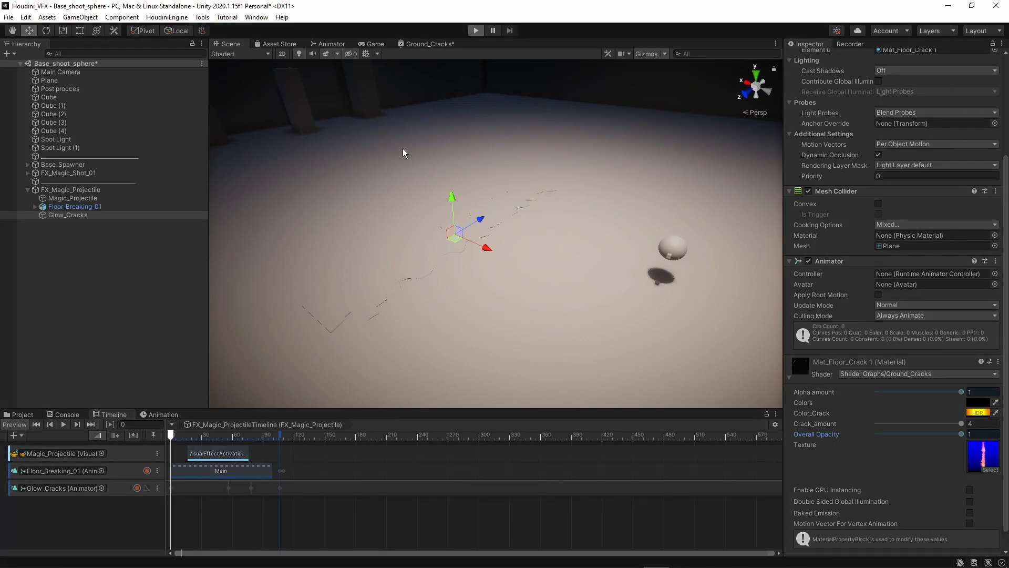
pyautogui.click(476, 31)
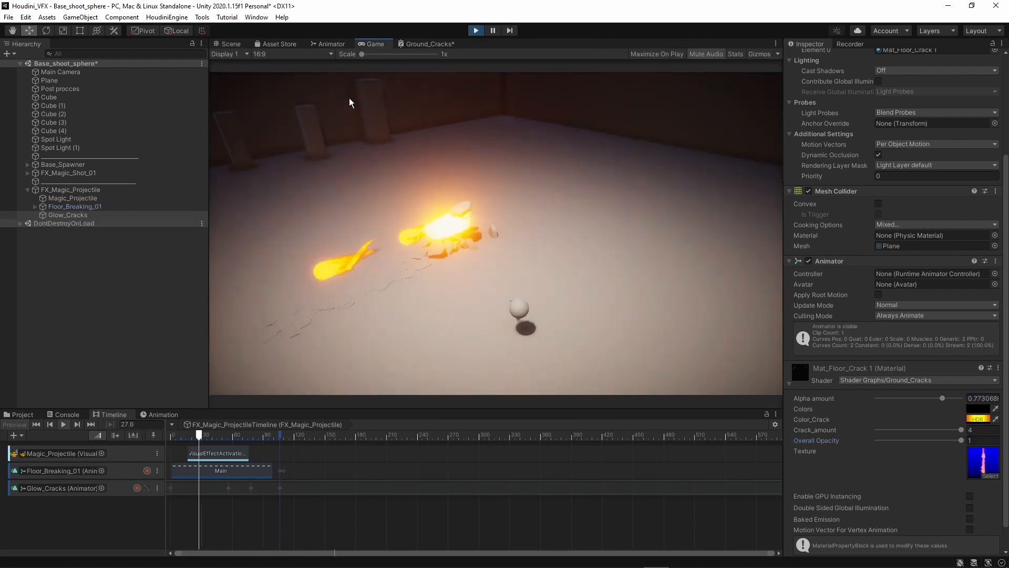
pyautogui.click(229, 43)
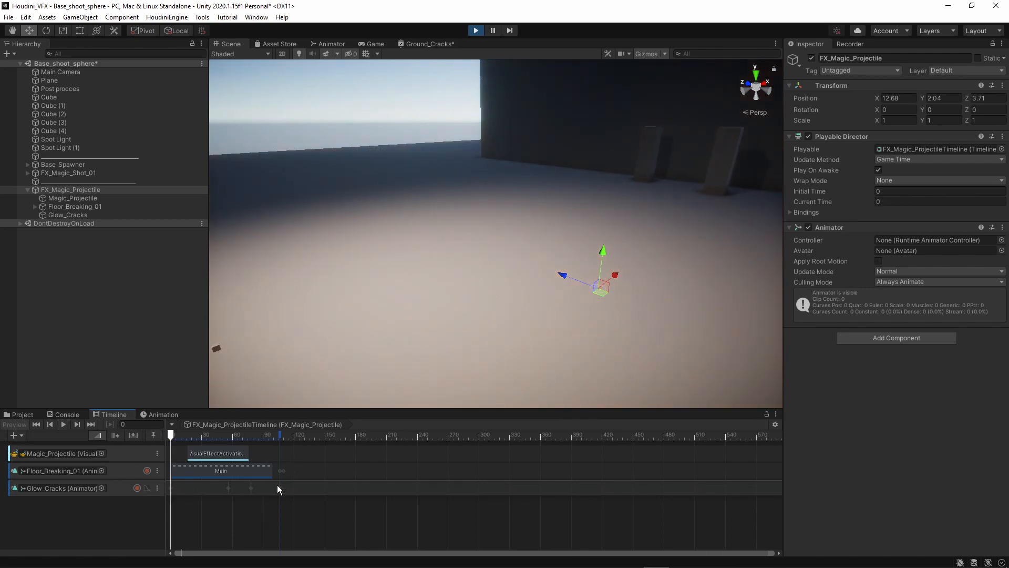
# Exit Play mode so the Scene view shows the glowing crack across the floor
pyautogui.click(62, 424)
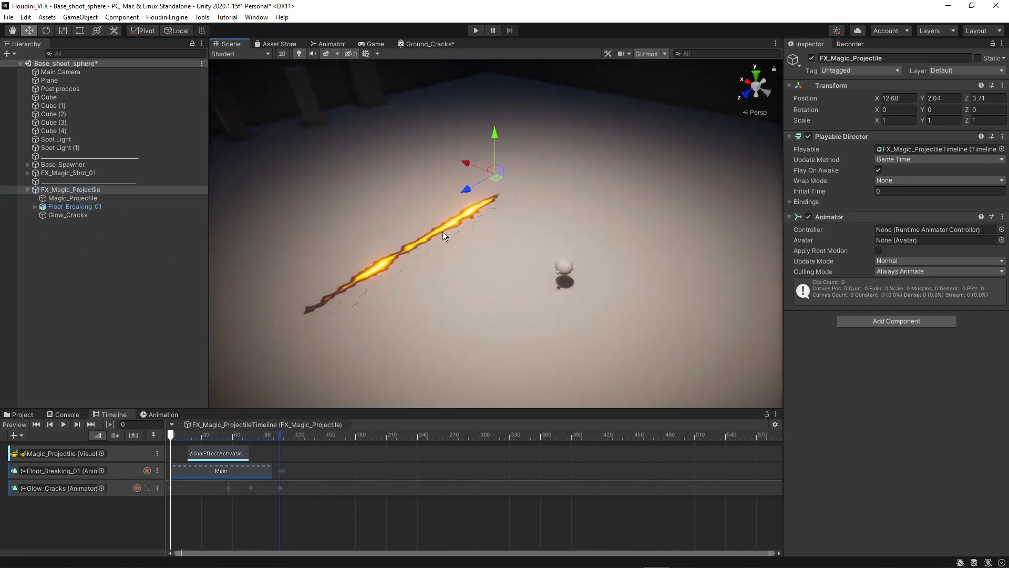
pyautogui.moveTo(582, 261)
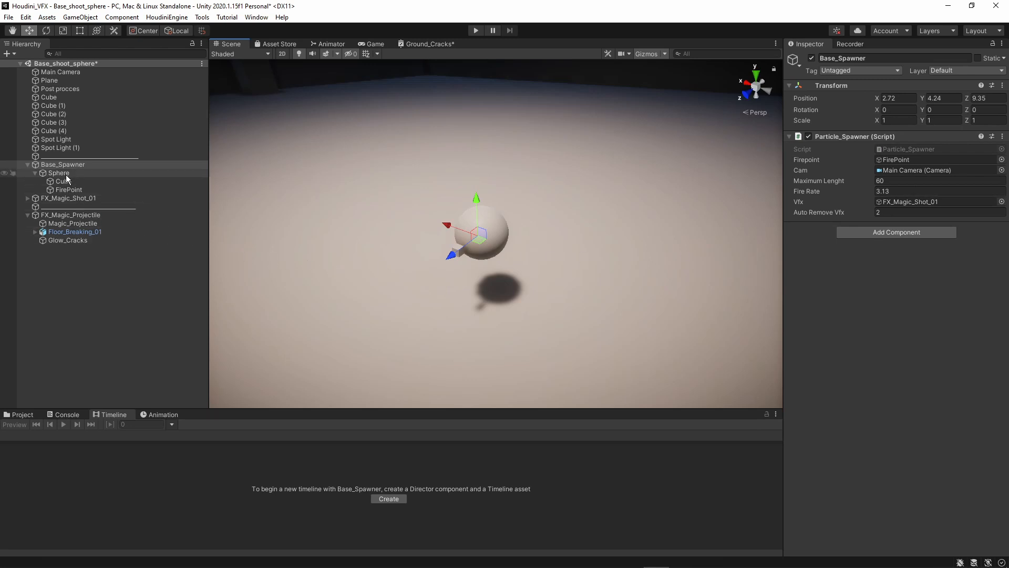
# Inspect the spawner's Sphere and FirePoint, then select Base_Spawner to reach its Particle_Spawner script
pyautogui.click(63, 181)
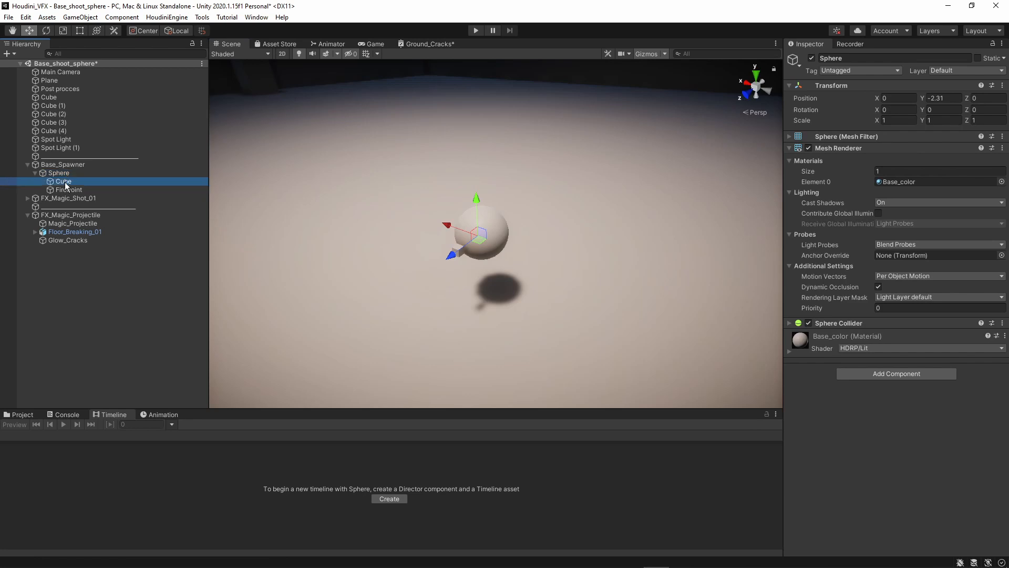
pyautogui.click(69, 189)
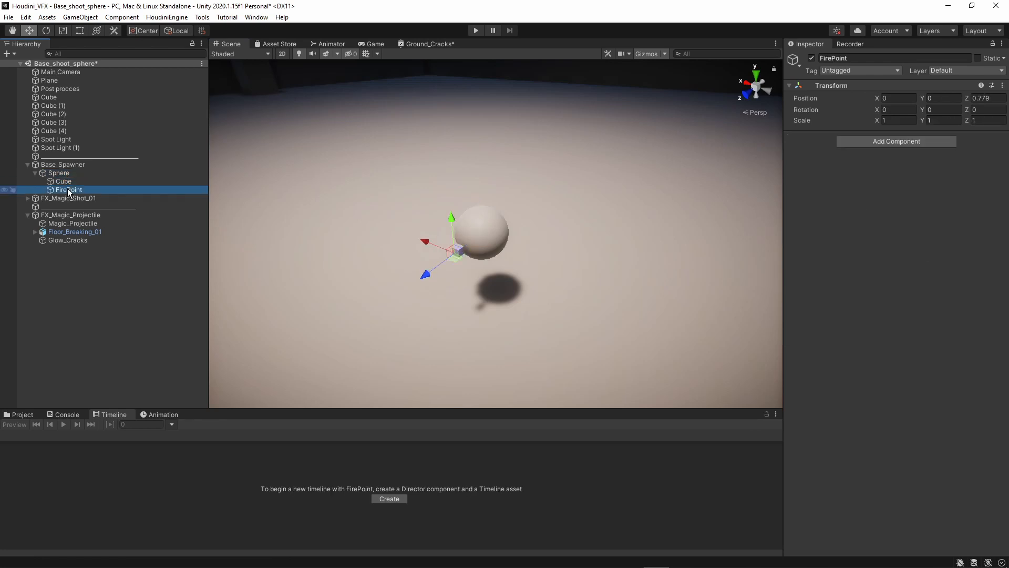
pyautogui.click(62, 164)
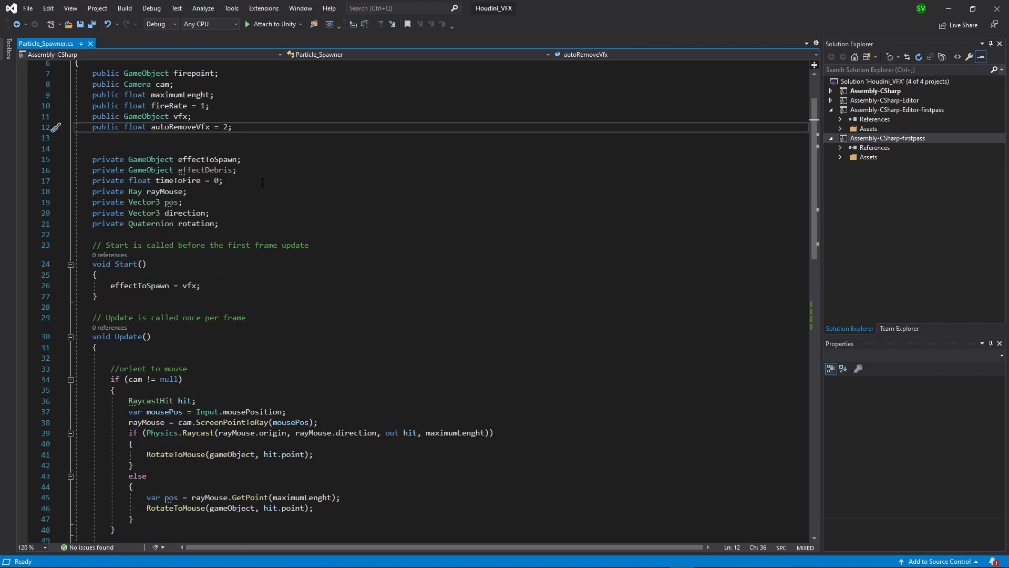
pyautogui.click(184, 201)
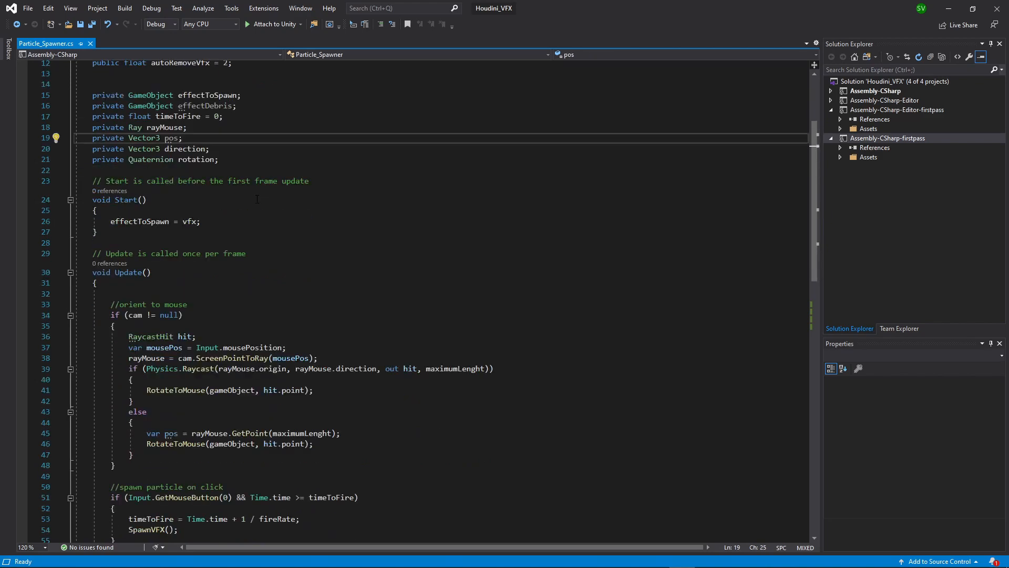
pyautogui.scroll(-3)
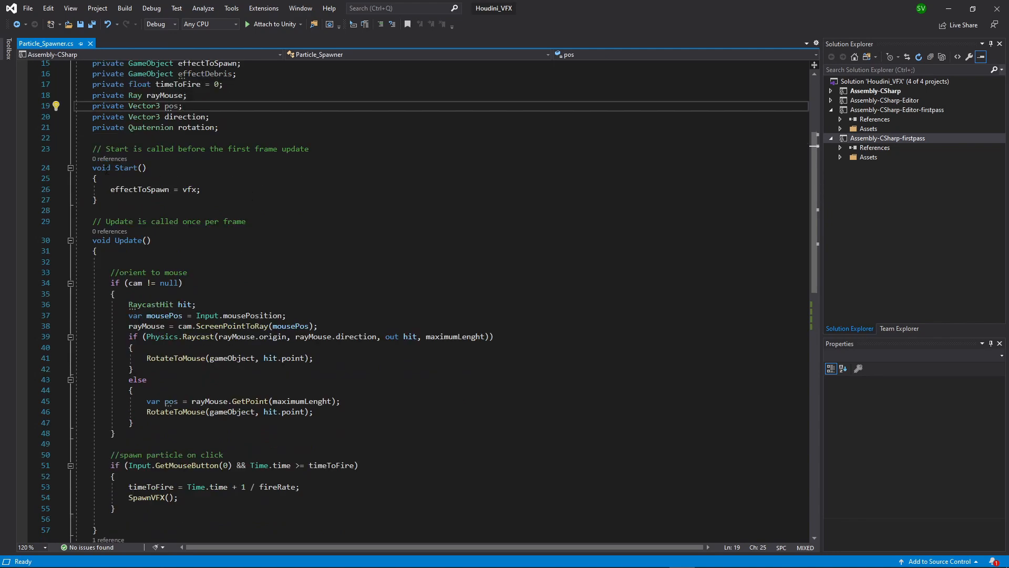
pyautogui.doubleClick(190, 189)
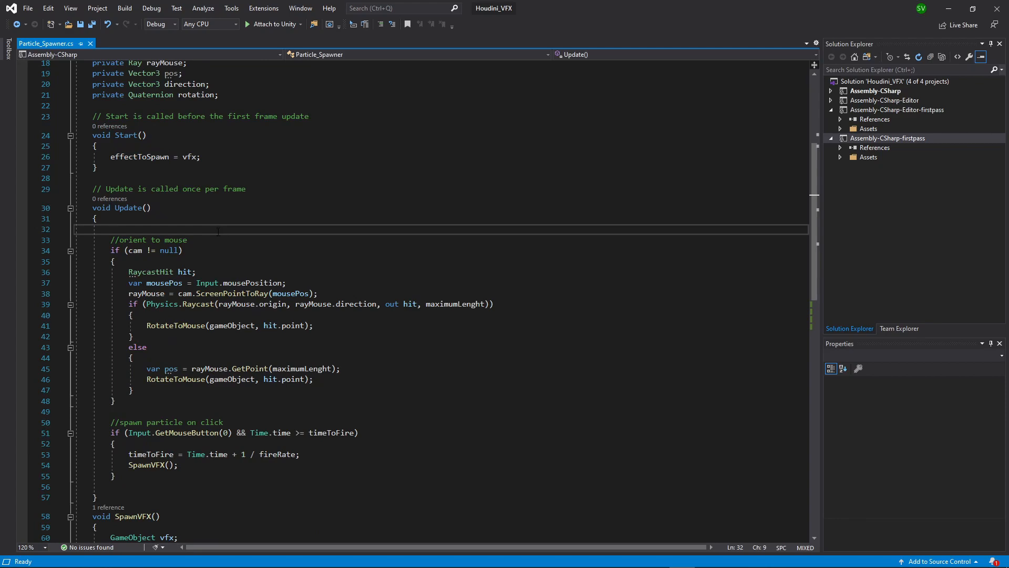
pyautogui.scroll(-3)
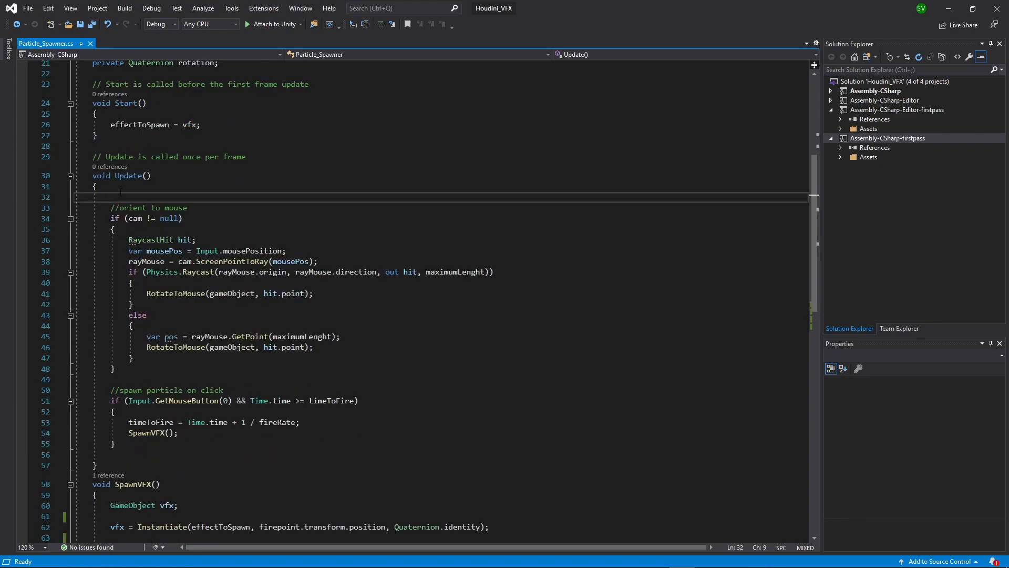
pyautogui.scroll(-3)
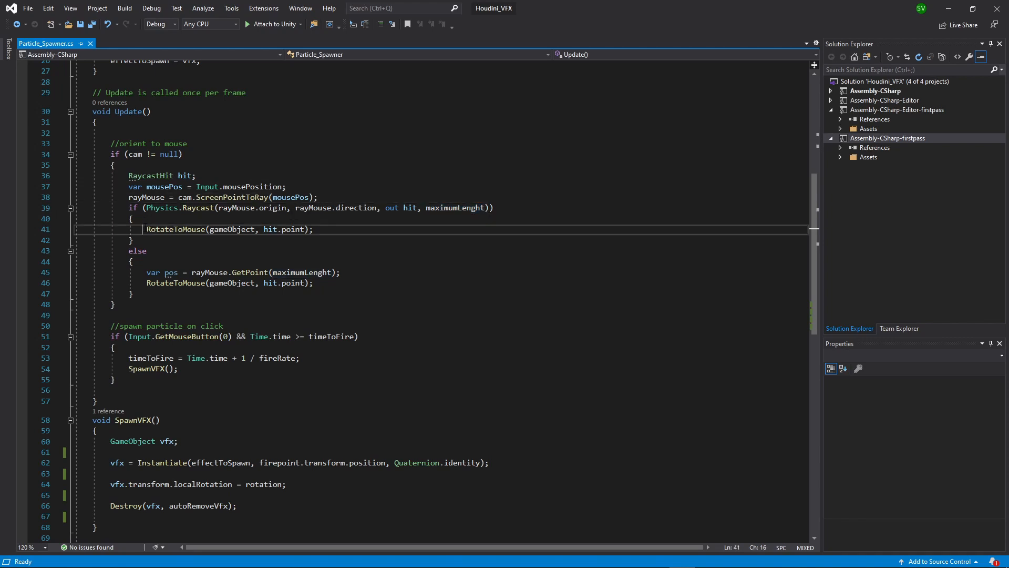
pyautogui.doubleClick(175, 229)
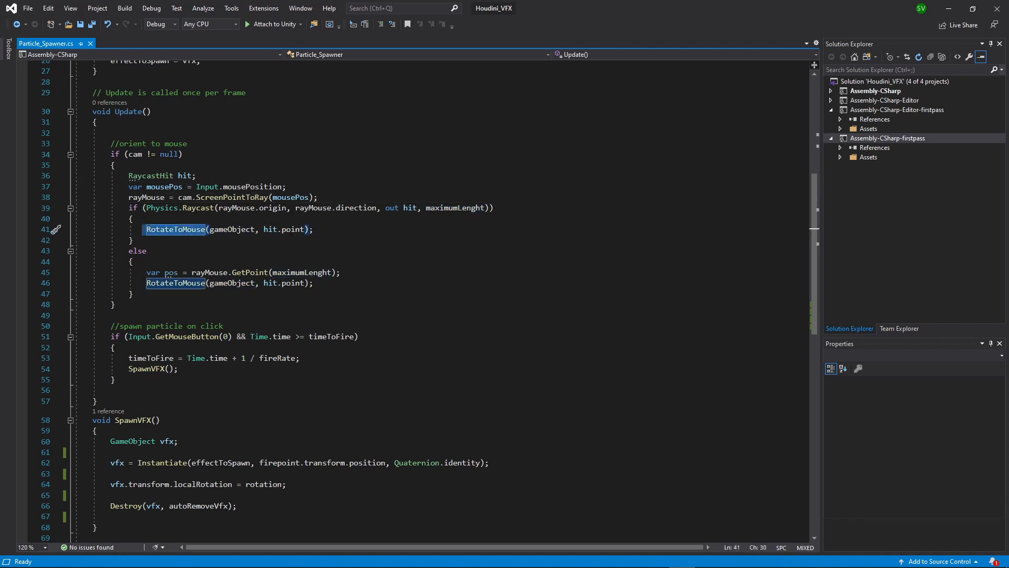
pyautogui.scroll(-3)
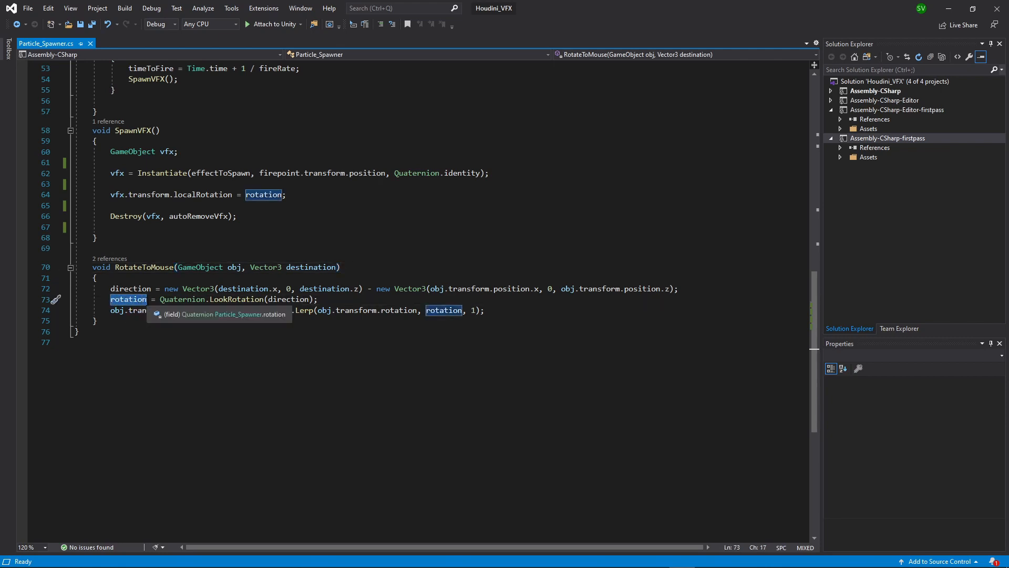
pyautogui.moveTo(128, 310)
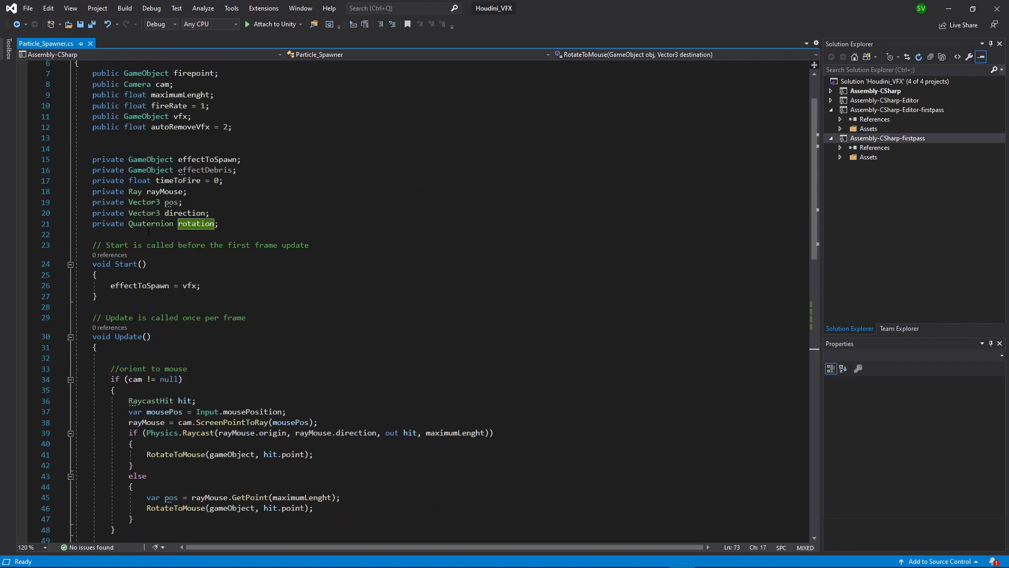
pyautogui.scroll(-3)
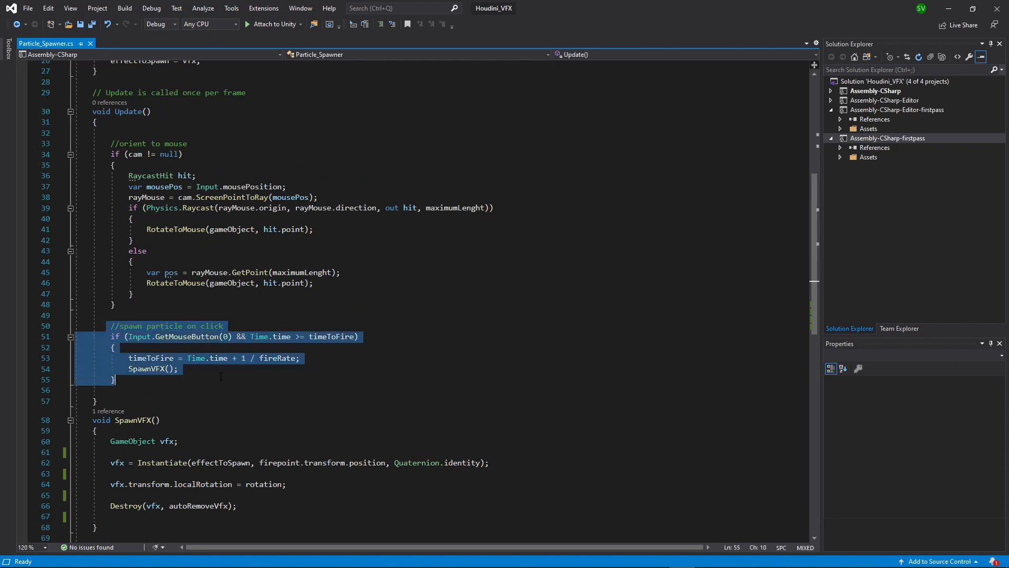
pyautogui.click(114, 379)
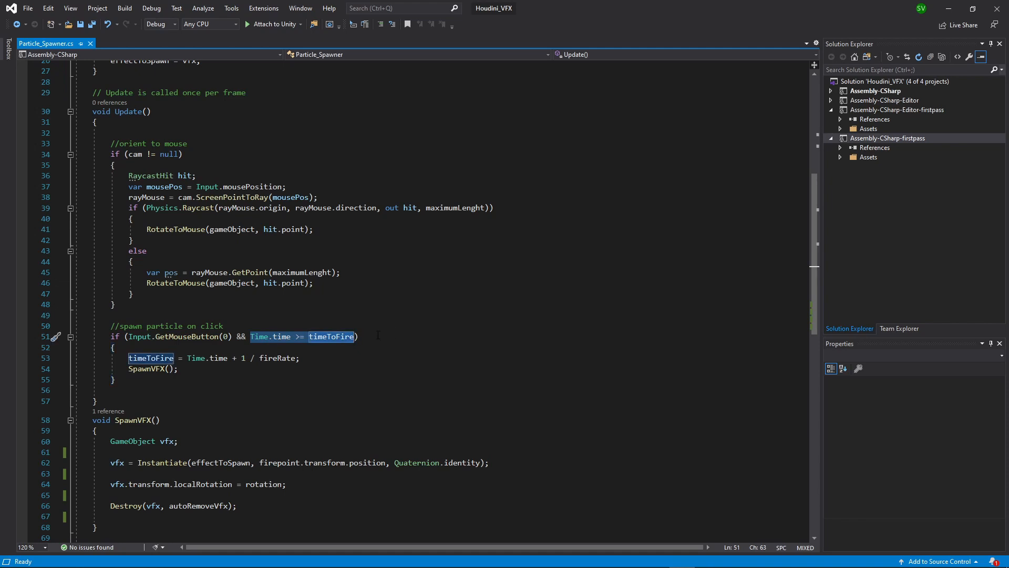
pyautogui.click(358, 336)
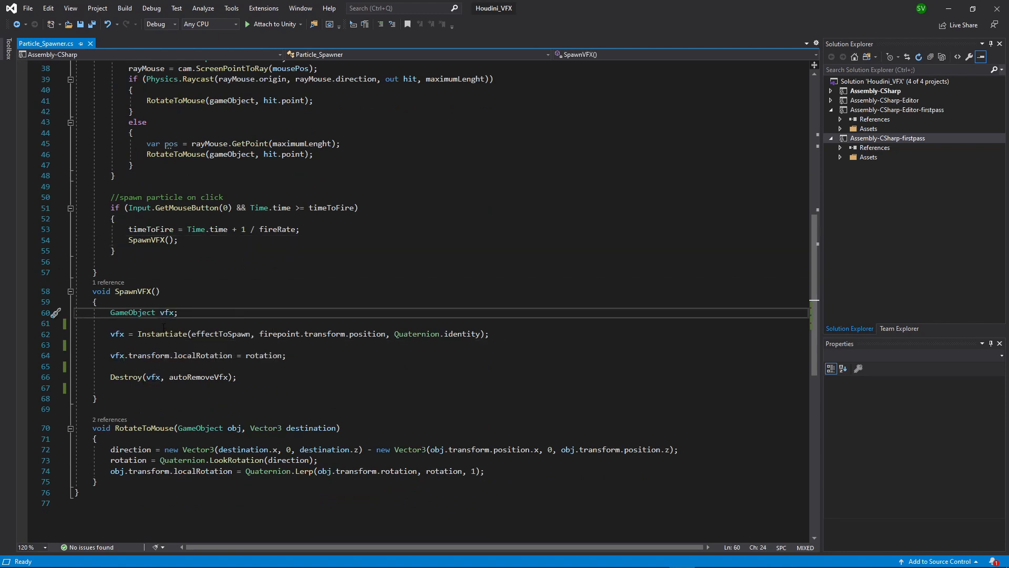
# Highlight effectToSpawn and firepoint in SpawnVFX to show their declarations and the Instantiate call
pyautogui.doubleClick(220, 333)
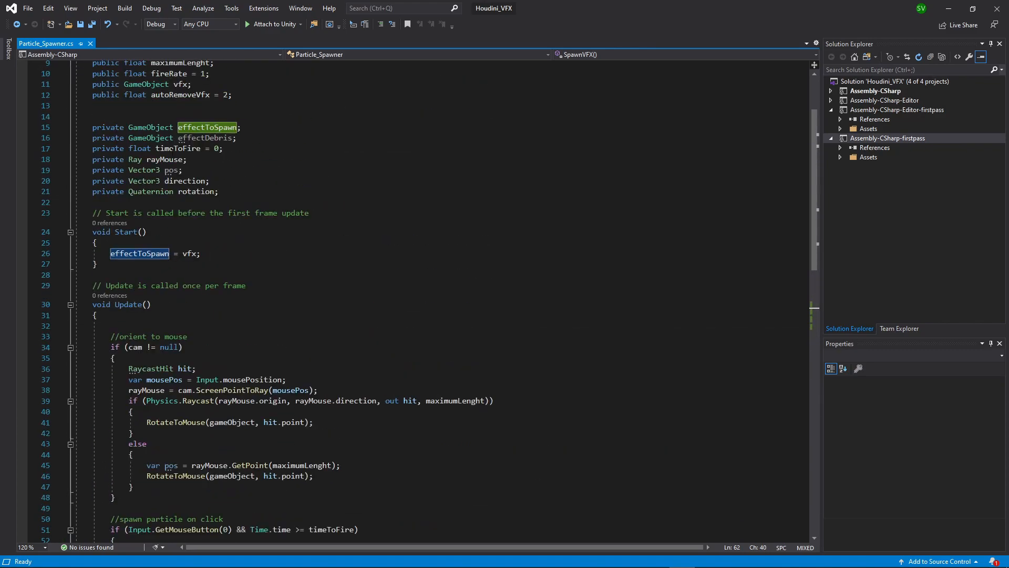
pyautogui.scroll(-3)
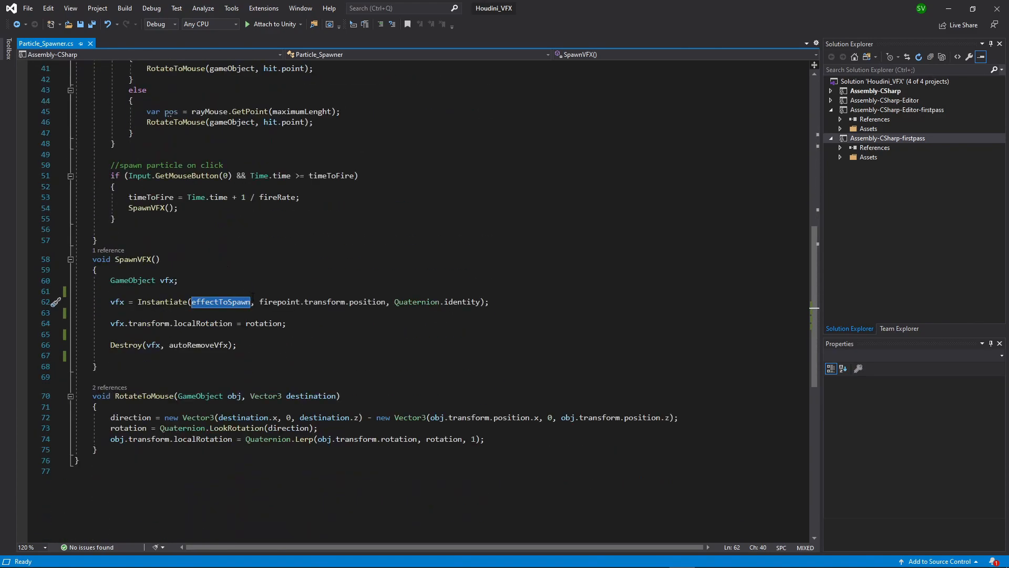
pyautogui.click(256, 301)
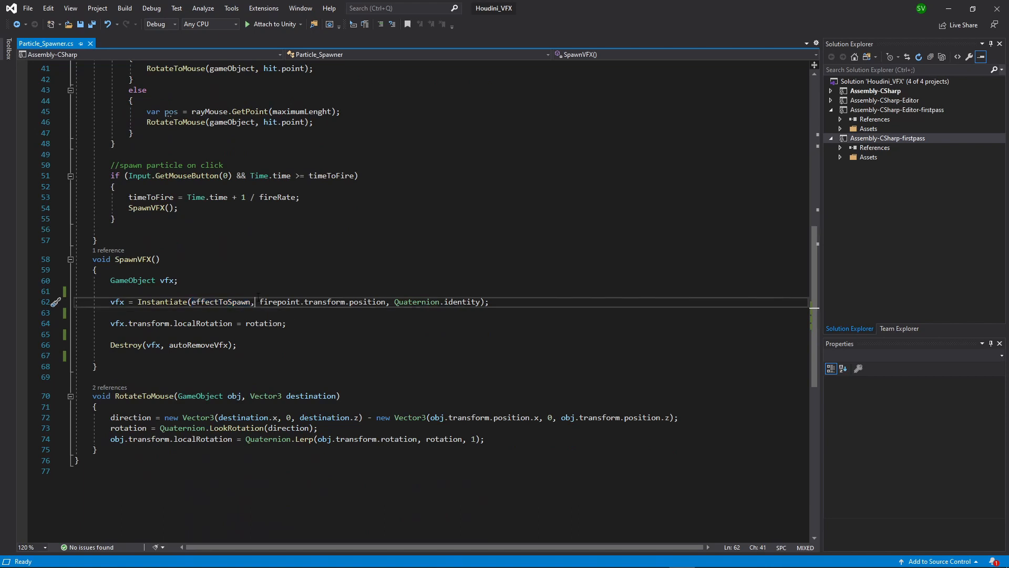
pyautogui.doubleClick(279, 302)
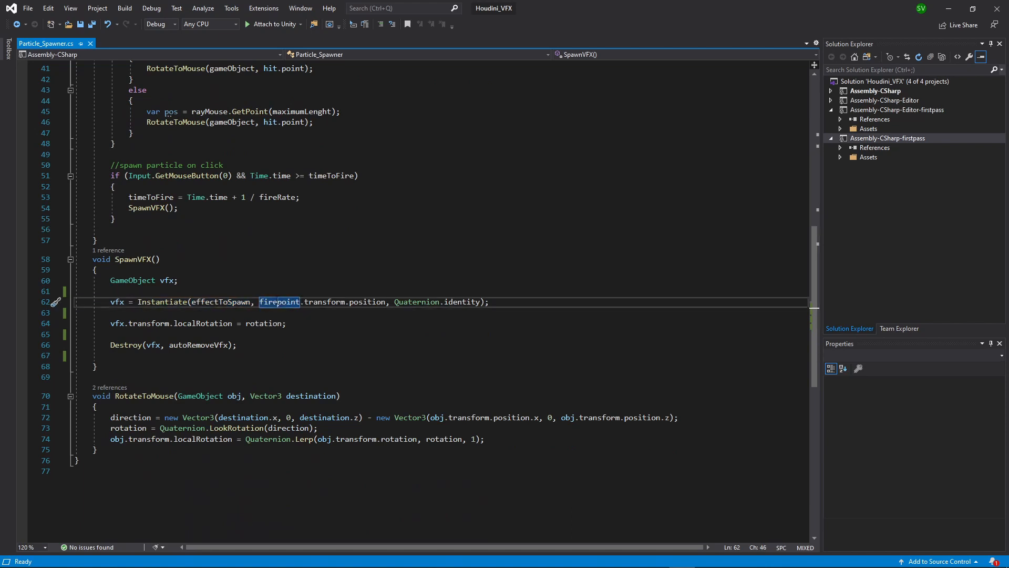
pyautogui.moveTo(279, 302)
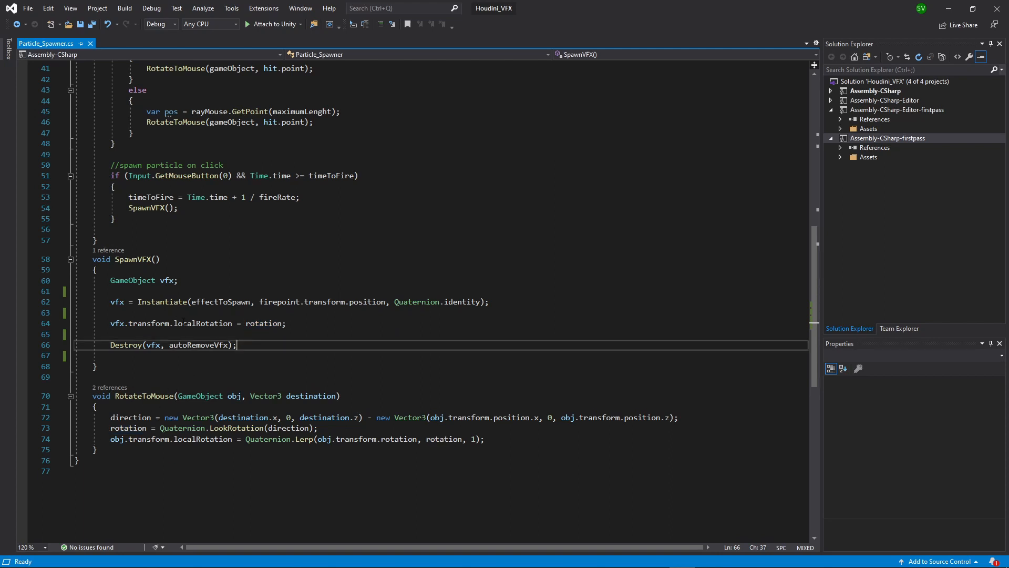
# Show every use of the vfx variable and review the spawn-and-destroy logic
pyautogui.click(264, 324)
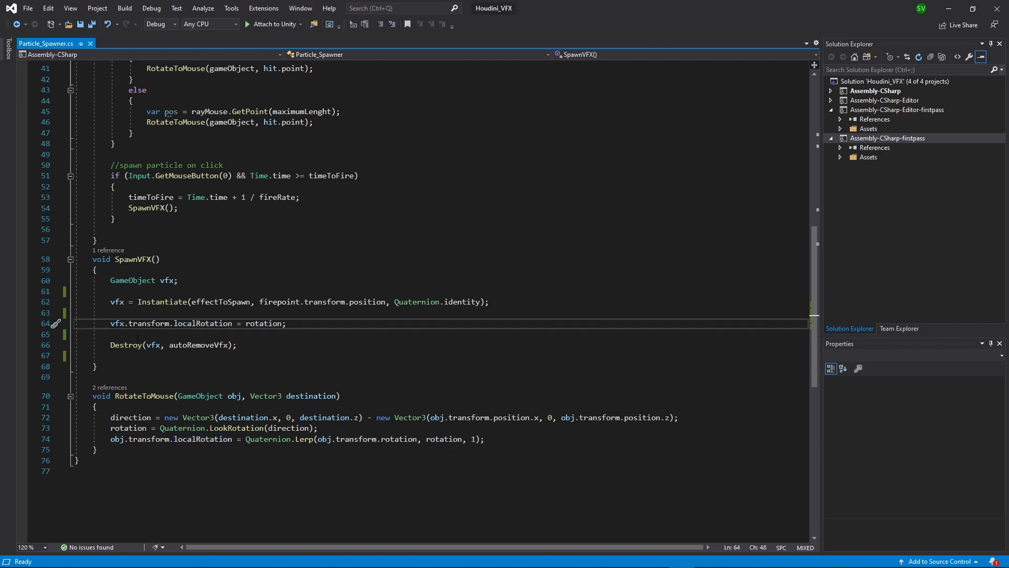
pyautogui.tripleClick(172, 345)
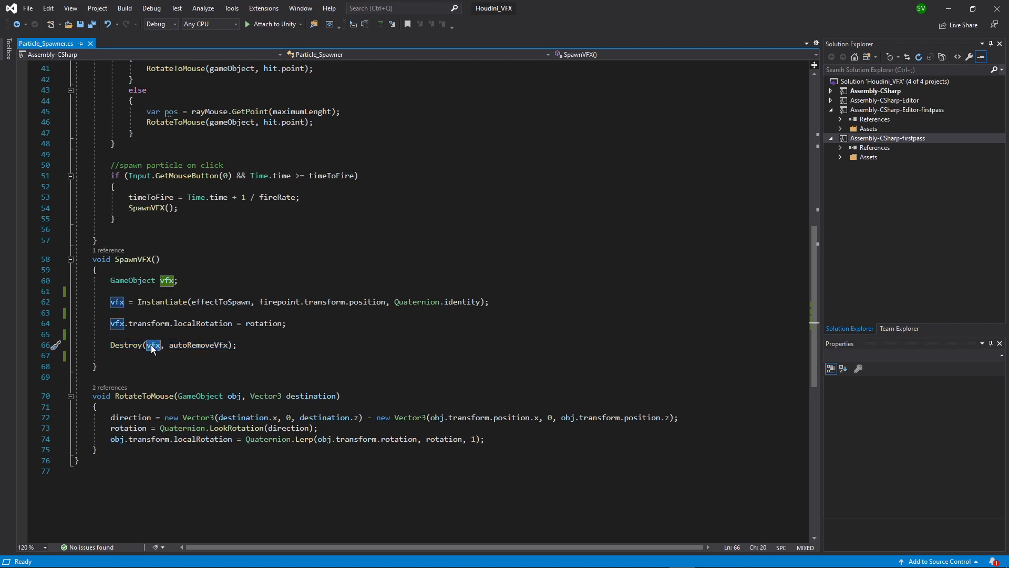
pyautogui.doubleClick(199, 344)
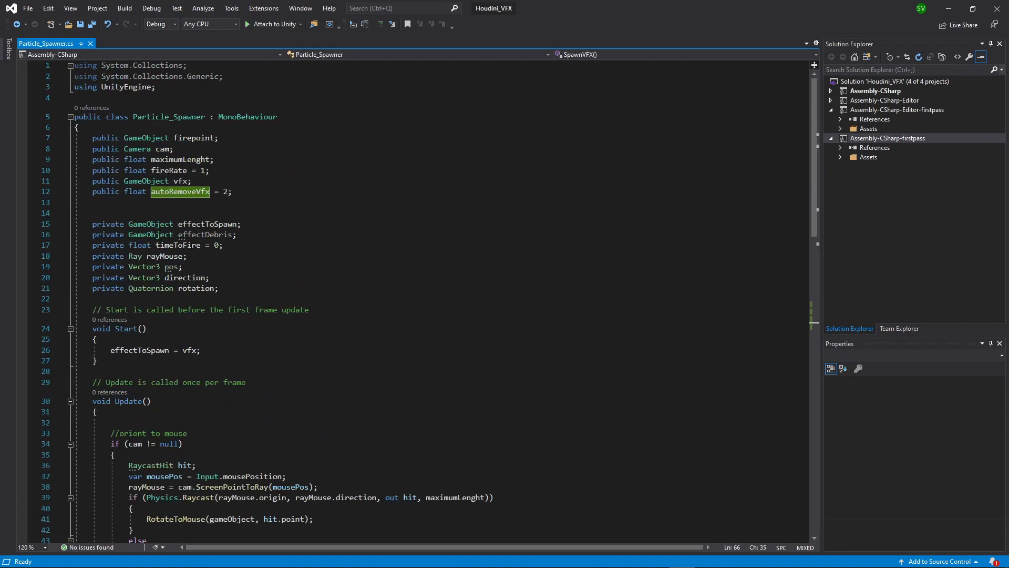
pyautogui.scroll(-3)
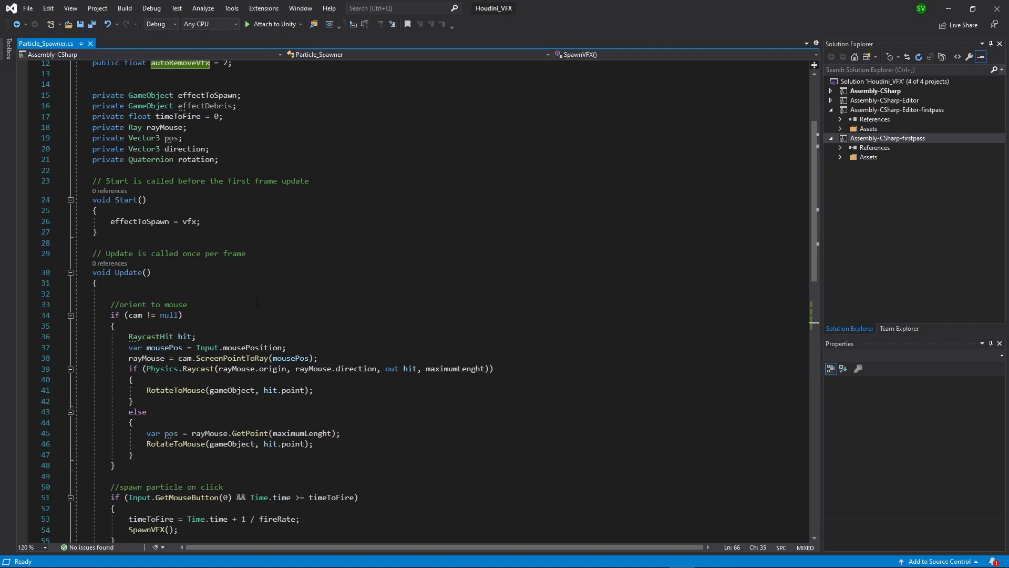
pyautogui.scroll(-3)
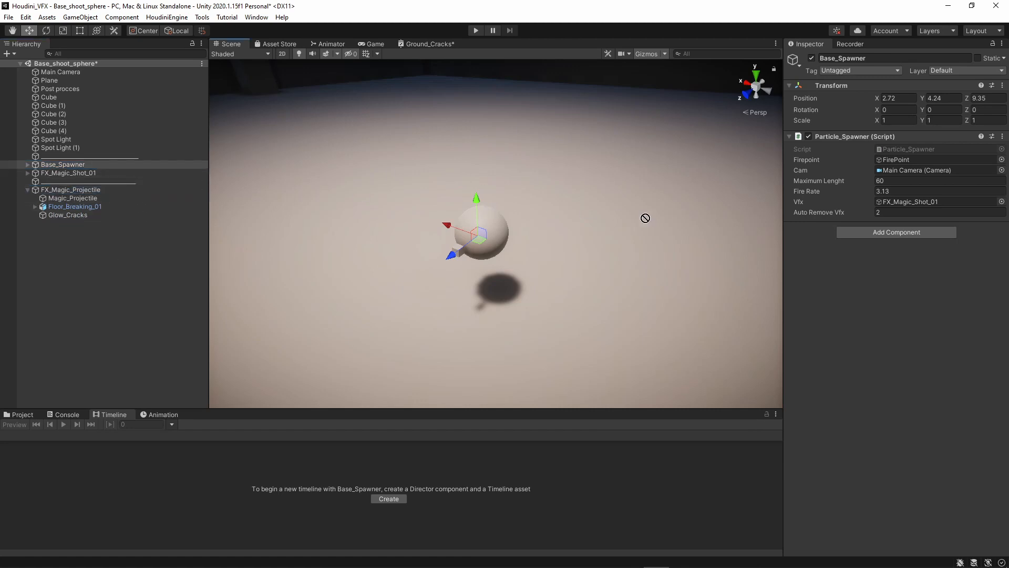
# Assign FX_Magic_Projectile to Base_Spawner's Vfx field, keeping auto-removal at 2
pyautogui.click(933, 201)
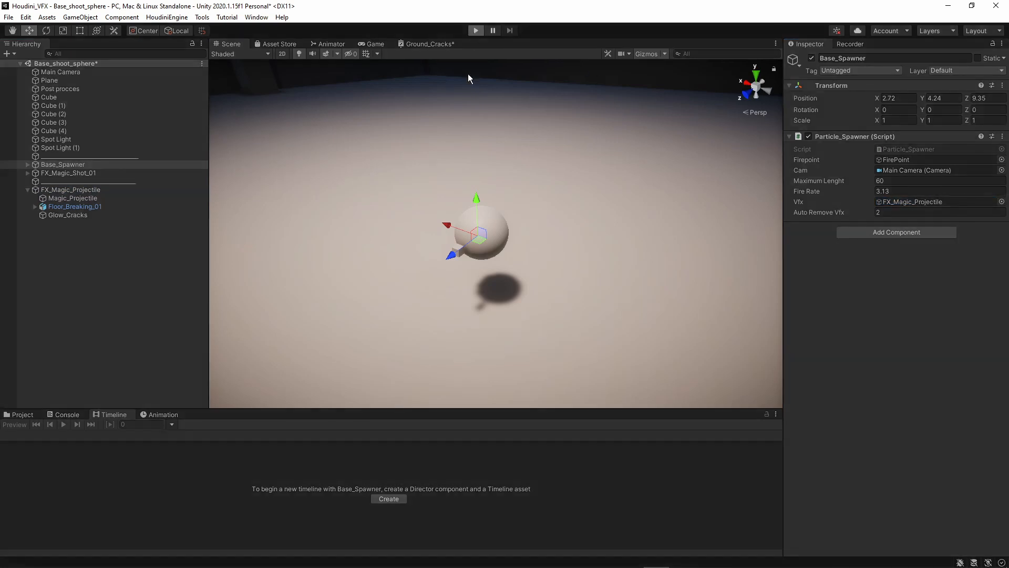
pyautogui.click(475, 31)
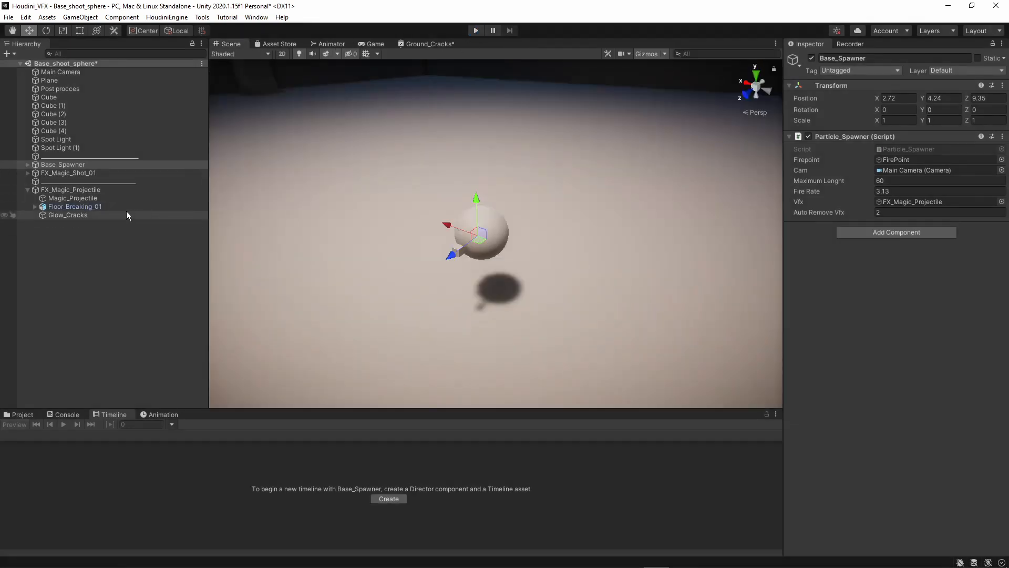
# Check Glow_Cracks, then fire a projectile in Play mode so it shatters the floor with glowing cracks
pyautogui.click(68, 215)
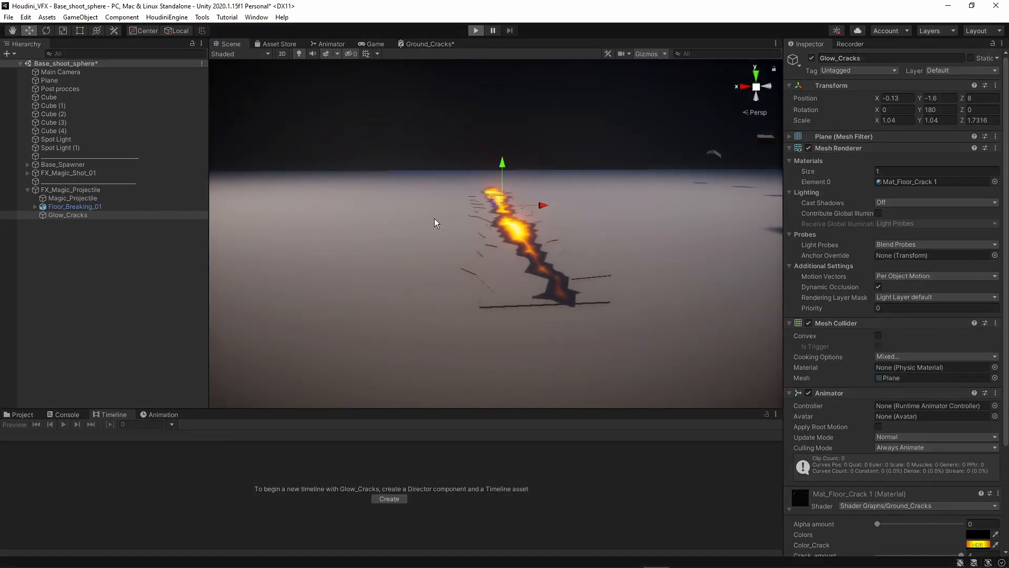
pyautogui.click(475, 30)
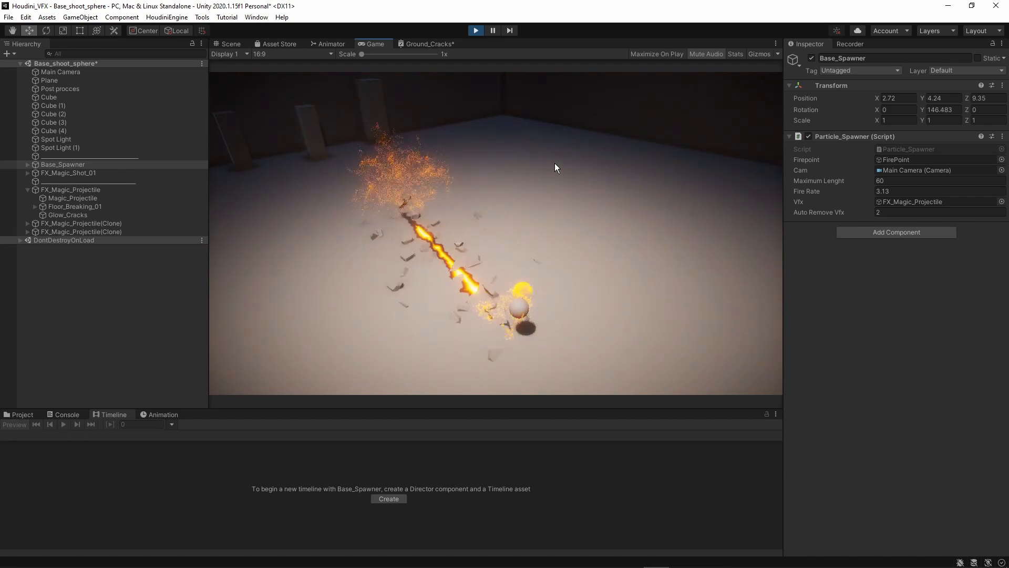